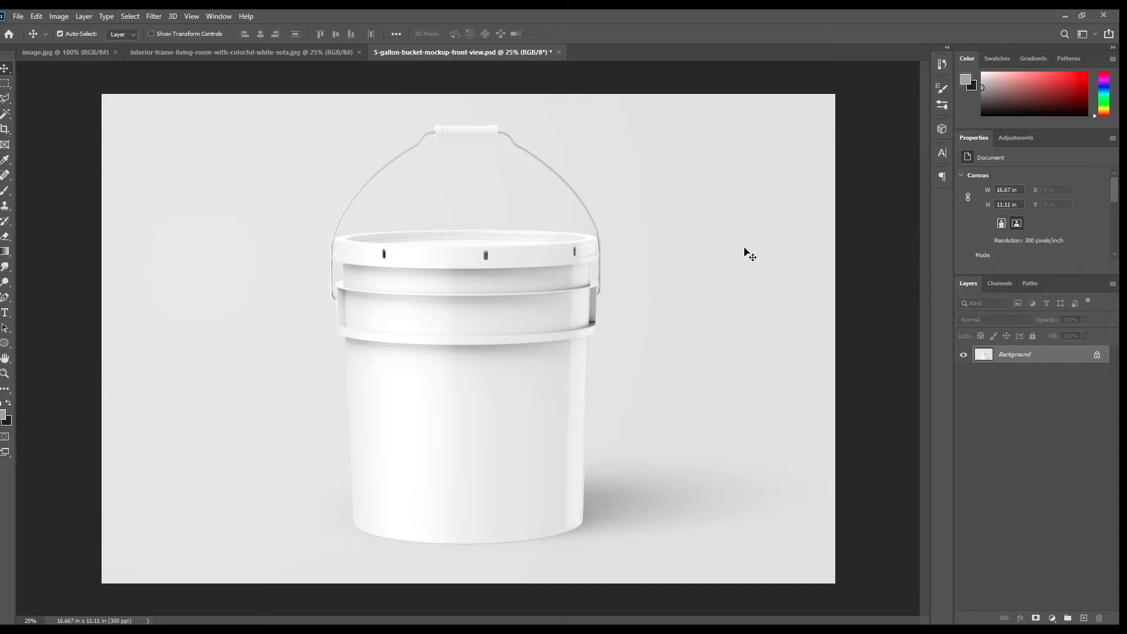
{"action": "mouse_move", "coordinate": [636, 251]}
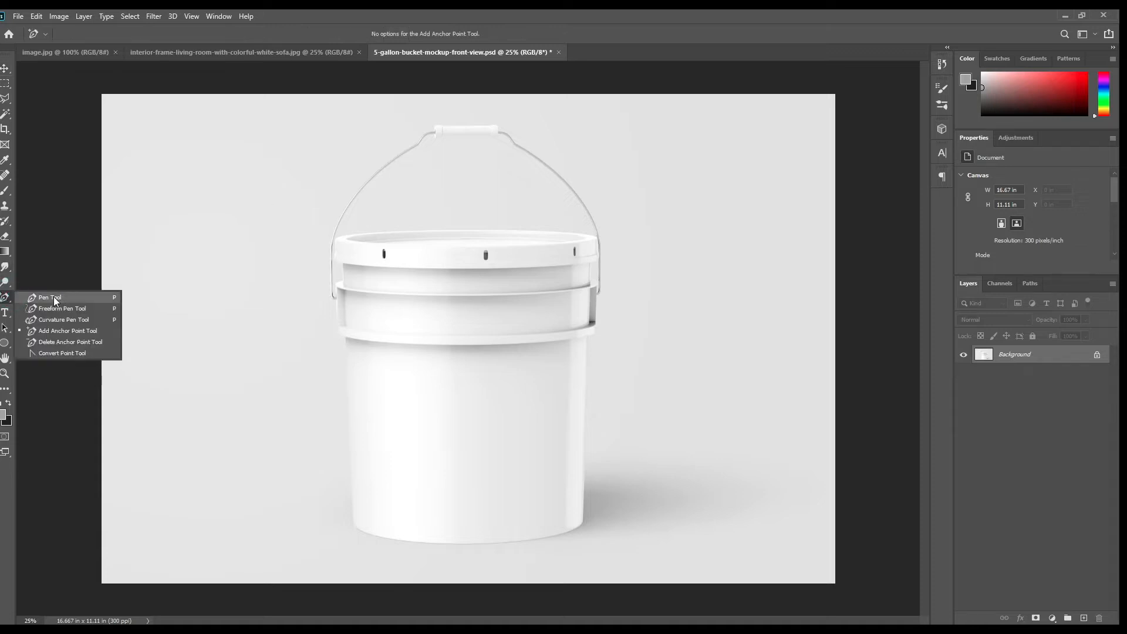
Choose the Pen tool in Shape mode to trace the bucket handle.
{"action": "left_click", "coordinate": [49, 297]}
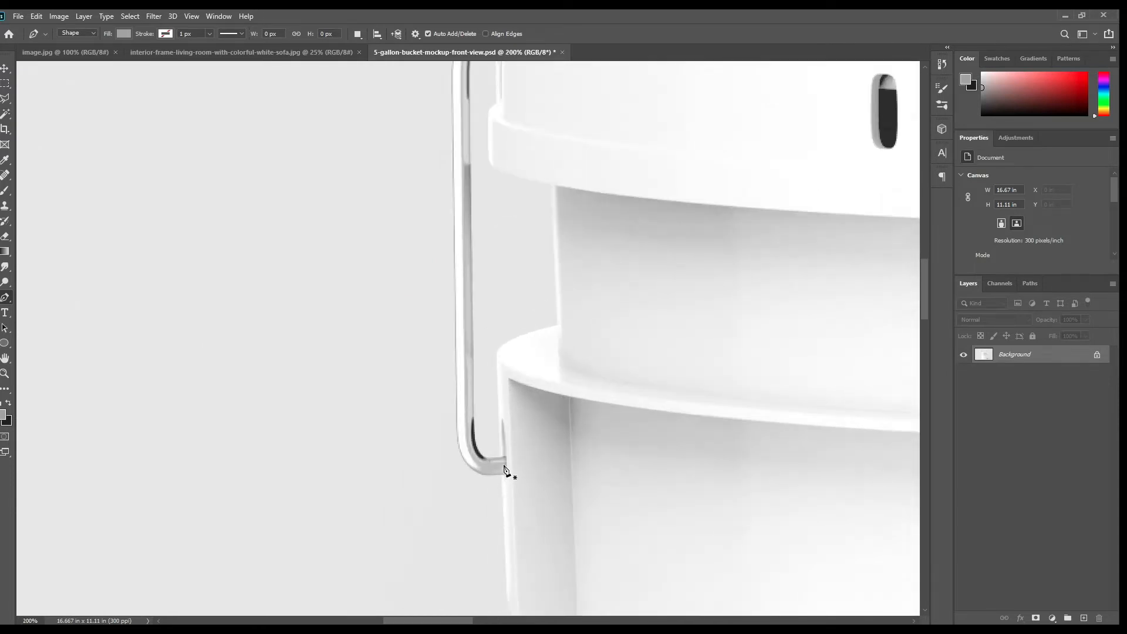
{"action": "mouse_move", "coordinate": [503, 463]}
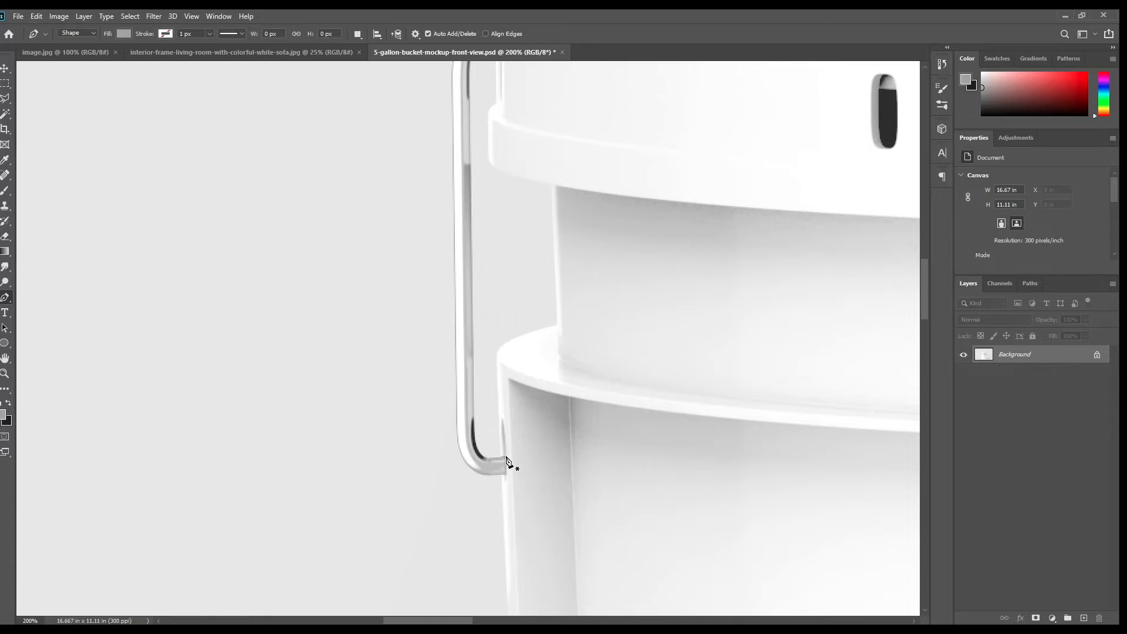
Trace the wire handle outline from its lower left end with curved anchor points.
{"action": "left_click", "coordinate": [505, 457]}
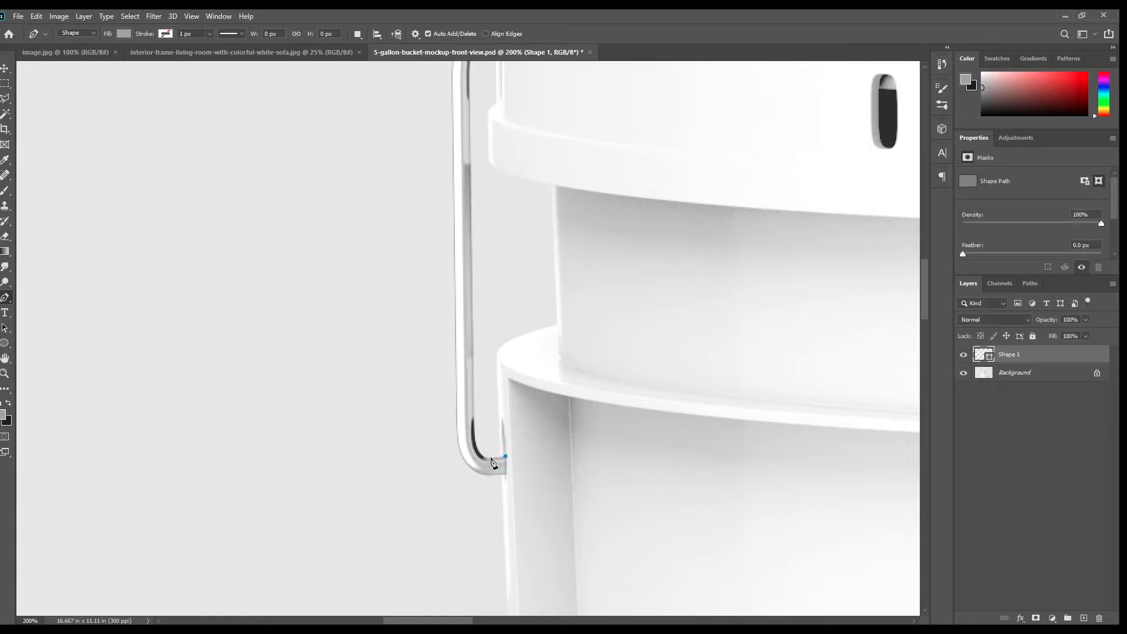
{"action": "left_click_drag", "start_coordinate": [504, 457], "coordinate": [495, 458]}
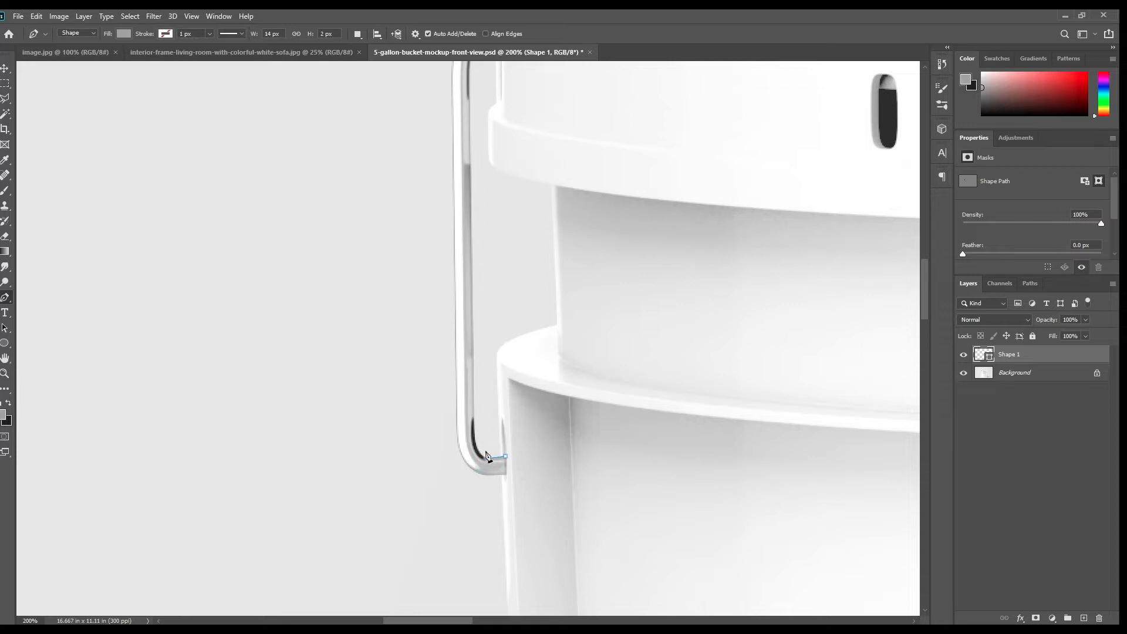
{"action": "left_click", "coordinate": [474, 425]}
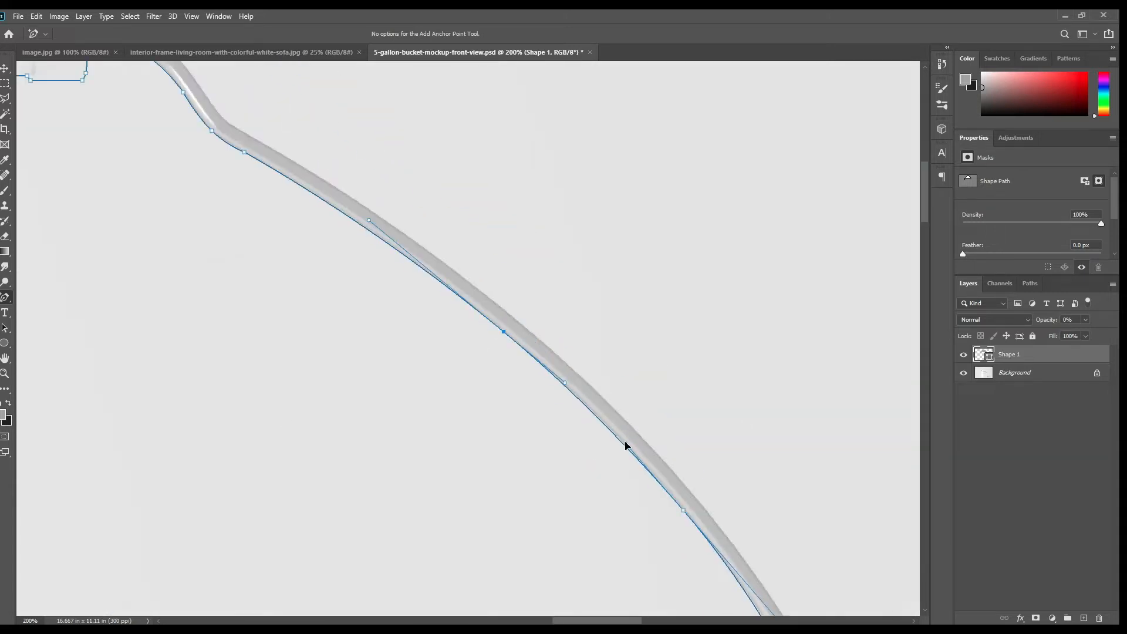
{"action": "scroll", "scroll_direction": "down", "scroll_amount": 3}
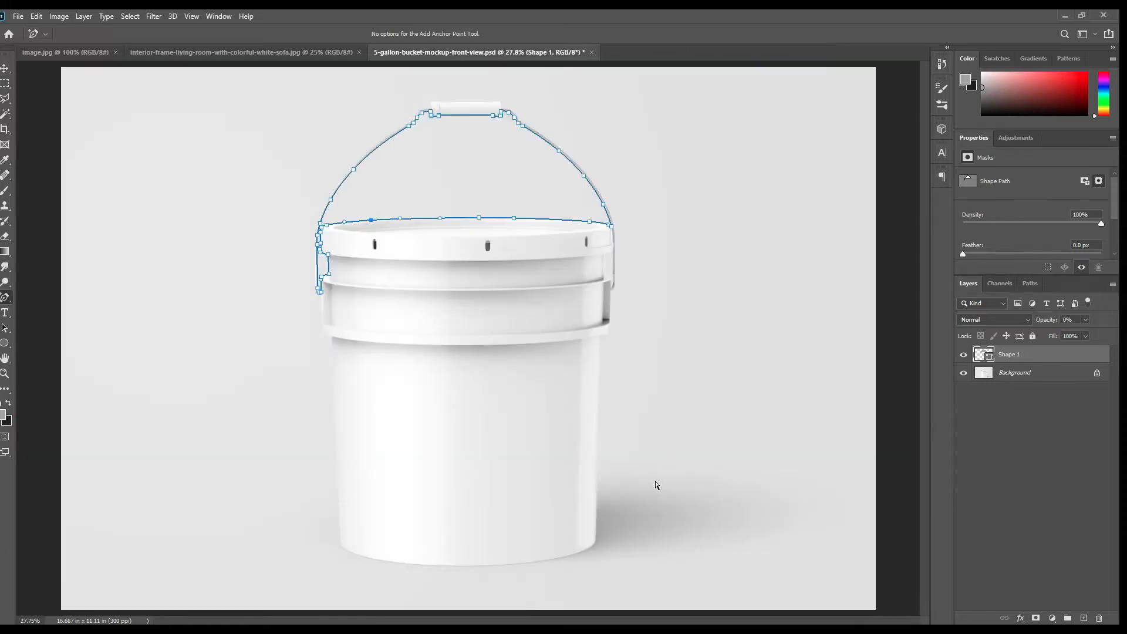
{"action": "mouse_move", "coordinate": [72, 467]}
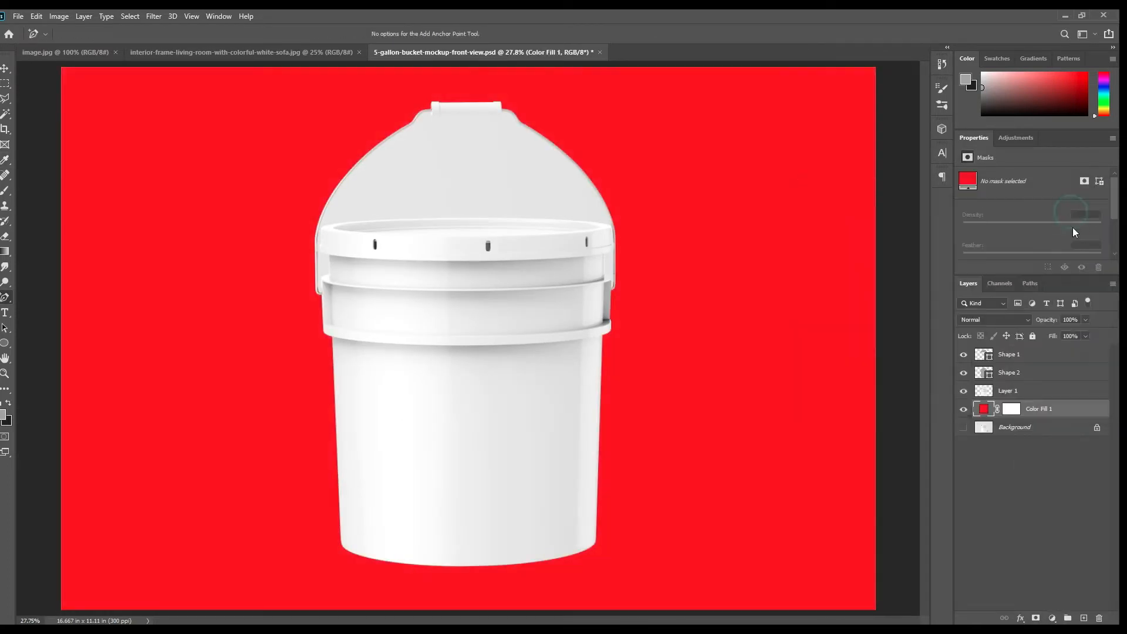
Outline the handle-to-bucket gaps with added anchor points and delete them from Layer 1.
{"action": "left_click", "coordinate": [1008, 390]}
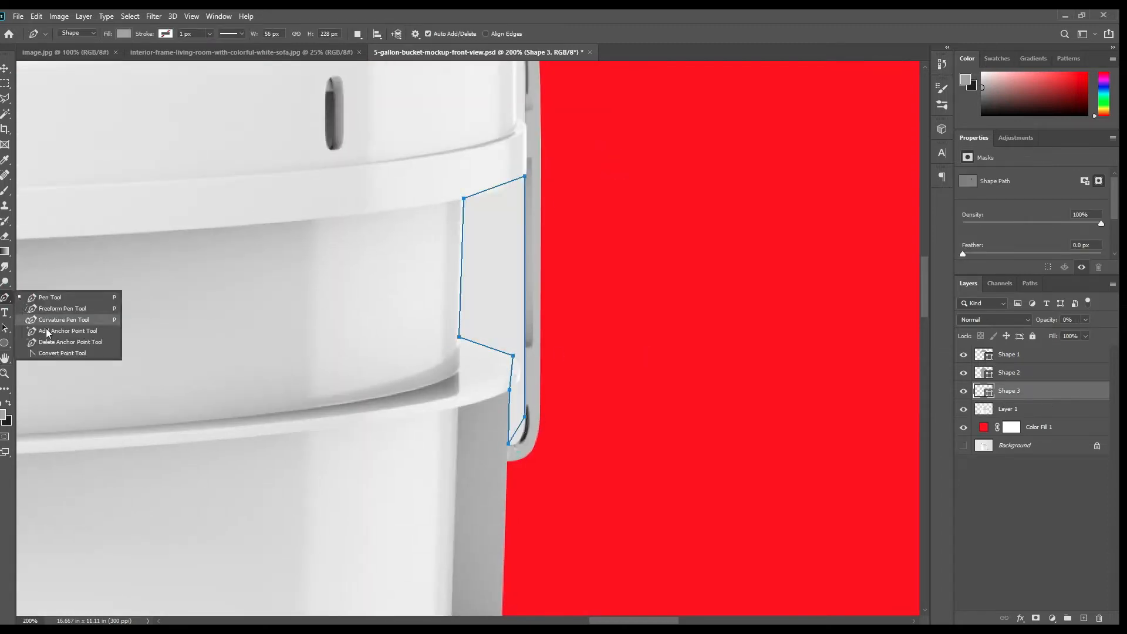
{"action": "left_click", "coordinate": [68, 331]}
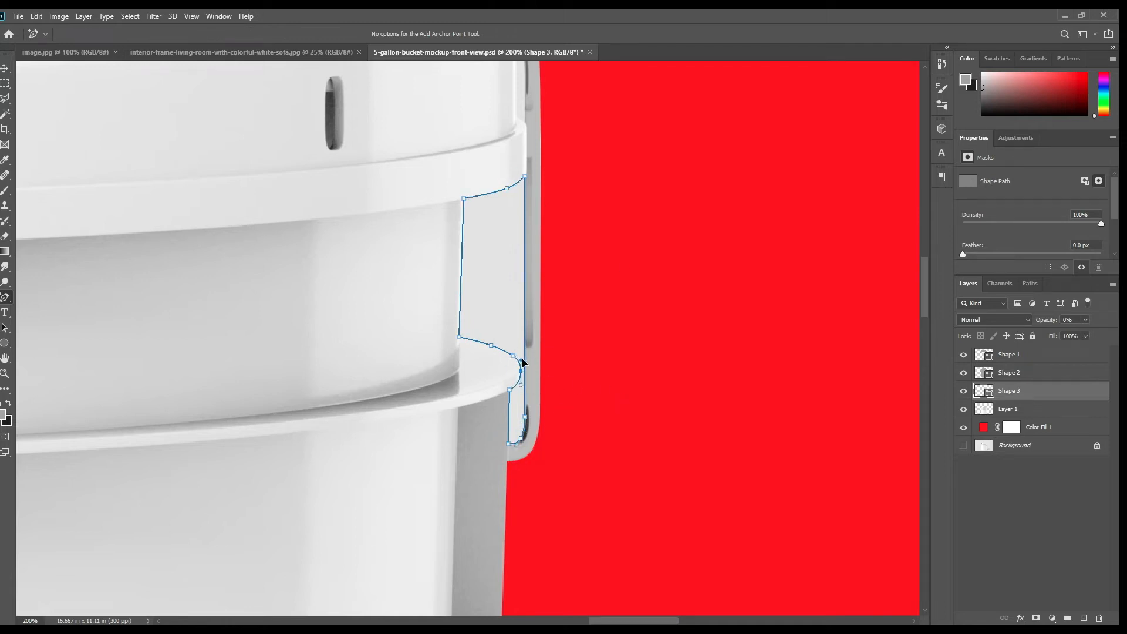
{"action": "left_click", "coordinate": [1008, 408]}
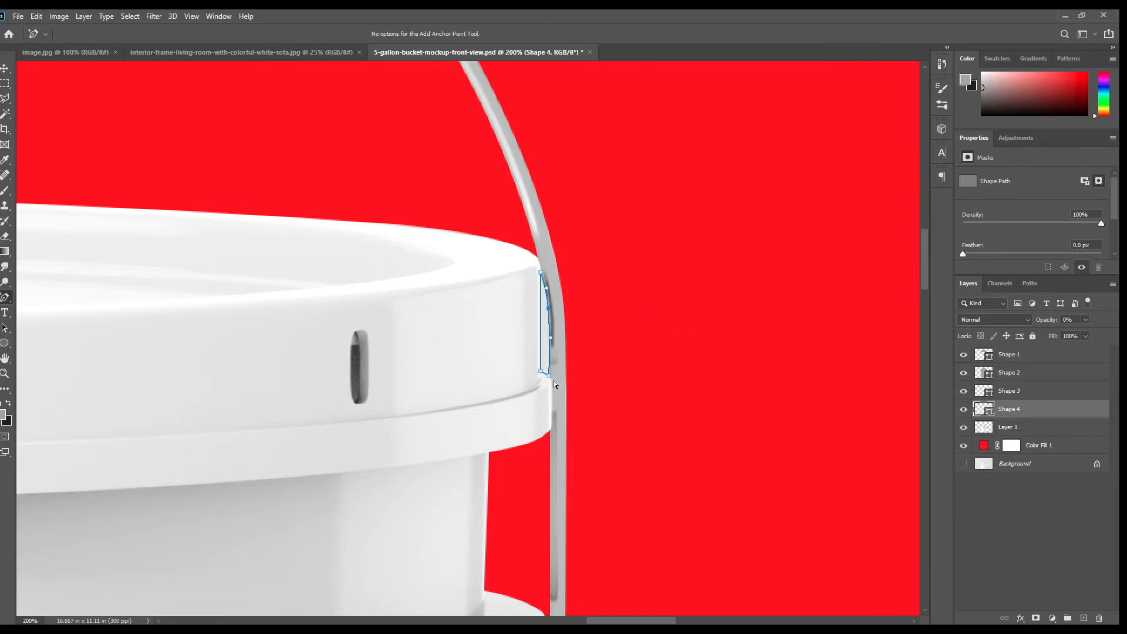
{"action": "left_click", "coordinate": [1010, 427]}
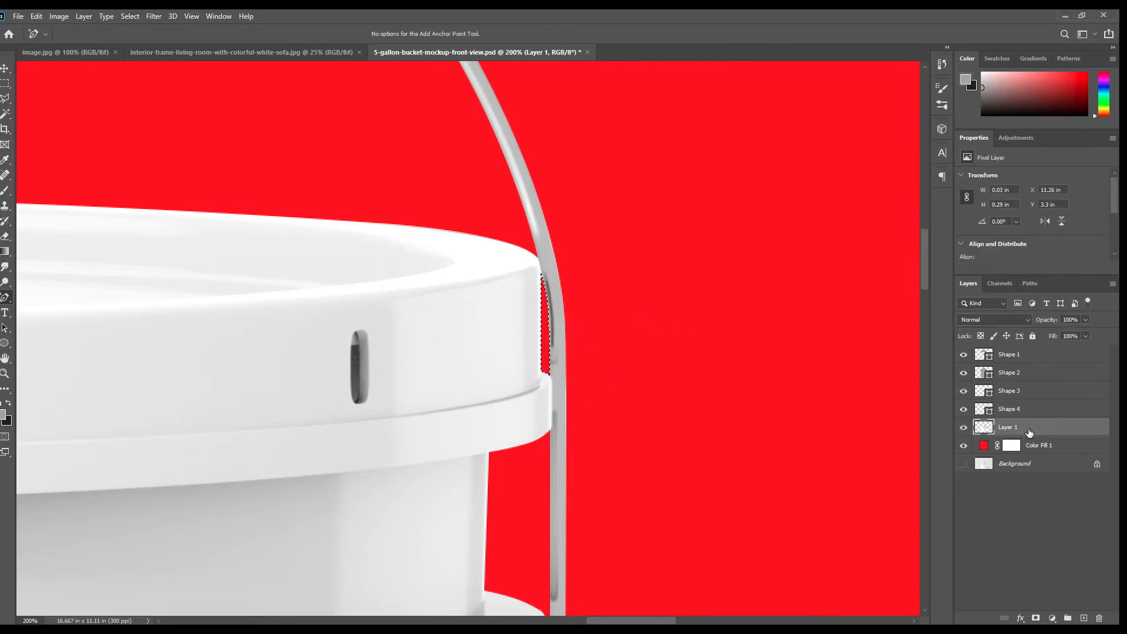
{"action": "key", "text": "ctrl+0"}
{"action": "type", "text": "Object"}
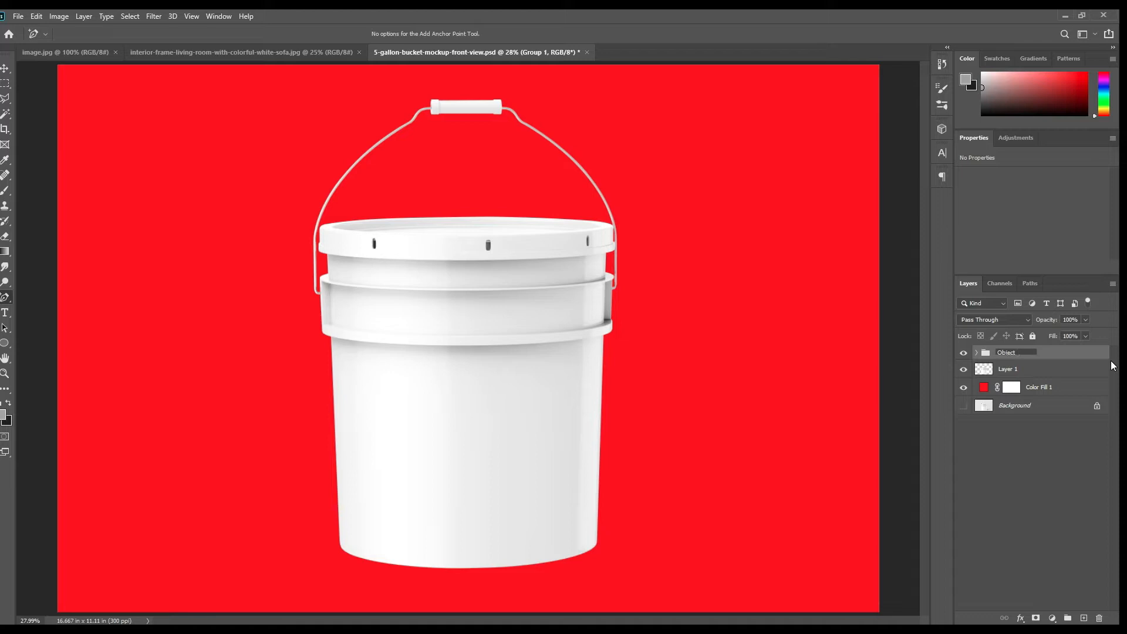
Rename the handle shape group Object 3D and ready the Rectangle tool.
{"action": "double_click", "coordinate": [1007, 353]}
{"action": "type", "text": " ID"}
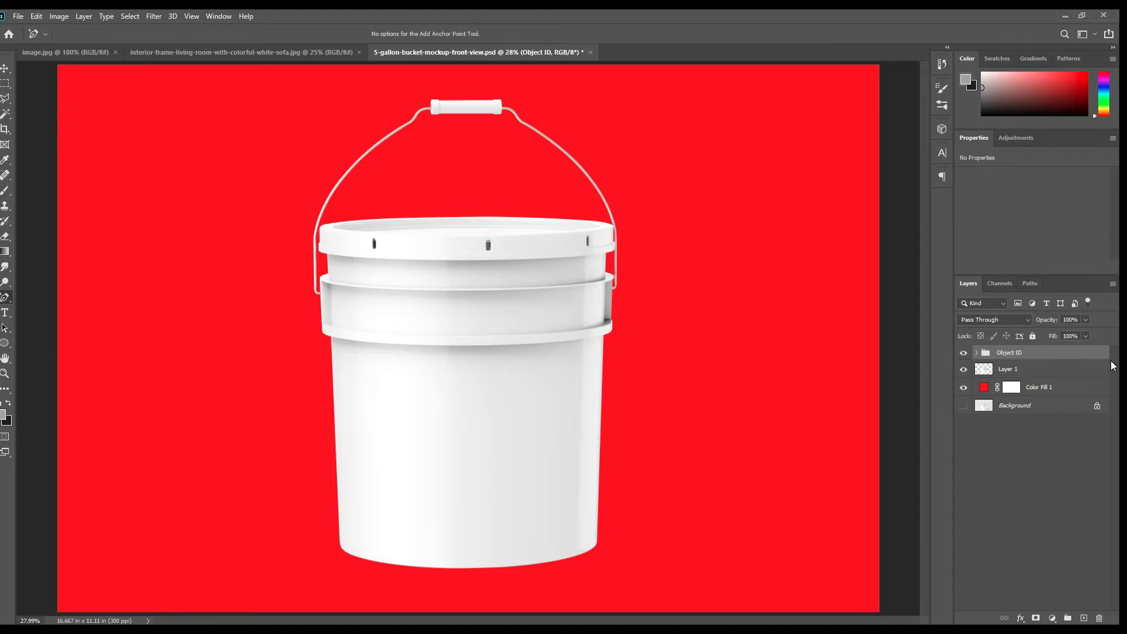
{"action": "mouse_move", "coordinate": [292, 230]}
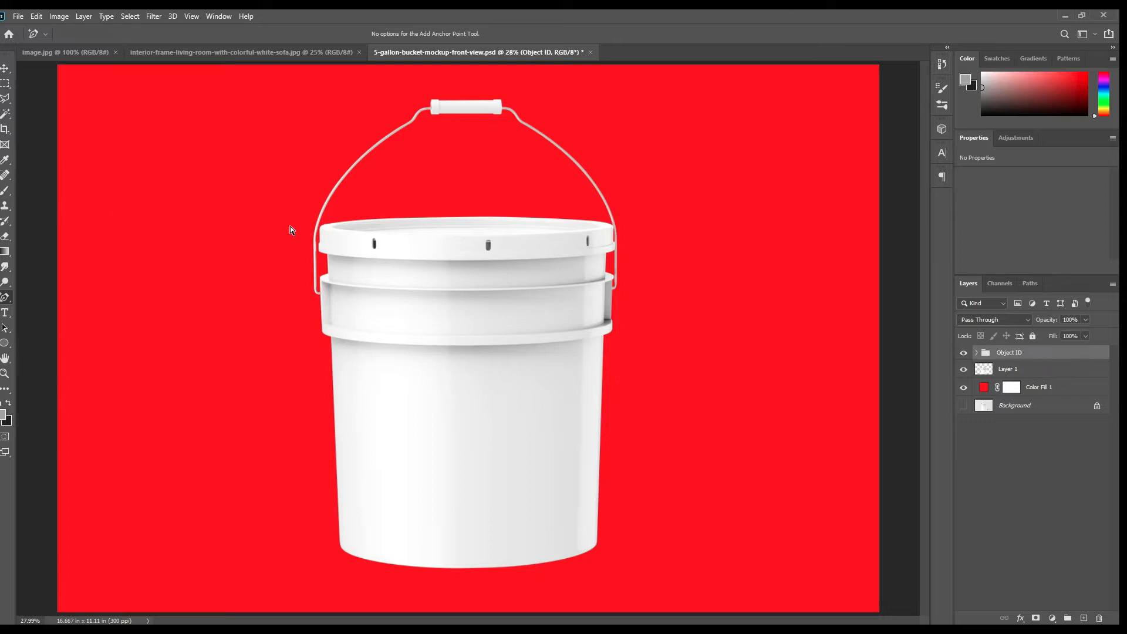
{"action": "mouse_move", "coordinate": [463, 275]}
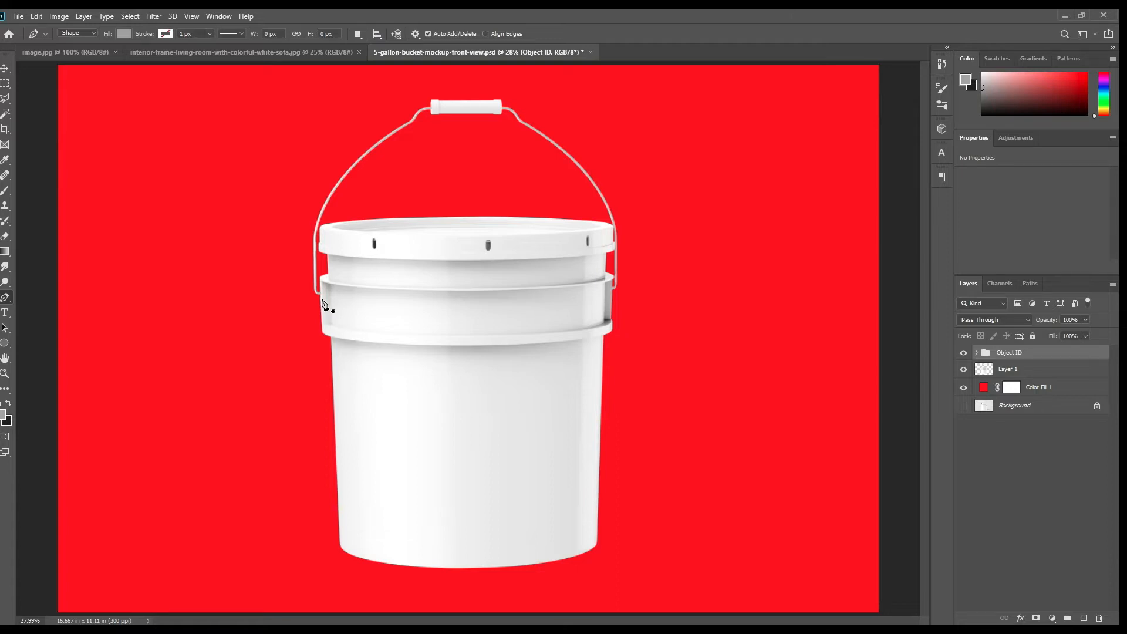
{"action": "mouse_move", "coordinate": [6, 346]}
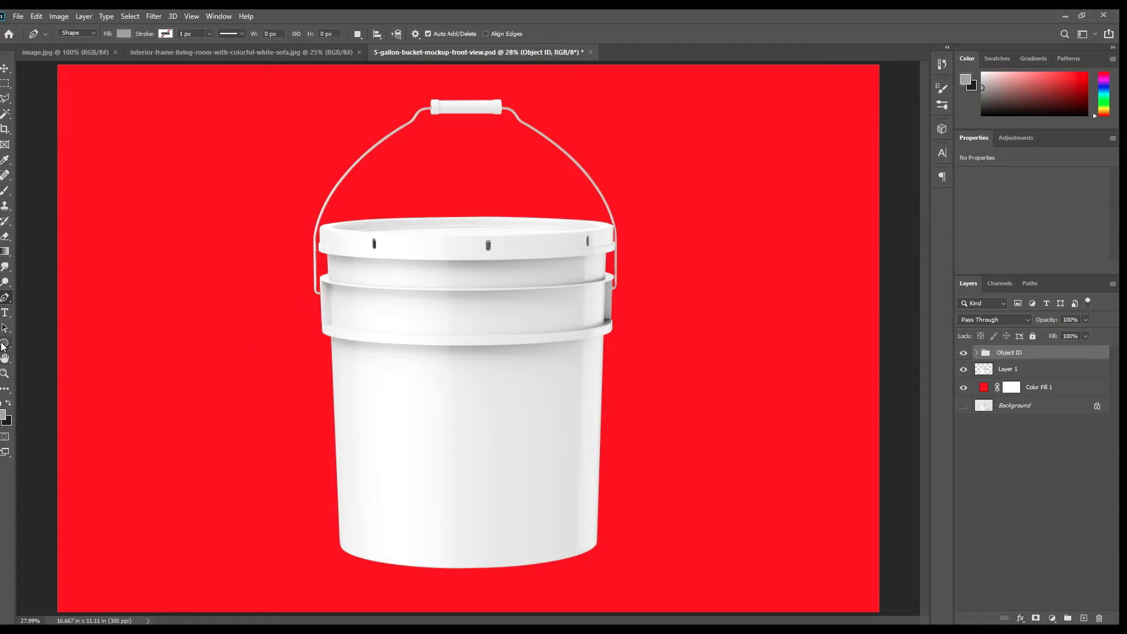
{"action": "left_click", "coordinate": [6, 347]}
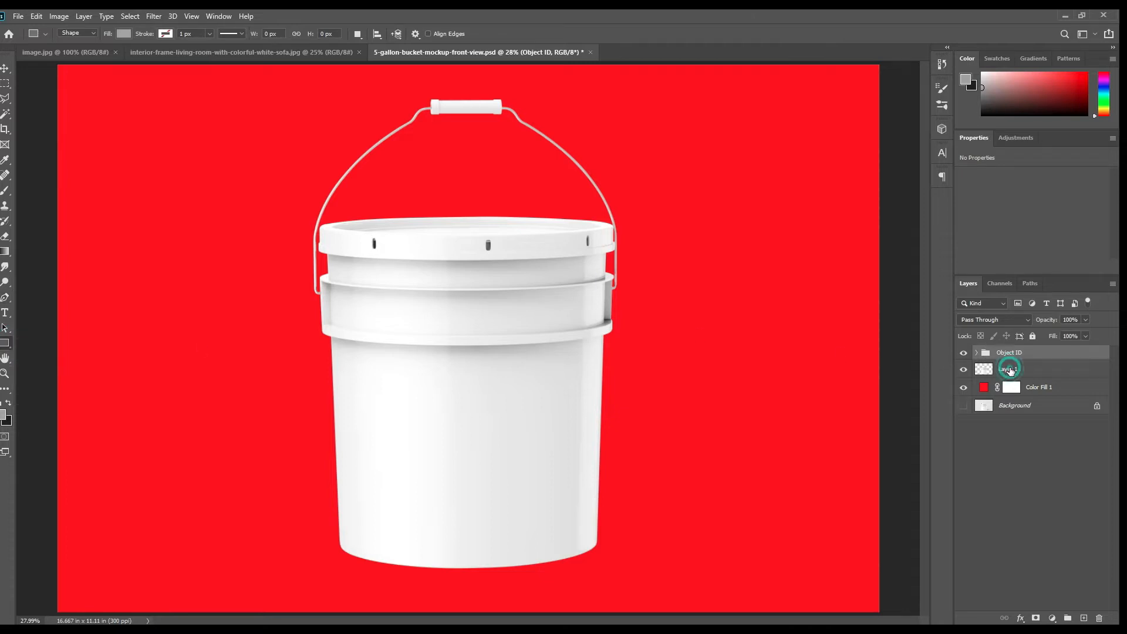
Draw a rectangle over the bucket's lower body, extending to its bottom and right side.
{"action": "left_click", "coordinate": [1010, 369]}
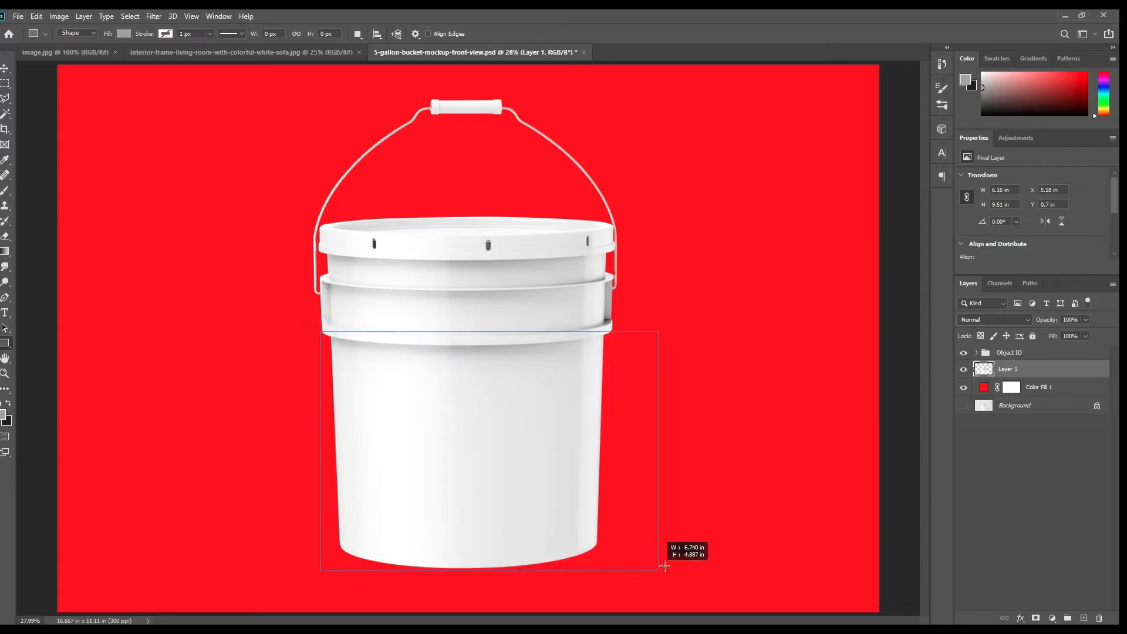
{"action": "left_click_drag", "start_coordinate": [662, 566], "coordinate": [616, 566]}
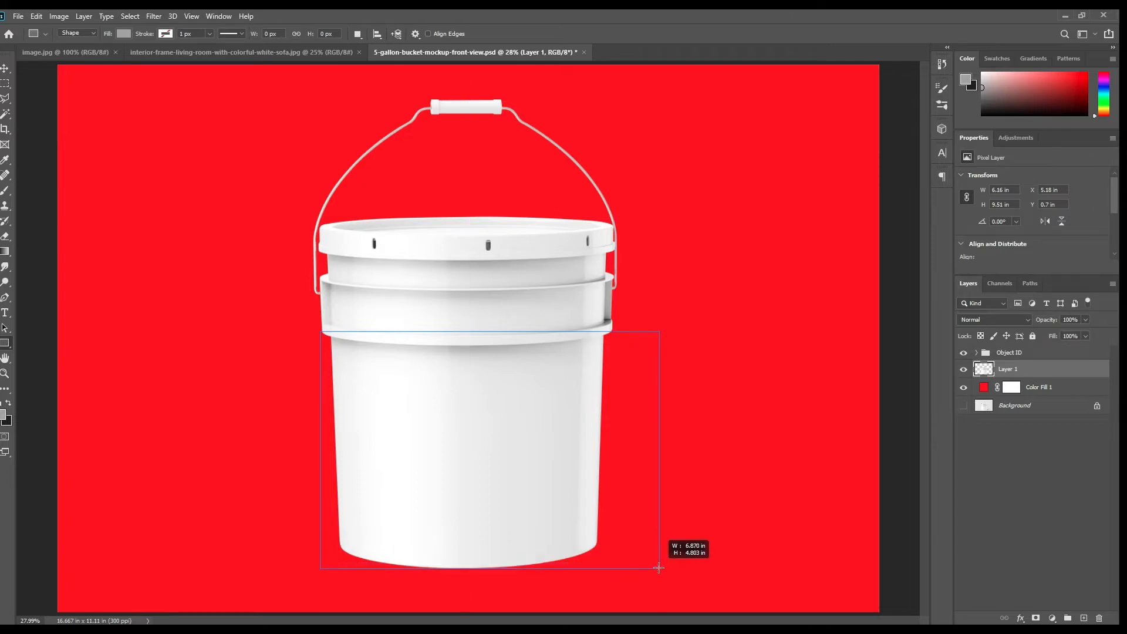
{"action": "left_click_drag", "start_coordinate": [659, 568], "coordinate": [661, 571]}
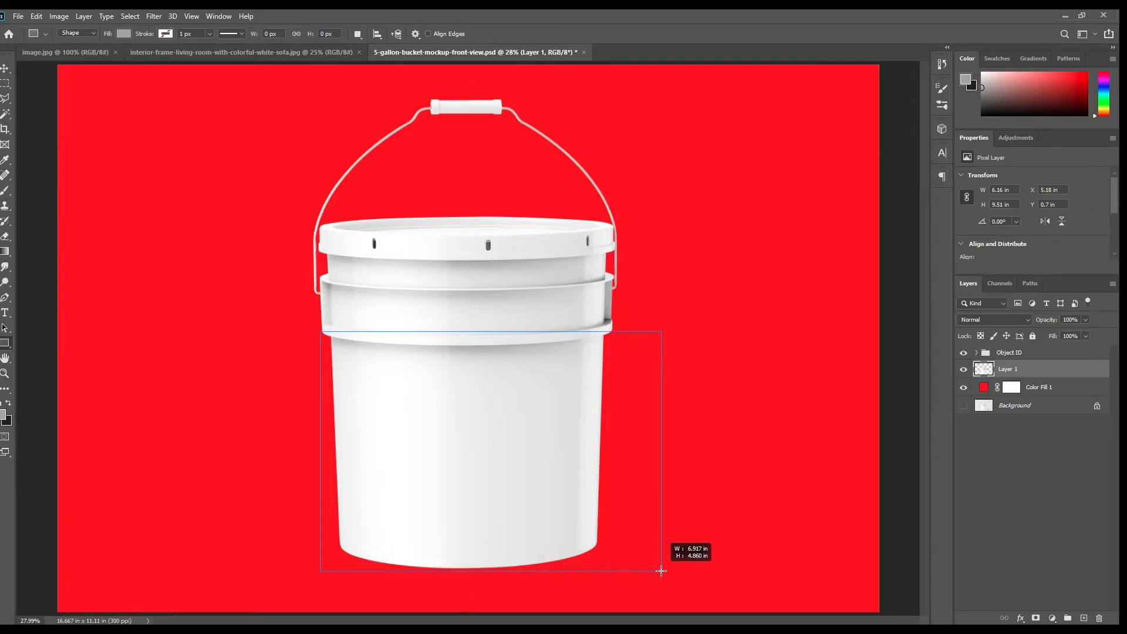
{"action": "left_click_drag", "start_coordinate": [660, 571], "coordinate": [661, 585]}
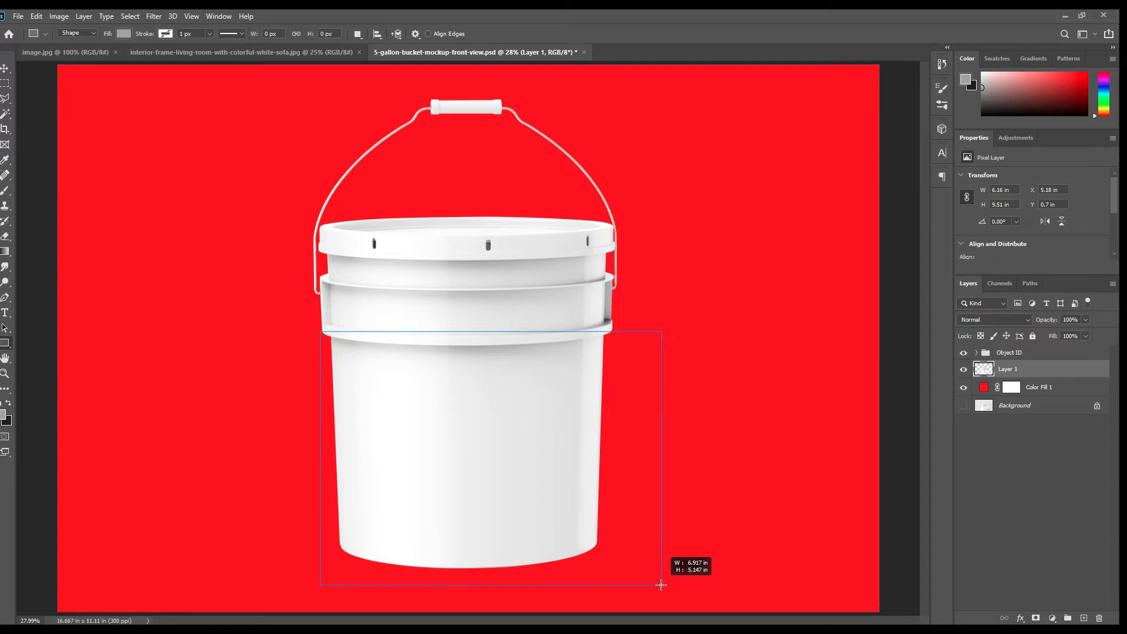
{"action": "left_click_drag", "start_coordinate": [661, 584], "coordinate": [681, 583]}
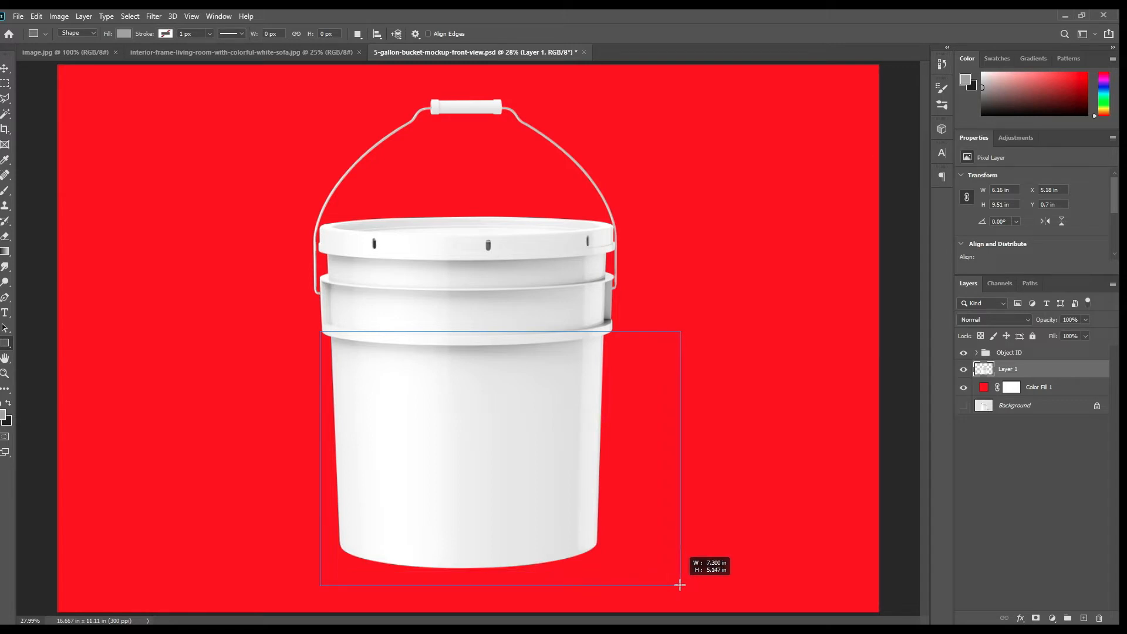
{"action": "left_click_drag", "start_coordinate": [322, 331], "coordinate": [688, 585]}
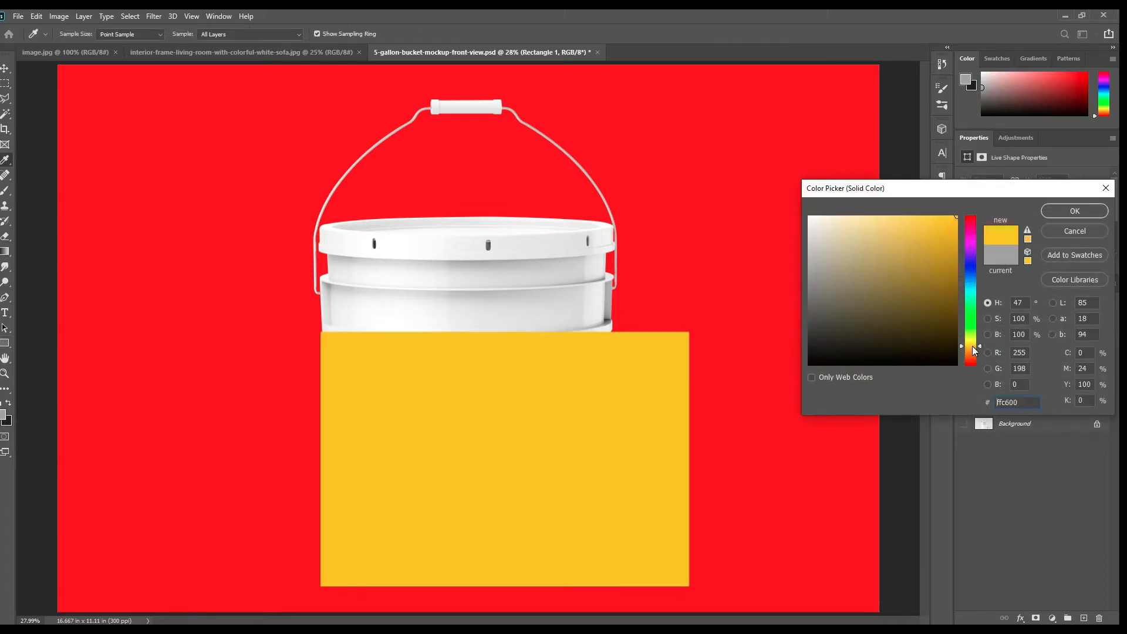
Confirm the golden yellow #ffc600 fill on the label rectangle.
{"action": "left_click", "coordinate": [1073, 210]}
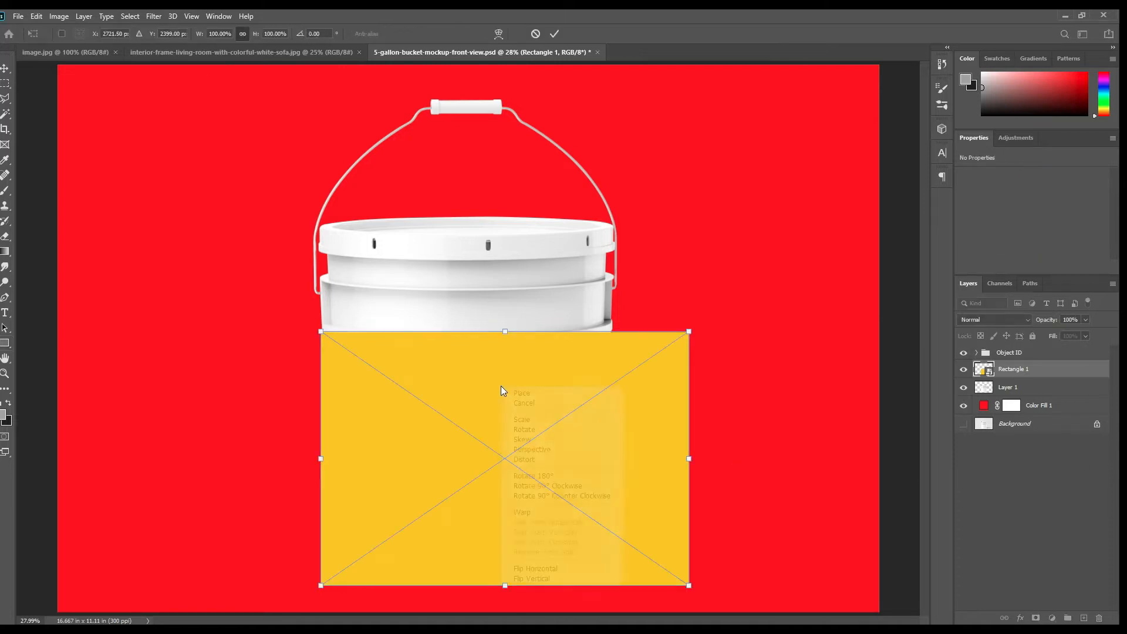
Apply an Arch warp and lower the rectangle's top edge just below the lid.
{"action": "left_click", "coordinate": [522, 513]}
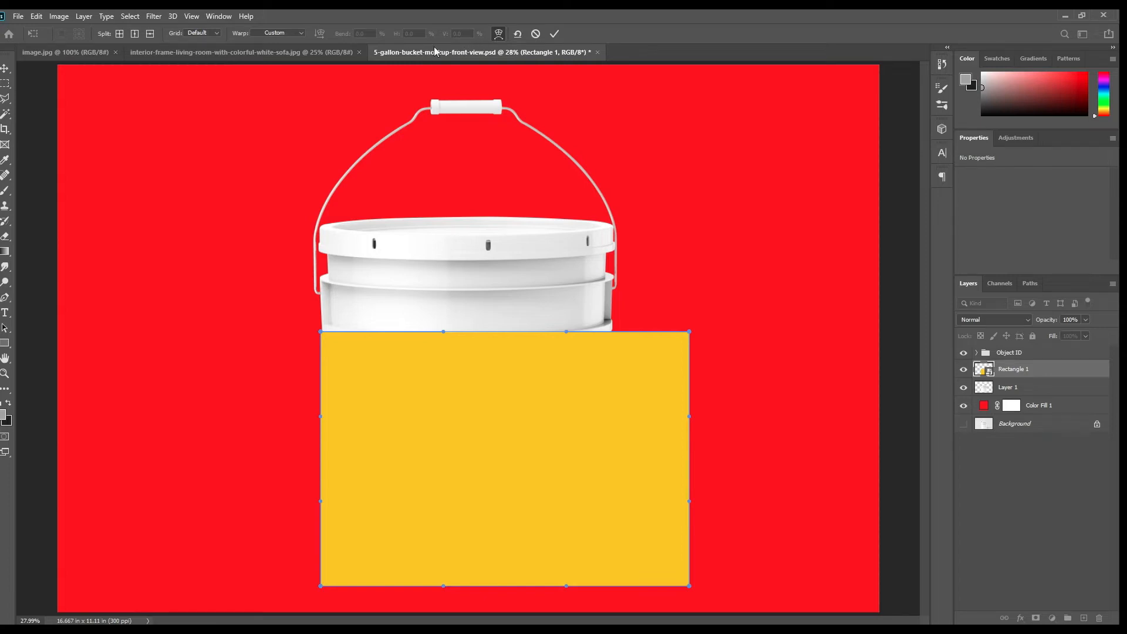
{"action": "left_click", "coordinate": [281, 33]}
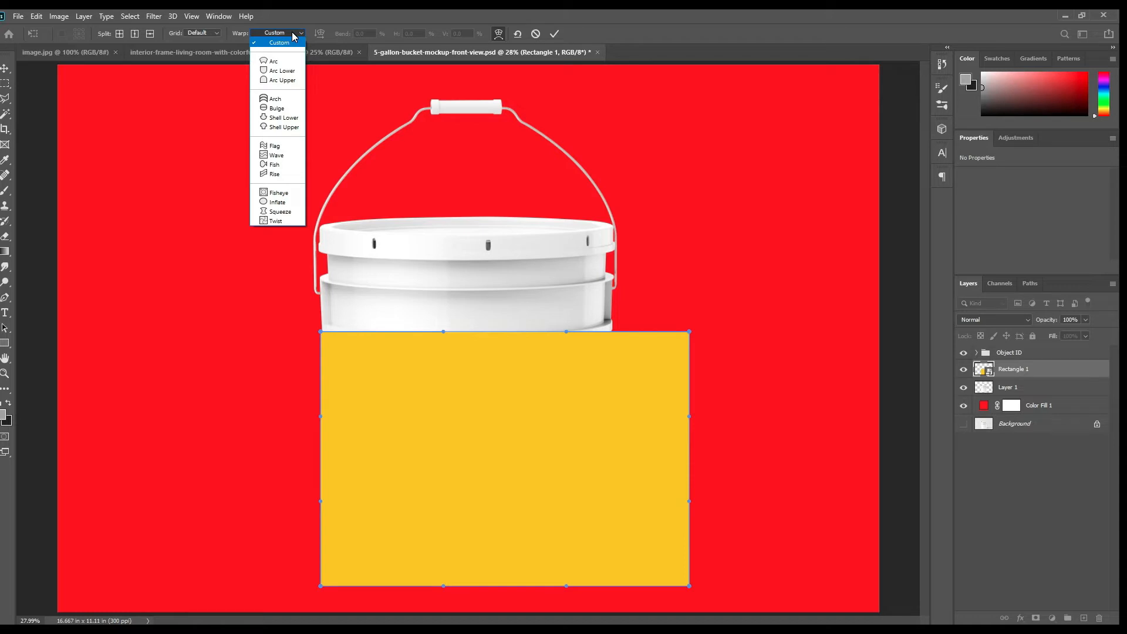
{"action": "mouse_move", "coordinate": [292, 52]}
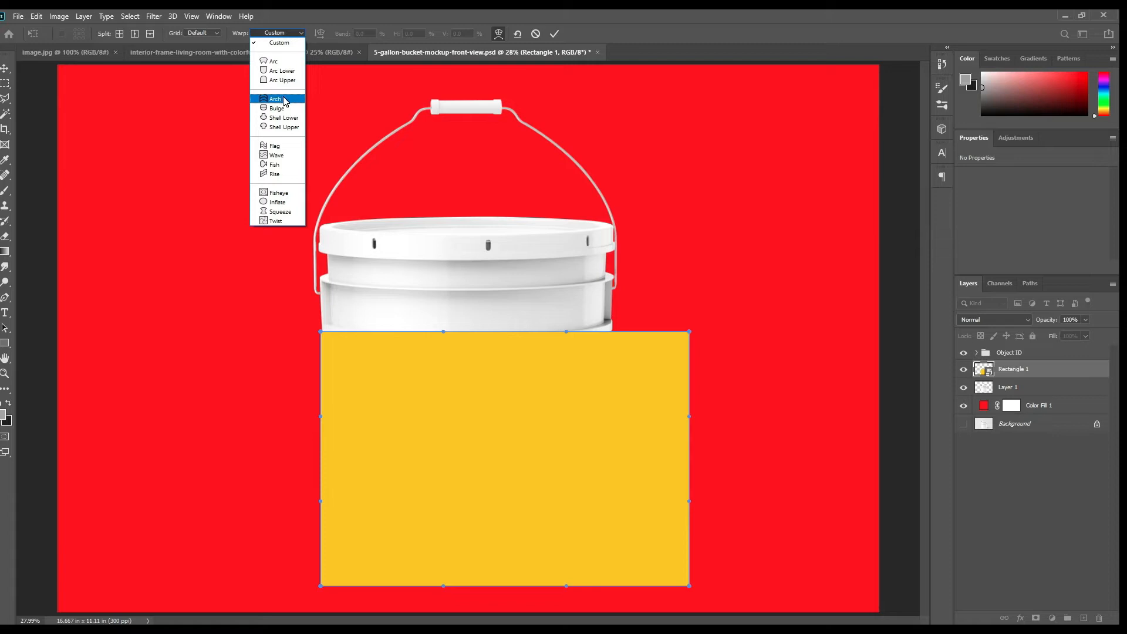
{"action": "left_click", "coordinate": [275, 99]}
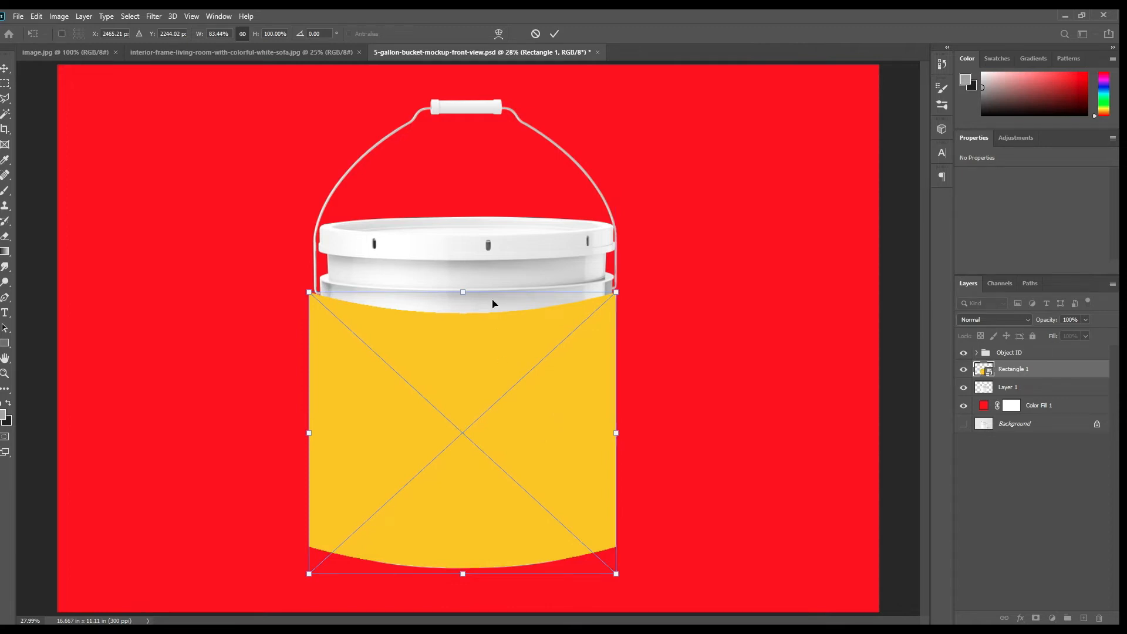
{"action": "left_click_drag", "start_coordinate": [463, 291], "coordinate": [463, 297]}
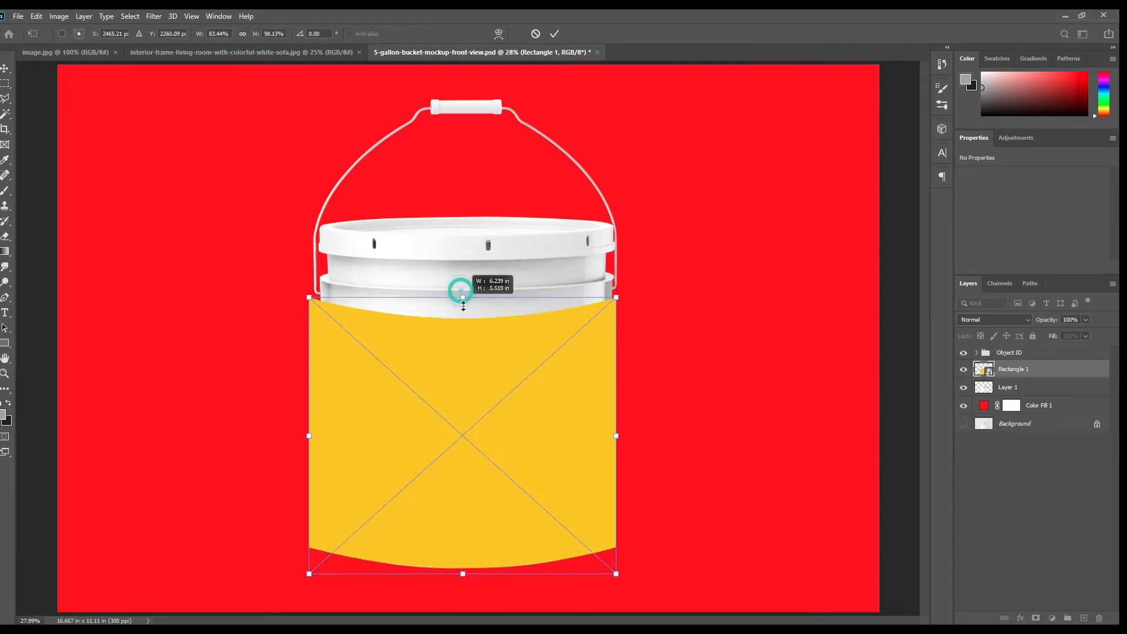
{"action": "left_click_drag", "start_coordinate": [462, 293], "coordinate": [463, 332]}
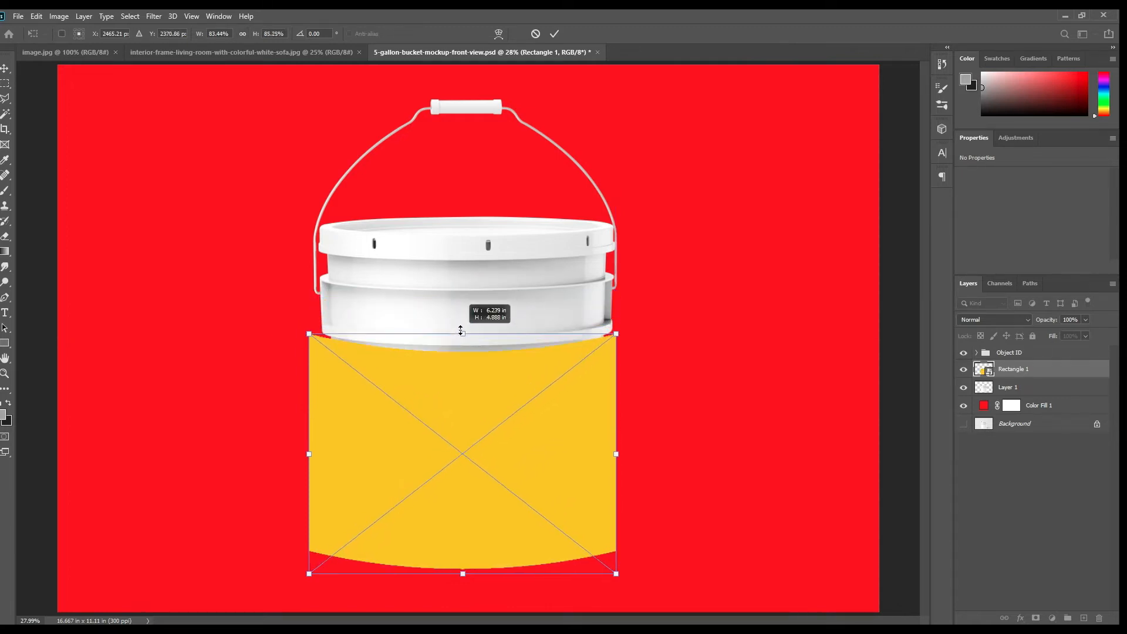
{"action": "left_click_drag", "start_coordinate": [461, 333], "coordinate": [462, 325]}
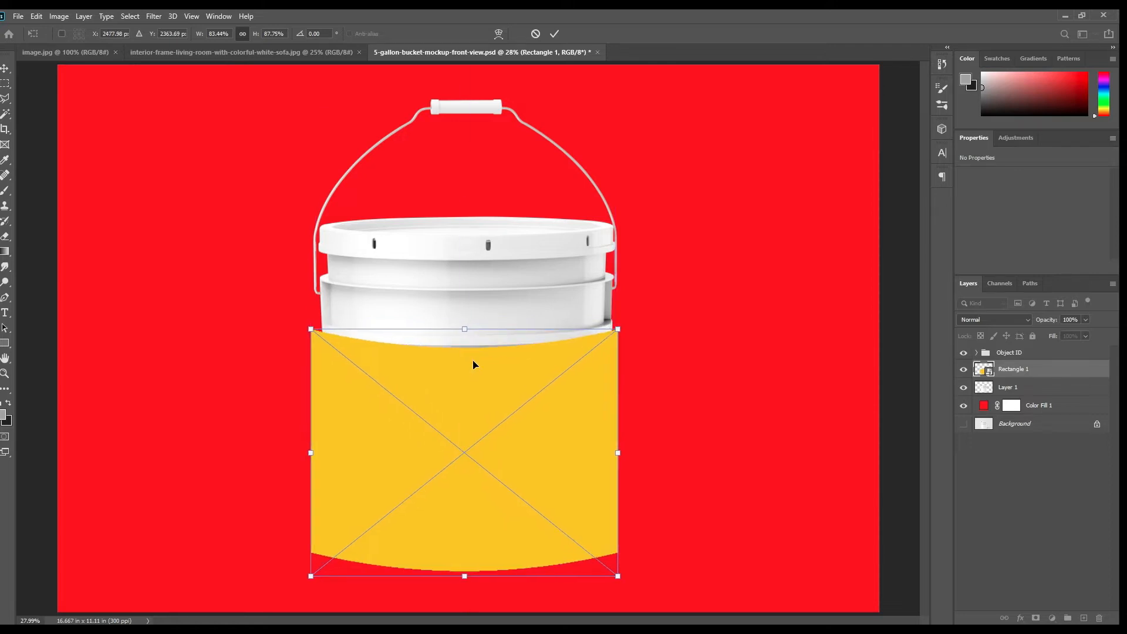
Warp the label into a gentle arch and stretch its right side to fit the body.
{"action": "right_click", "coordinate": [473, 364]}
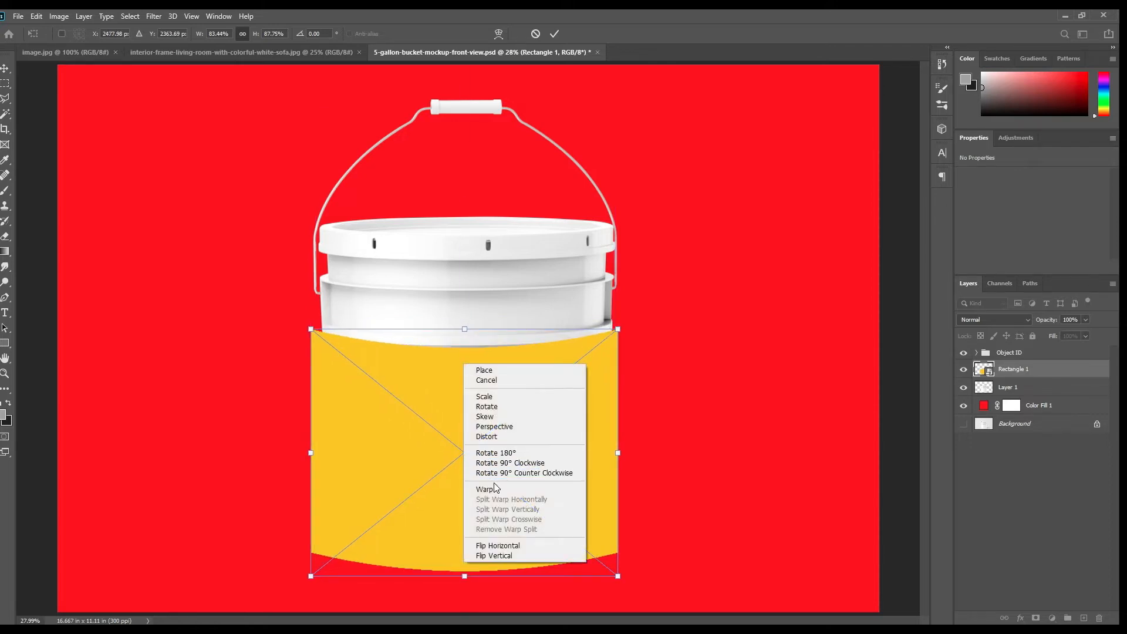
{"action": "left_click", "coordinate": [484, 490]}
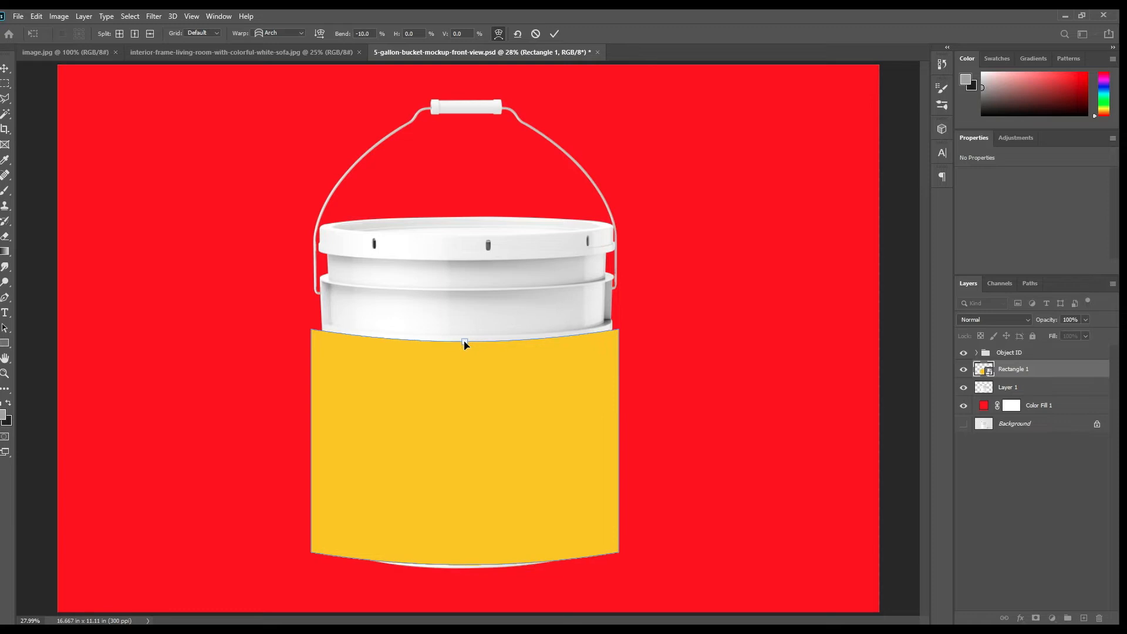
{"action": "left_click_drag", "start_coordinate": [464, 343], "coordinate": [465, 348]}
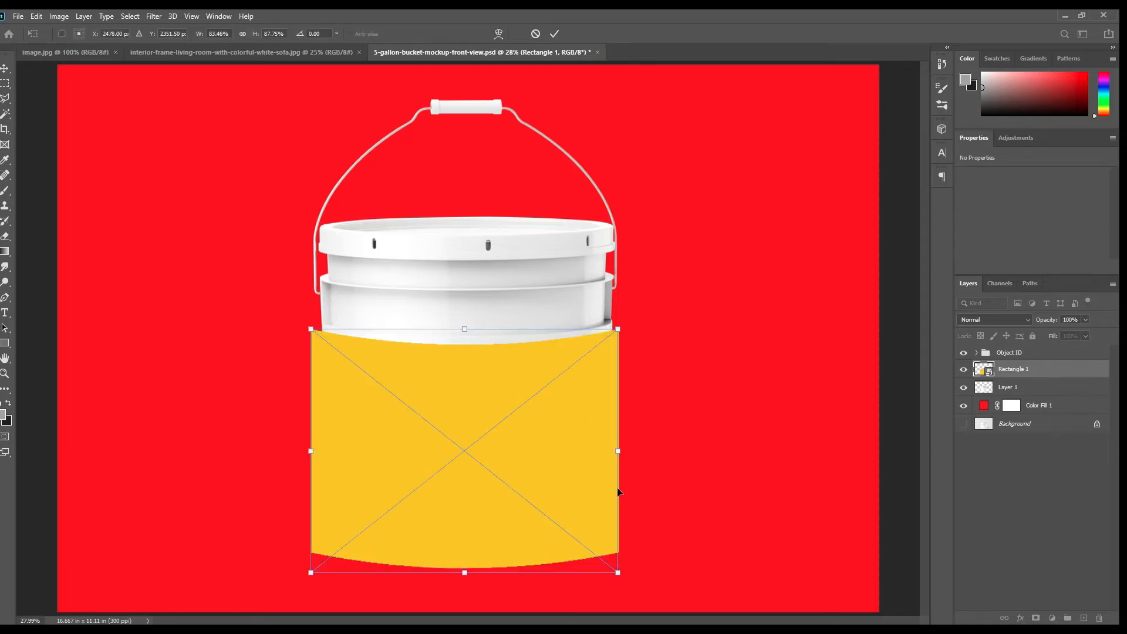
{"action": "left_click_drag", "start_coordinate": [617, 451], "coordinate": [629, 451]}
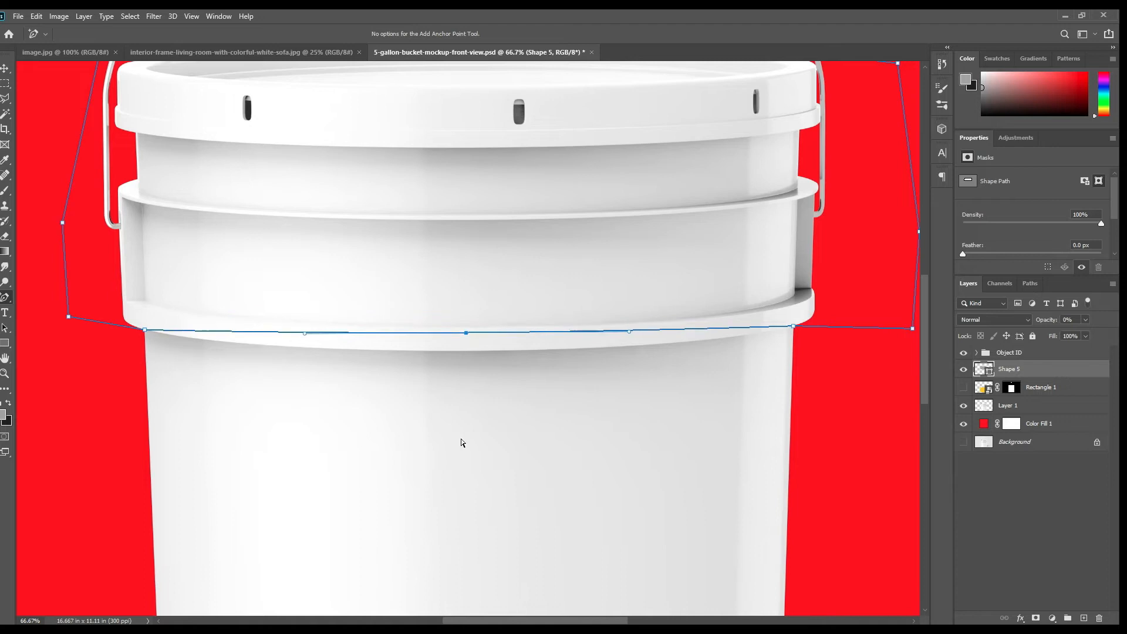
Curve the lid path along the rim, load it as a selection and target the yellow layer's mask.
{"action": "left_click_drag", "start_coordinate": [467, 331], "coordinate": [466, 349]}
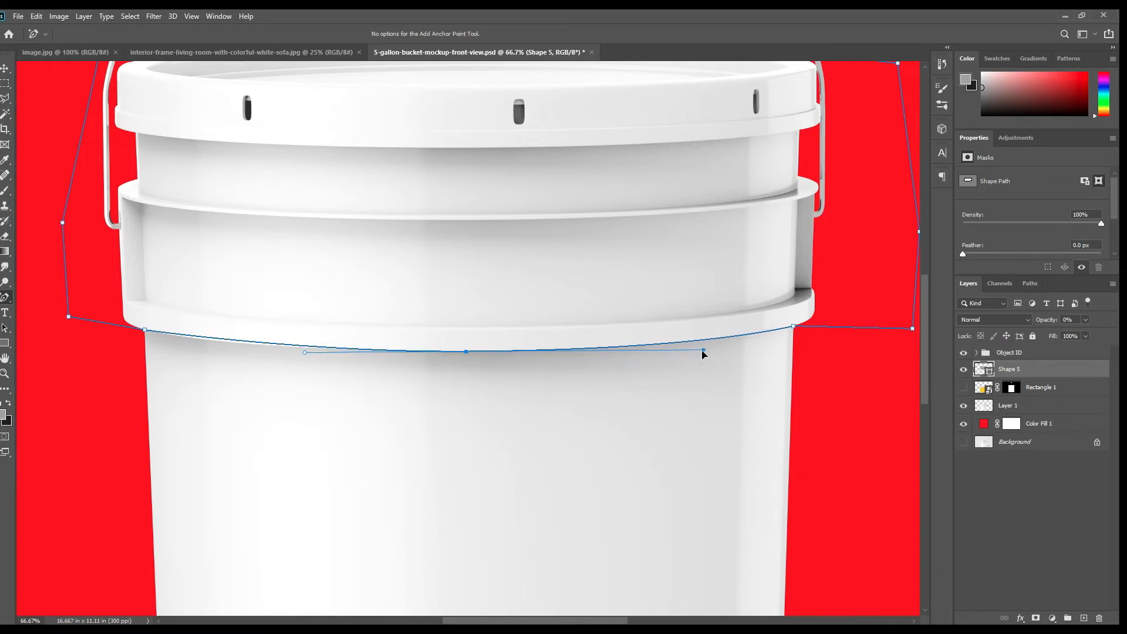
{"action": "left_click", "coordinate": [304, 351]}
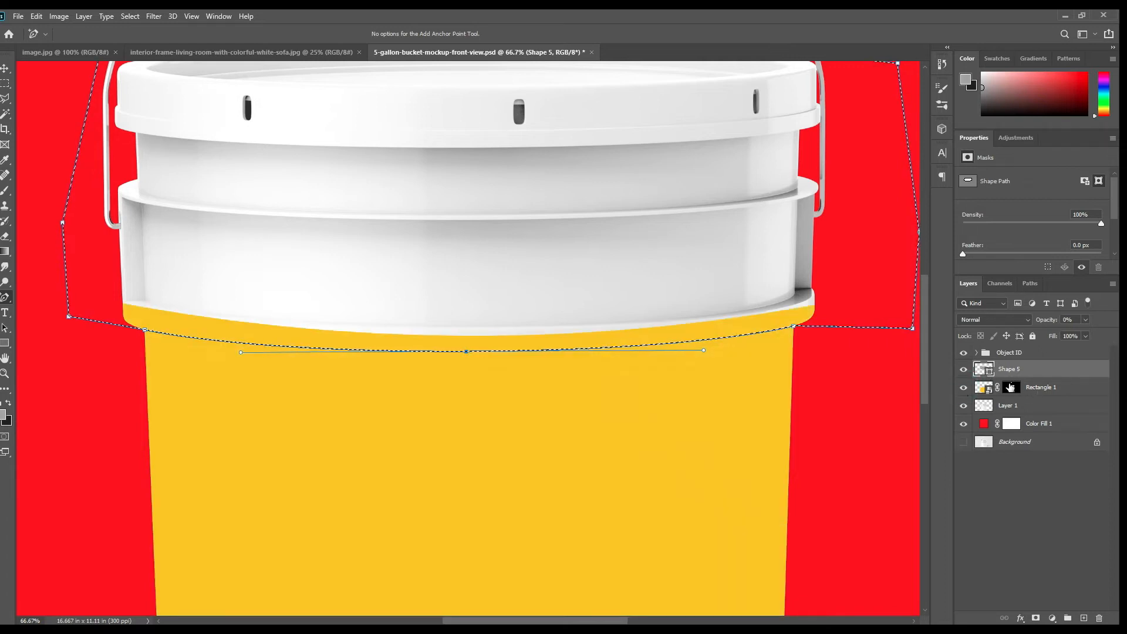
{"action": "left_click", "coordinate": [1011, 386]}
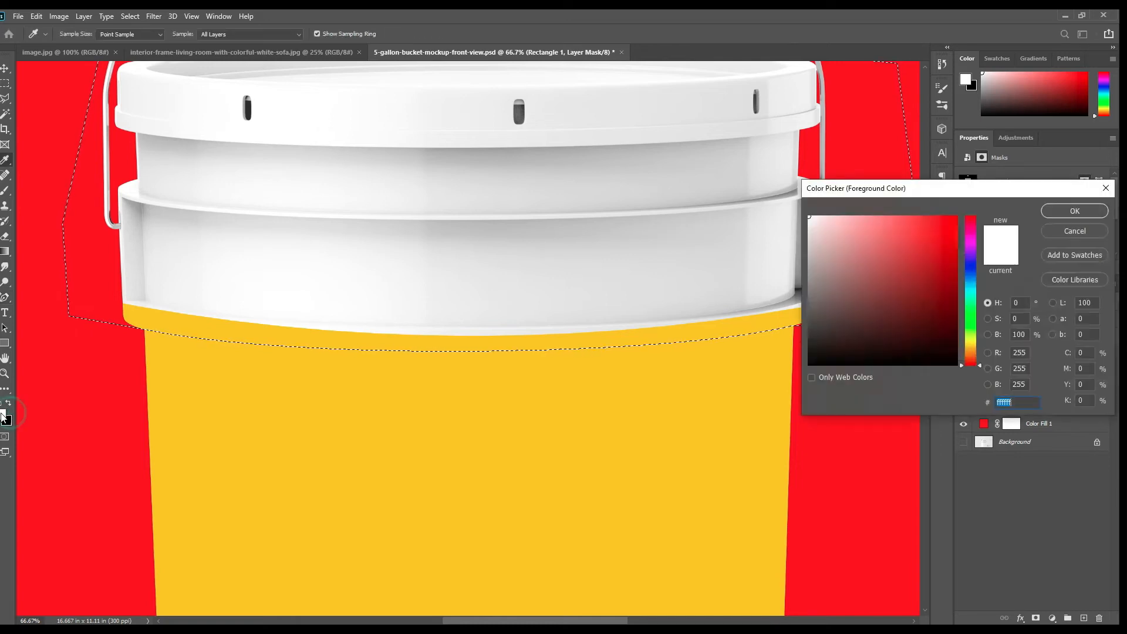
Paint black on the mask to hide yellow over the lid and along the rim edge.
{"action": "left_click", "coordinate": [820, 355]}
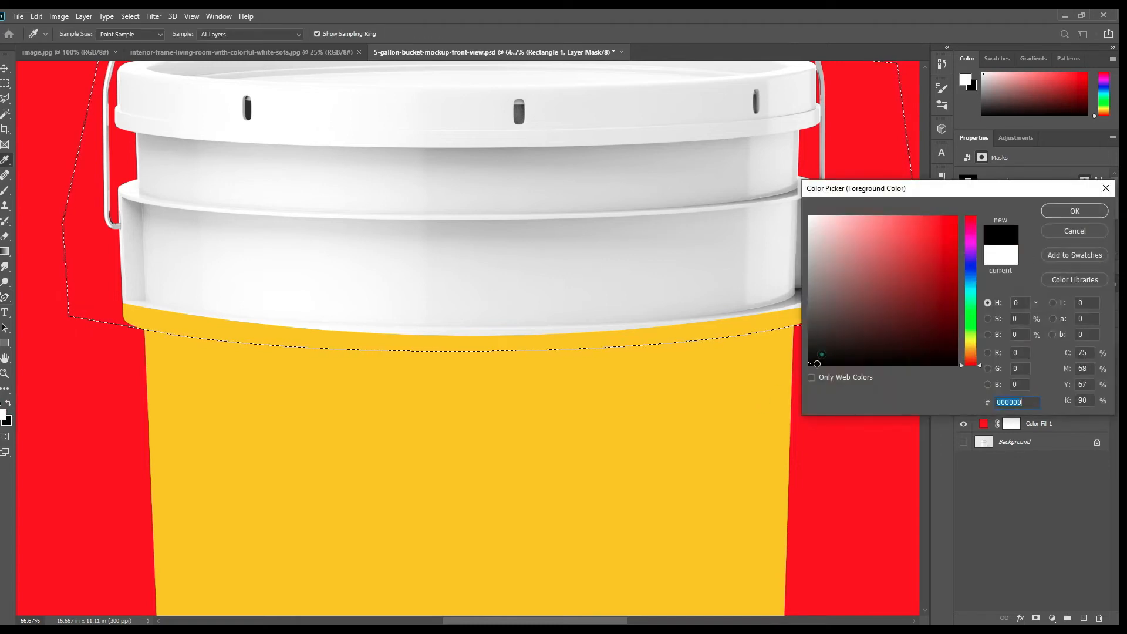
{"action": "left_click", "coordinate": [1073, 231]}
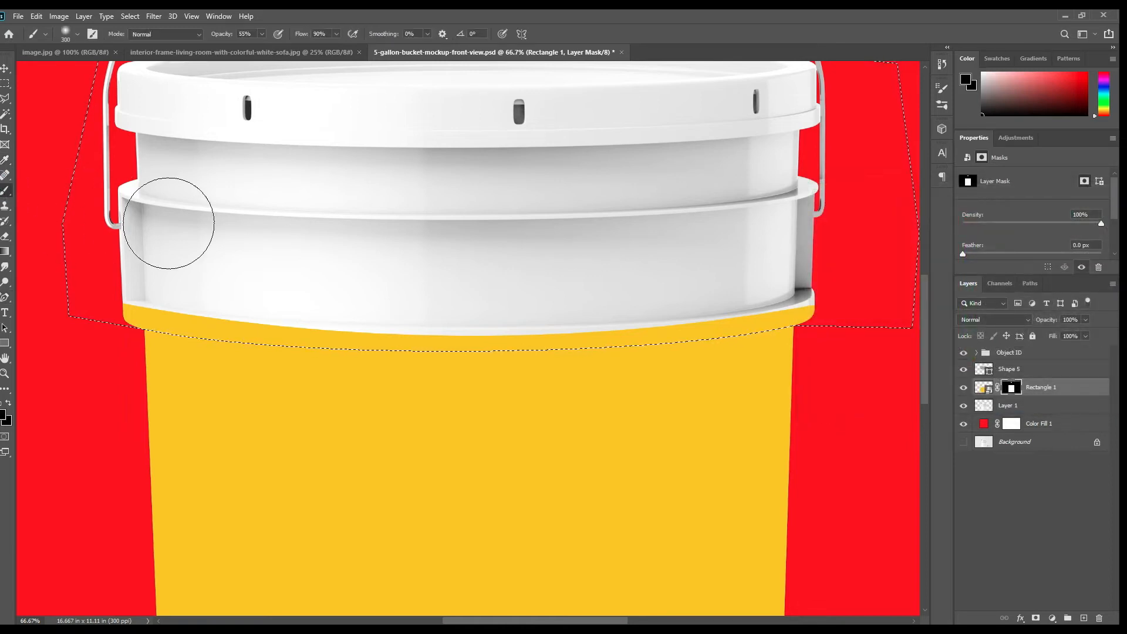
{"action": "left_click_drag", "start_coordinate": [167, 222], "coordinate": [148, 324]}
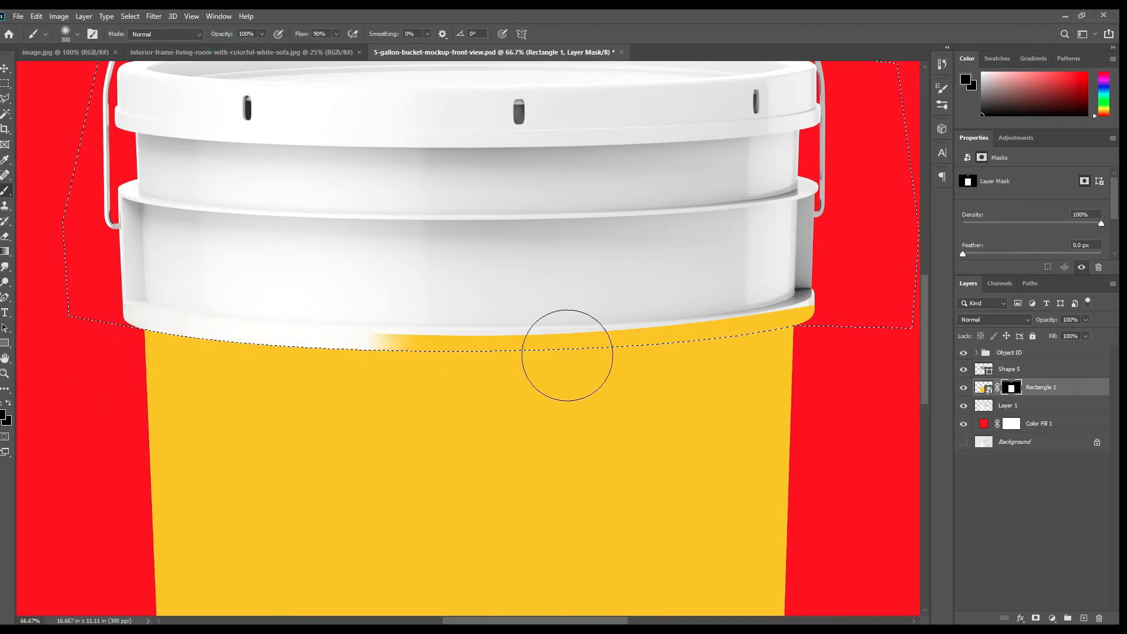
{"action": "left_click_drag", "start_coordinate": [569, 352], "coordinate": [795, 309]}
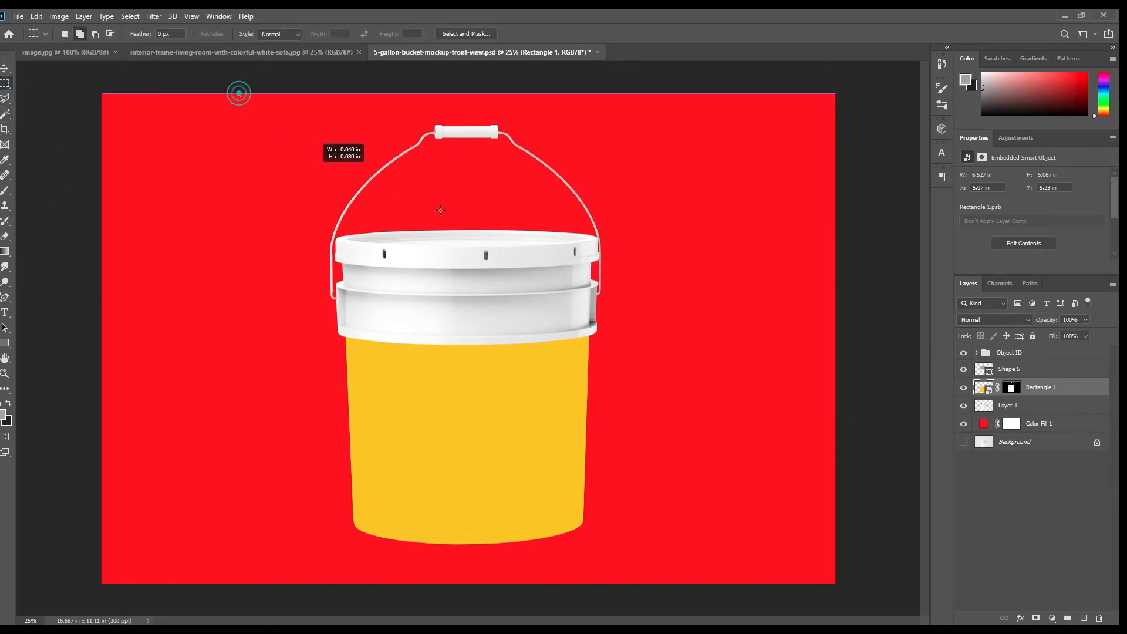
Marquee the area above the bucket body and fill it black in the yellow mask.
{"action": "left_click_drag", "start_coordinate": [238, 94], "coordinate": [675, 309]}
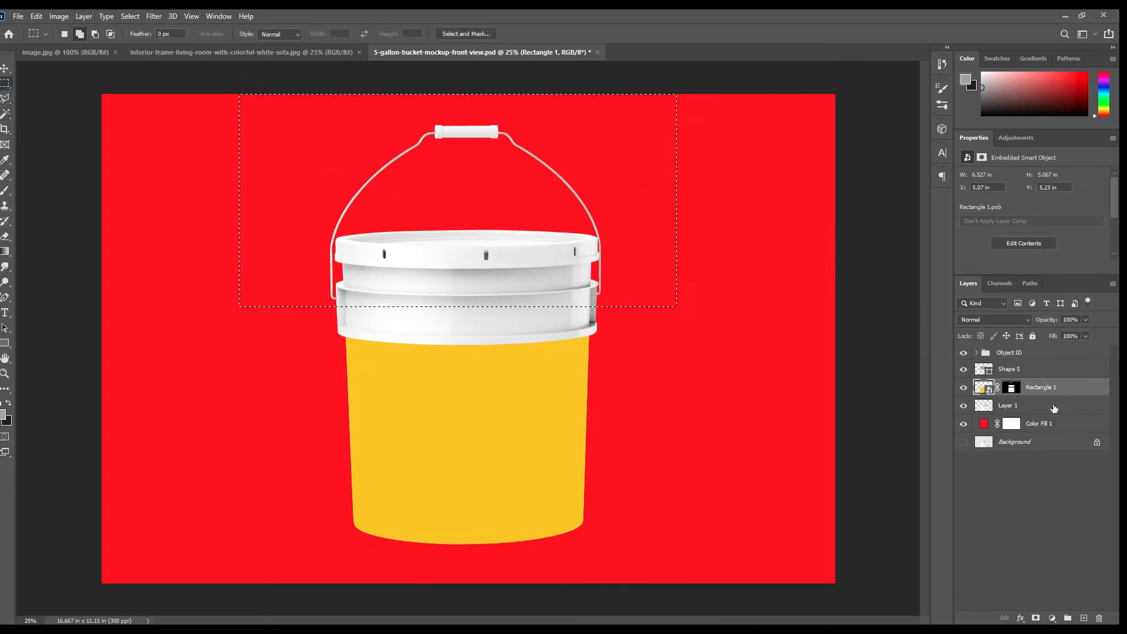
{"action": "left_click", "coordinate": [1010, 386]}
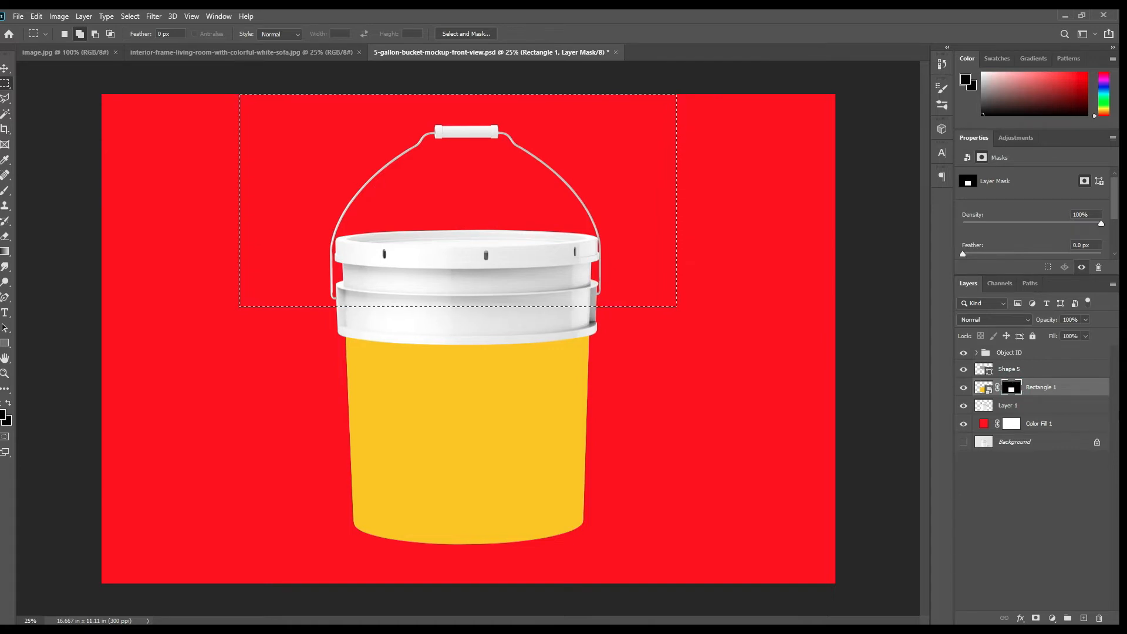
{"action": "key", "text": "ctrl+d"}
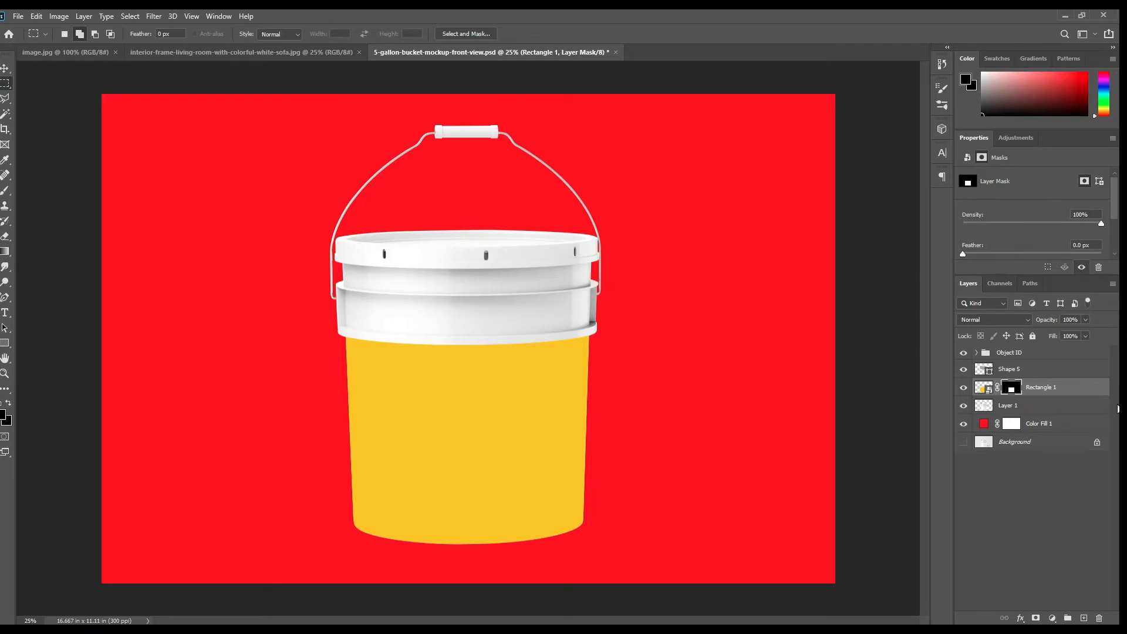
Hide the yellow label layer, tag it red and rename it Edit This.
{"action": "left_click", "coordinate": [1009, 405]}
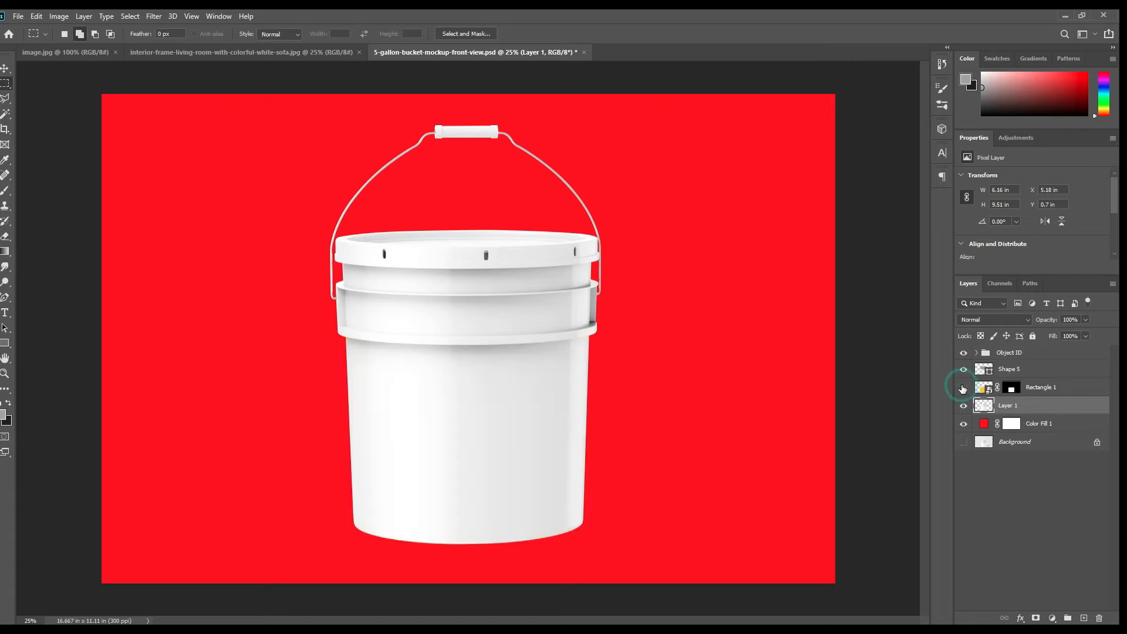
{"action": "right_click", "coordinate": [1040, 386]}
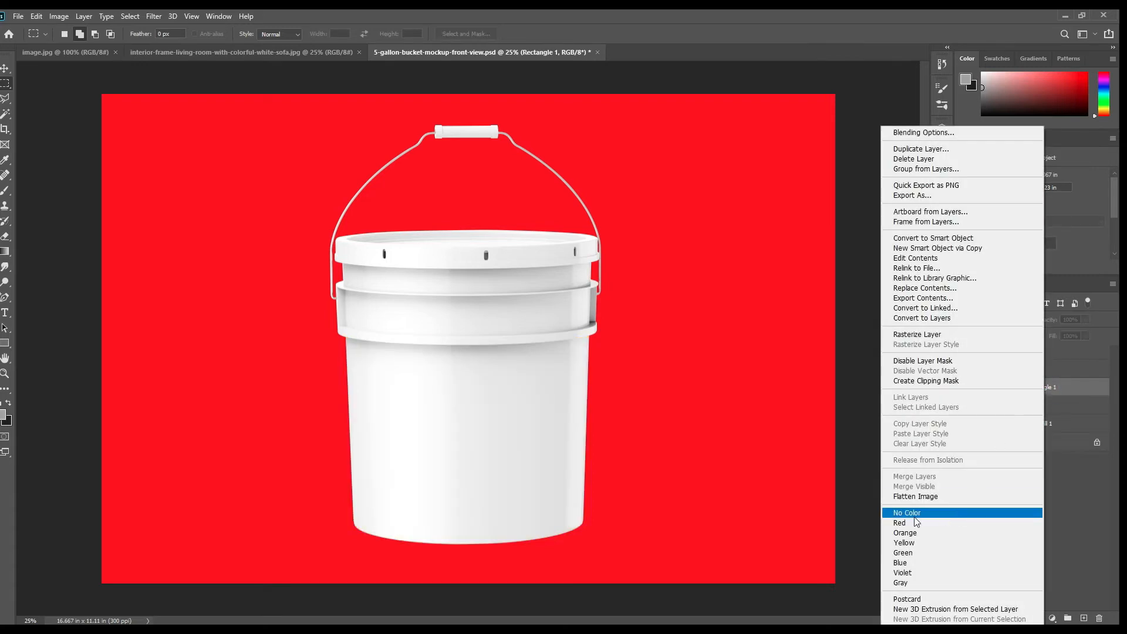
{"action": "double_click", "coordinate": [1039, 386]}
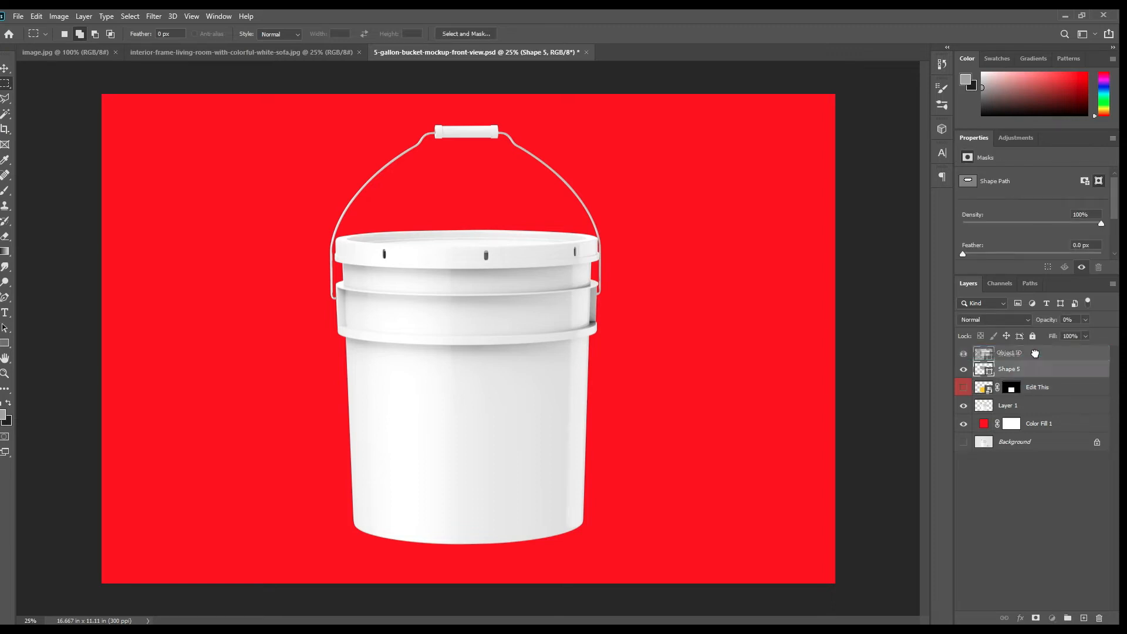
{"action": "left_click", "coordinate": [1037, 369]}
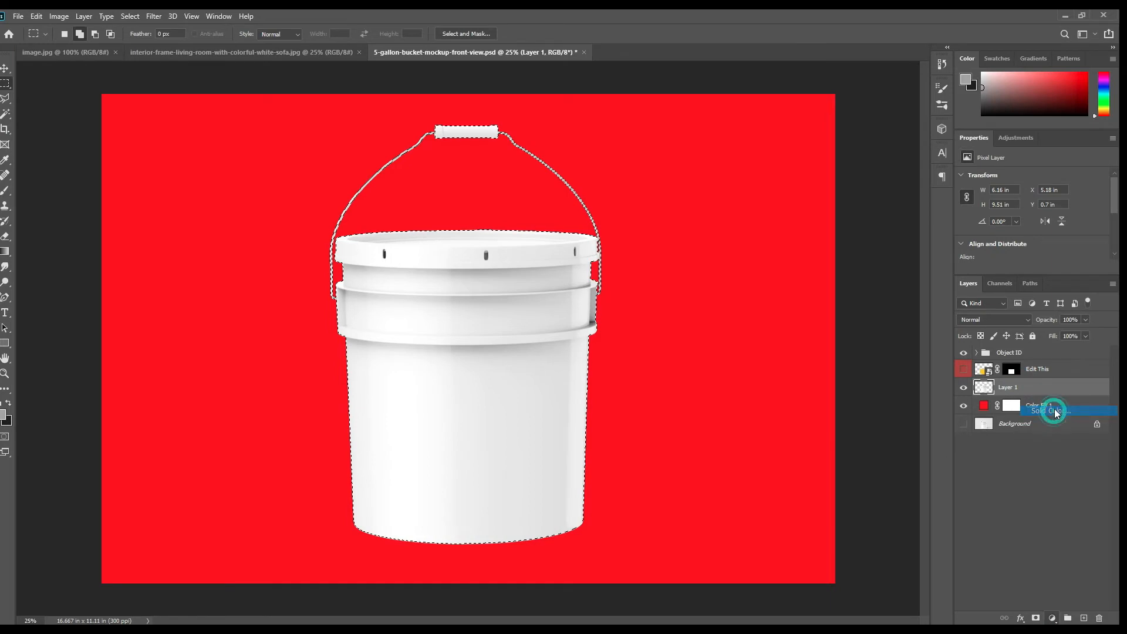
Add a cyan Solid Color fill masked to the bucket silhouette, then hide Color Fill 2.
{"action": "double_click", "coordinate": [984, 424]}
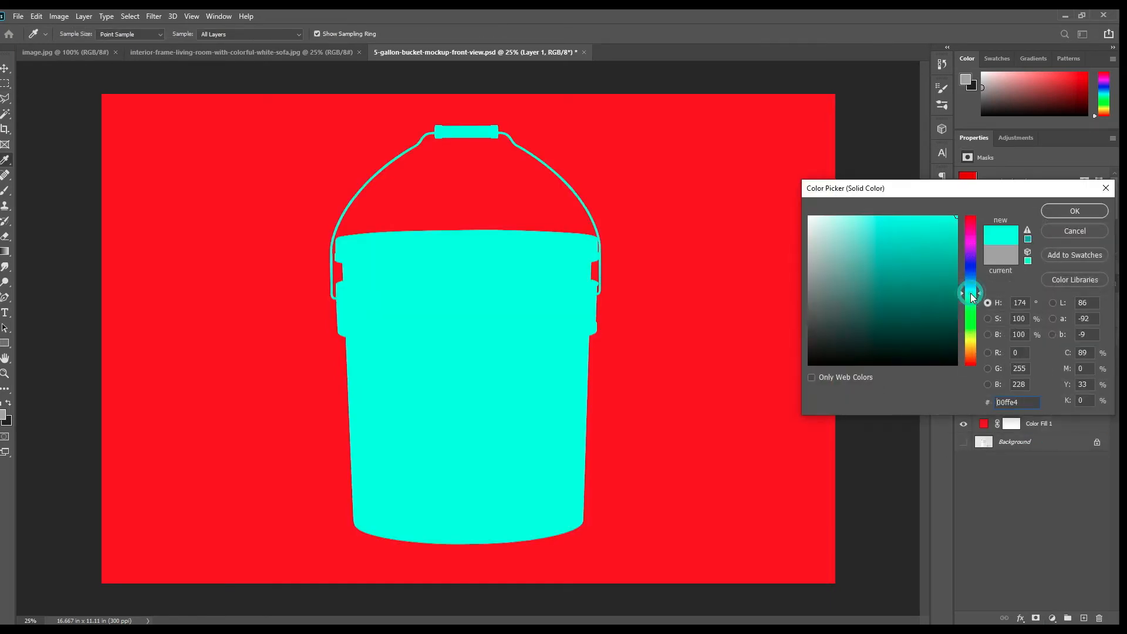
{"action": "left_click", "coordinate": [1075, 210]}
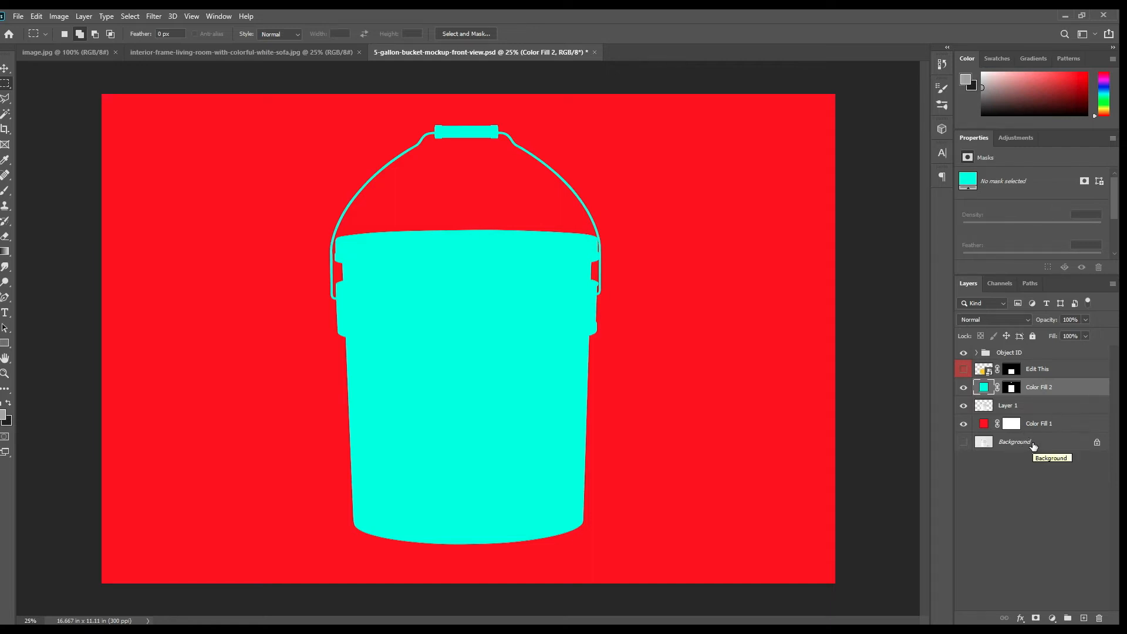
{"action": "left_click", "coordinate": [1015, 442]}
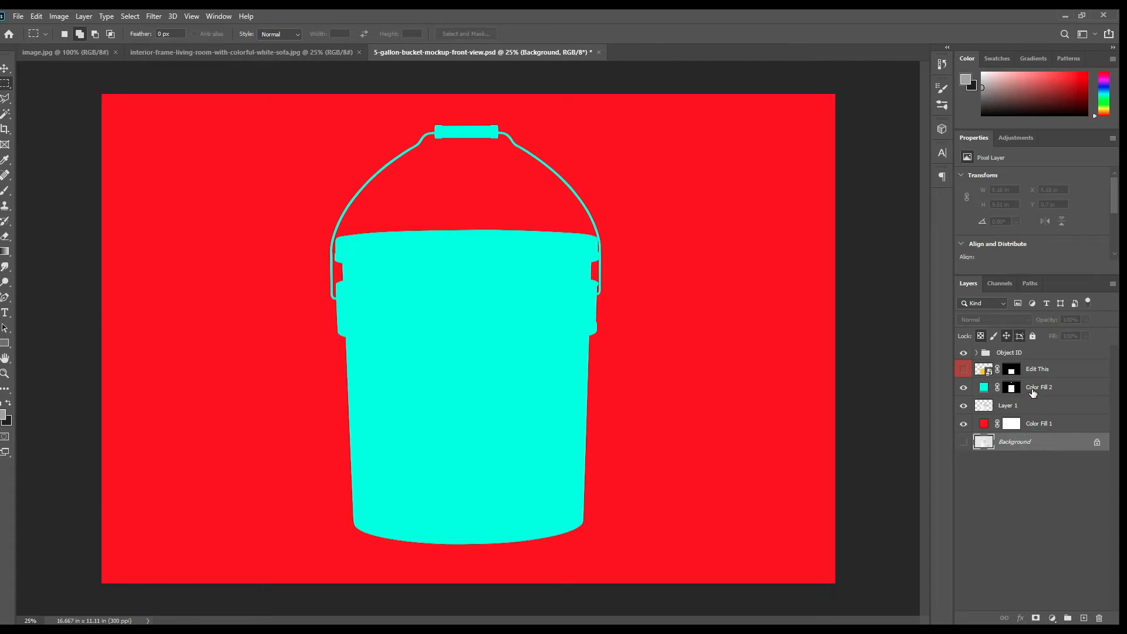
{"action": "left_click", "coordinate": [1012, 386]}
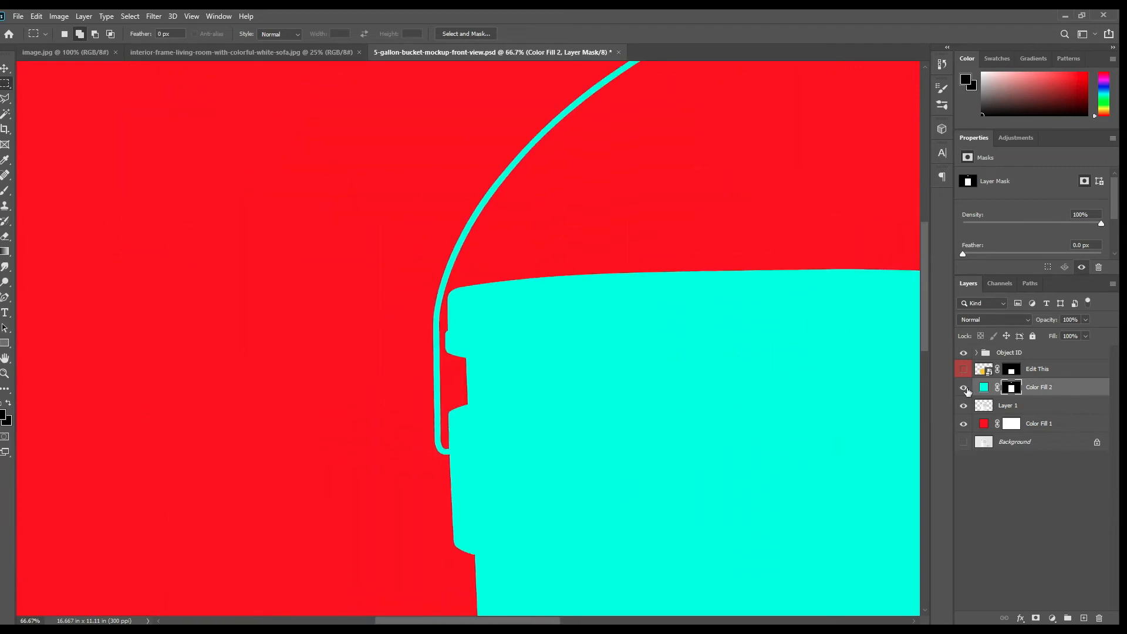
{"action": "left_click", "coordinate": [963, 386]}
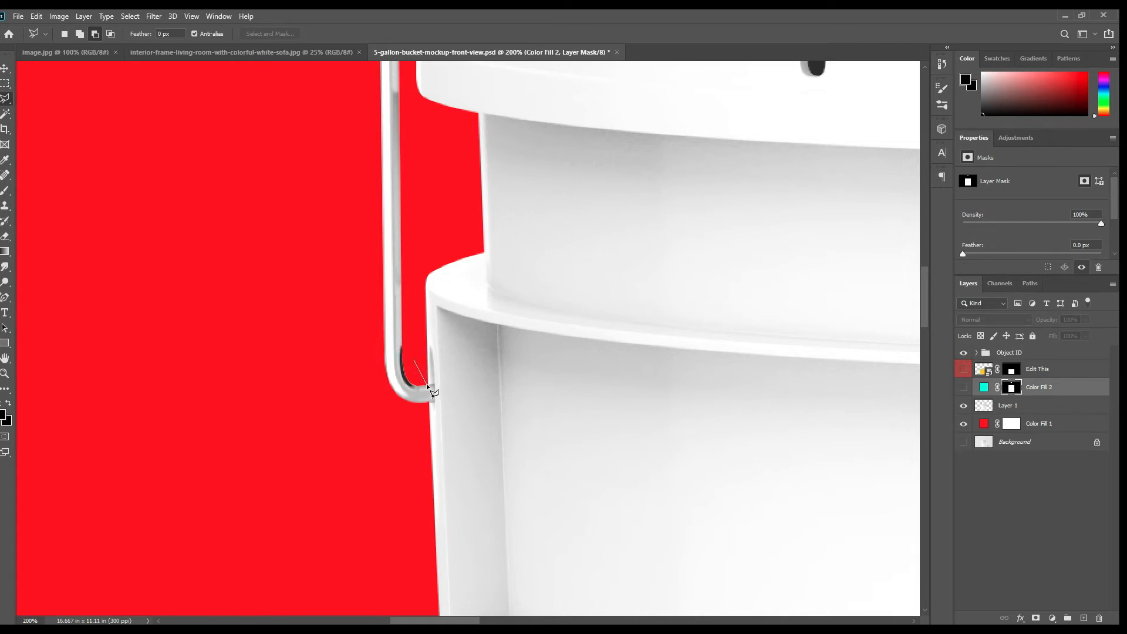
Trace a closed path along the lid and handle edges to mask Color Fill 2 to the bucket silhouette.
{"action": "left_click", "coordinate": [428, 386]}
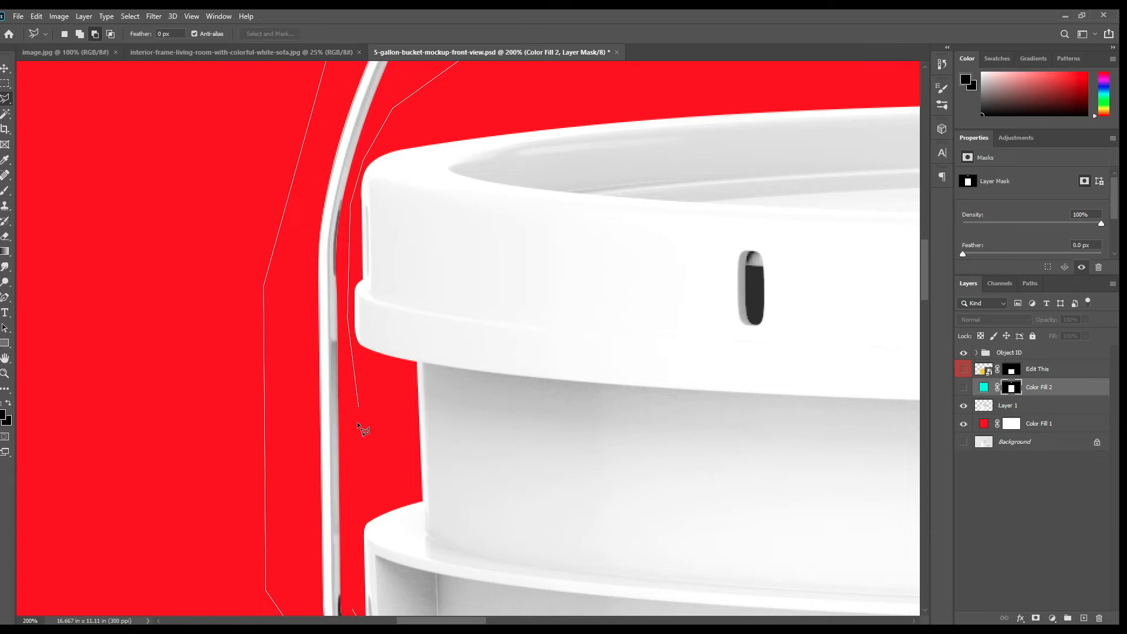
{"action": "scroll", "scroll_direction": "down", "scroll_amount": 3}
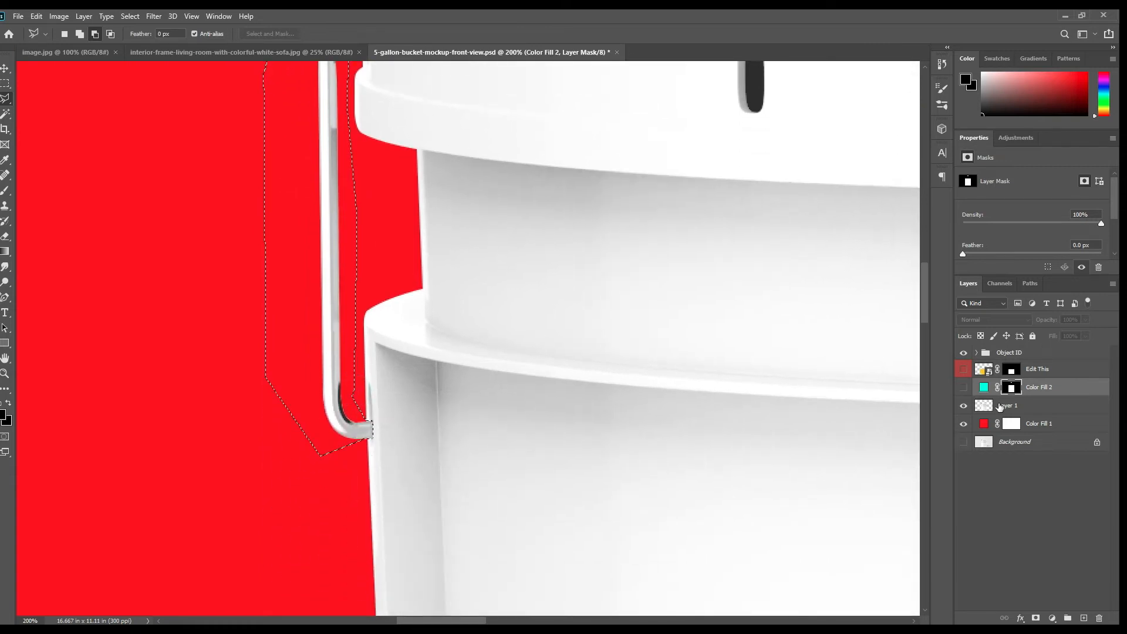
{"action": "left_click", "coordinate": [963, 387]}
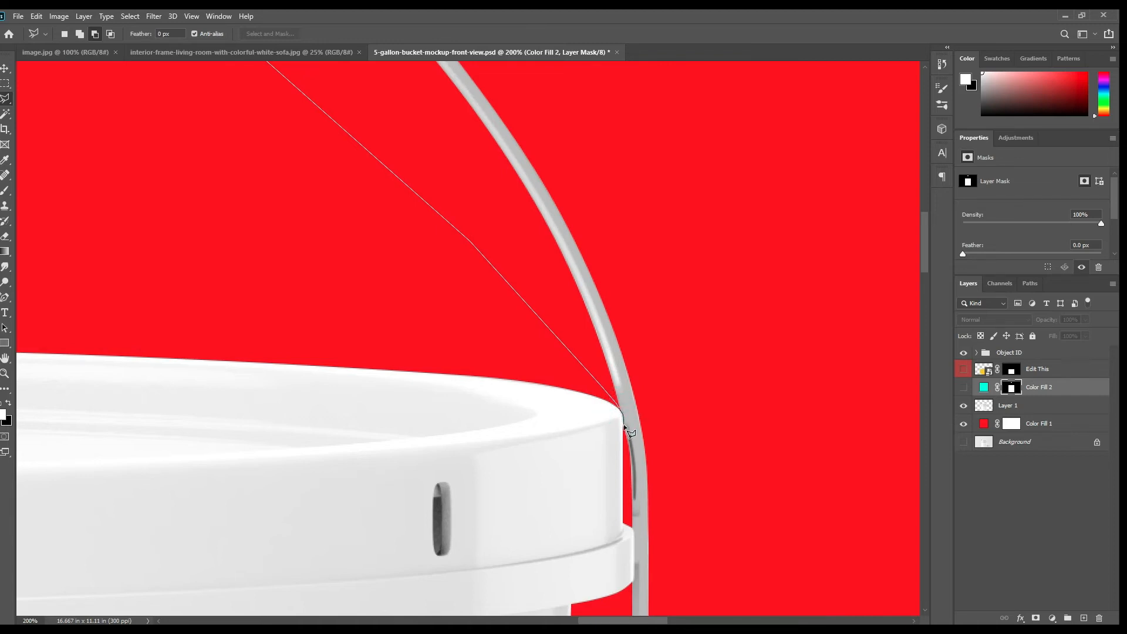
{"action": "left_click", "coordinate": [623, 456]}
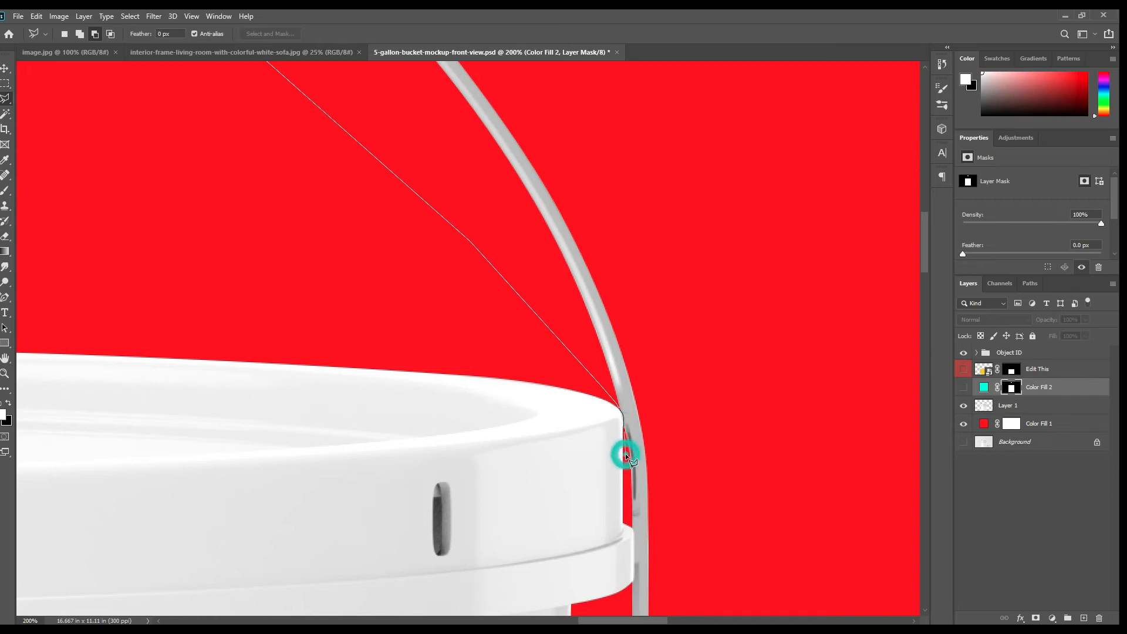
{"action": "left_click_drag", "start_coordinate": [623, 455], "coordinate": [635, 531]}
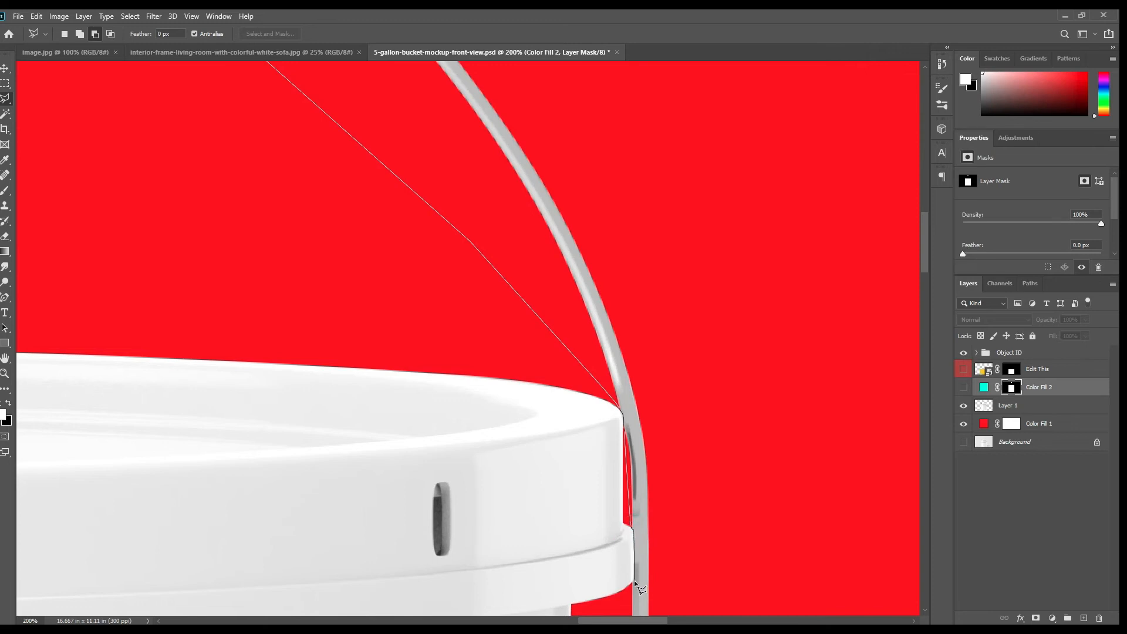
{"action": "mouse_move", "coordinate": [639, 586]}
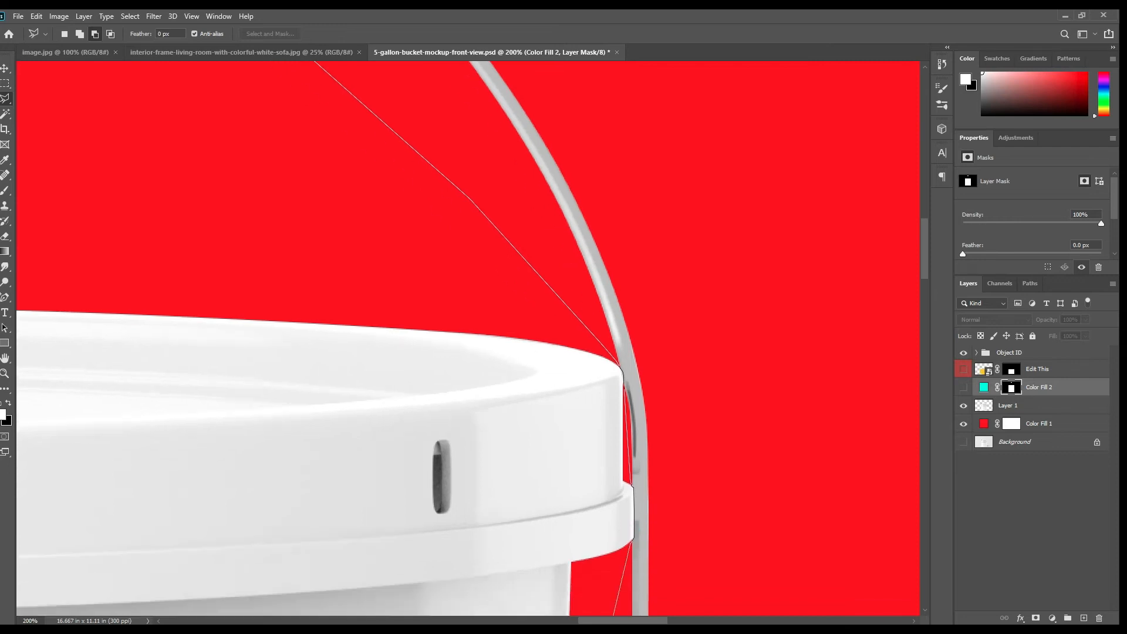
{"action": "scroll", "scroll_direction": "down", "scroll_amount": 3}
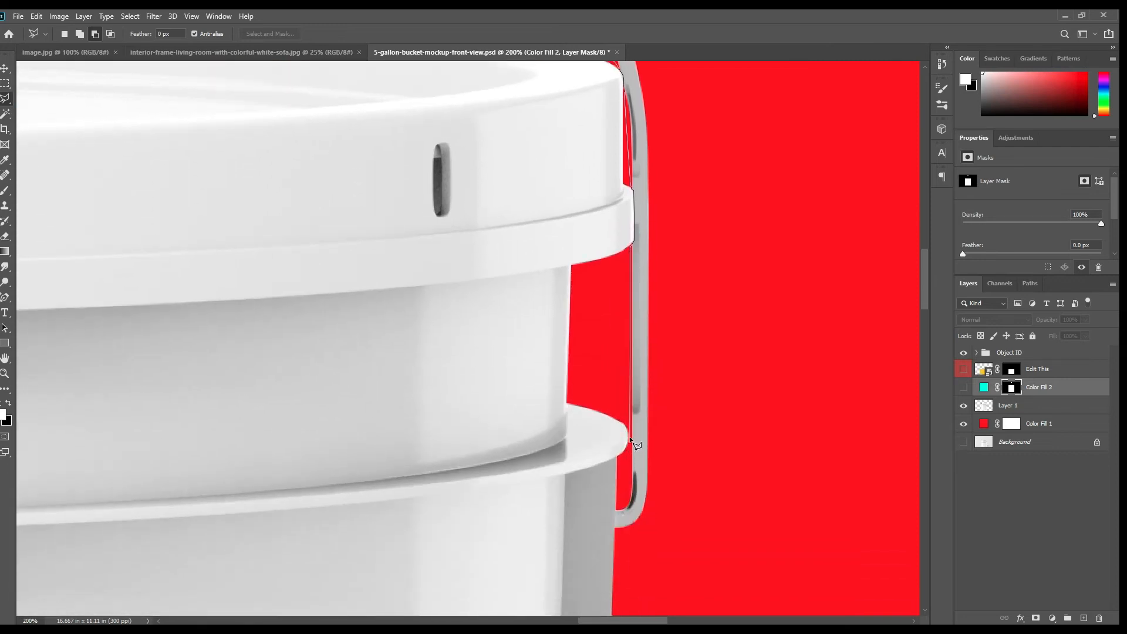
{"action": "left_click", "coordinate": [629, 414]}
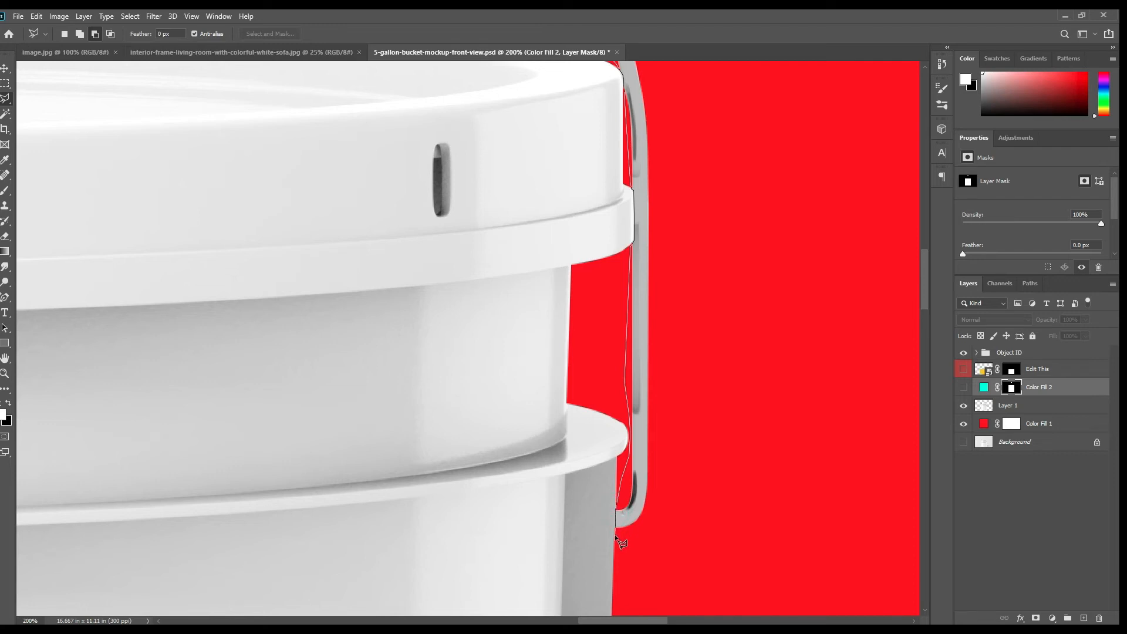
{"action": "left_click", "coordinate": [704, 471]}
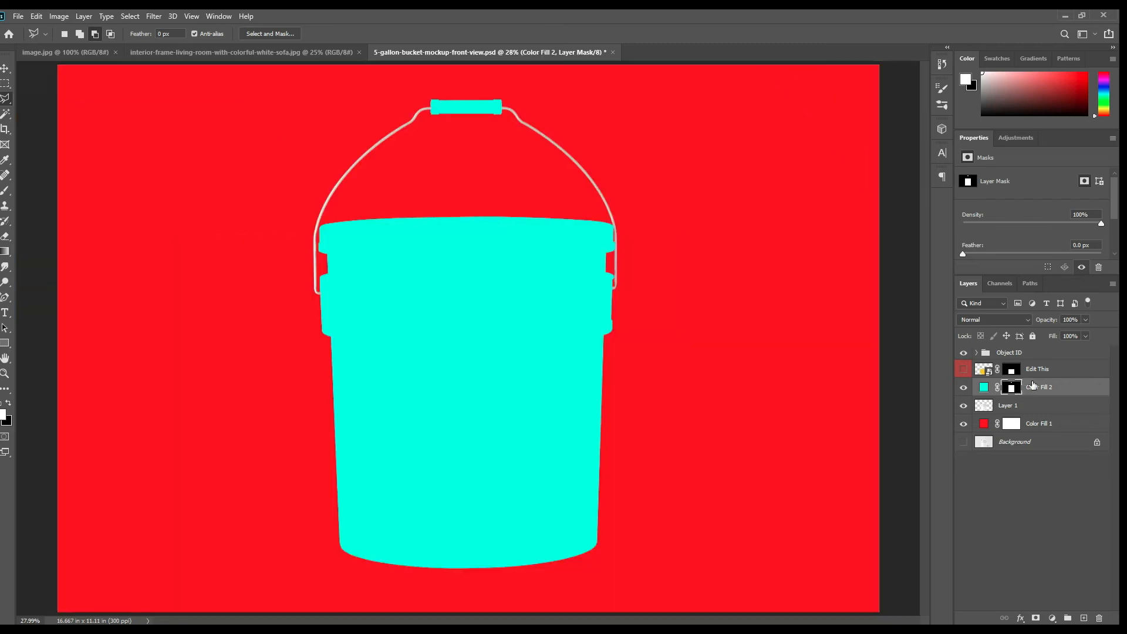
Show the label, recolour Color Fill 2 by sampling the body's yellow, and open the label smart object.
{"action": "left_click", "coordinate": [963, 369]}
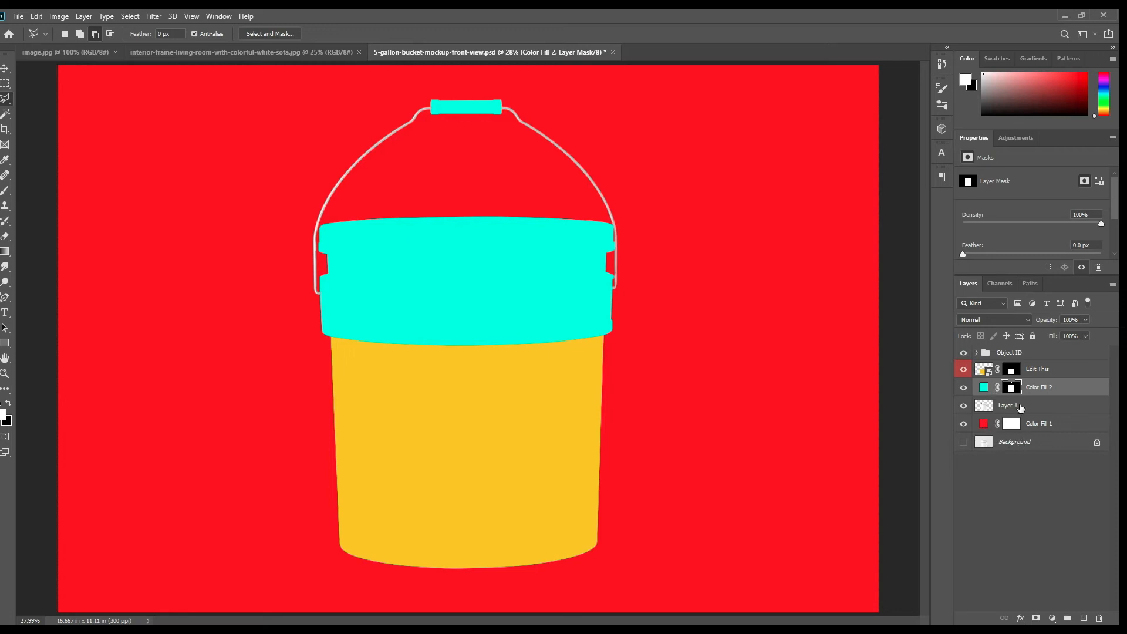
{"action": "left_click", "coordinate": [1015, 441]}
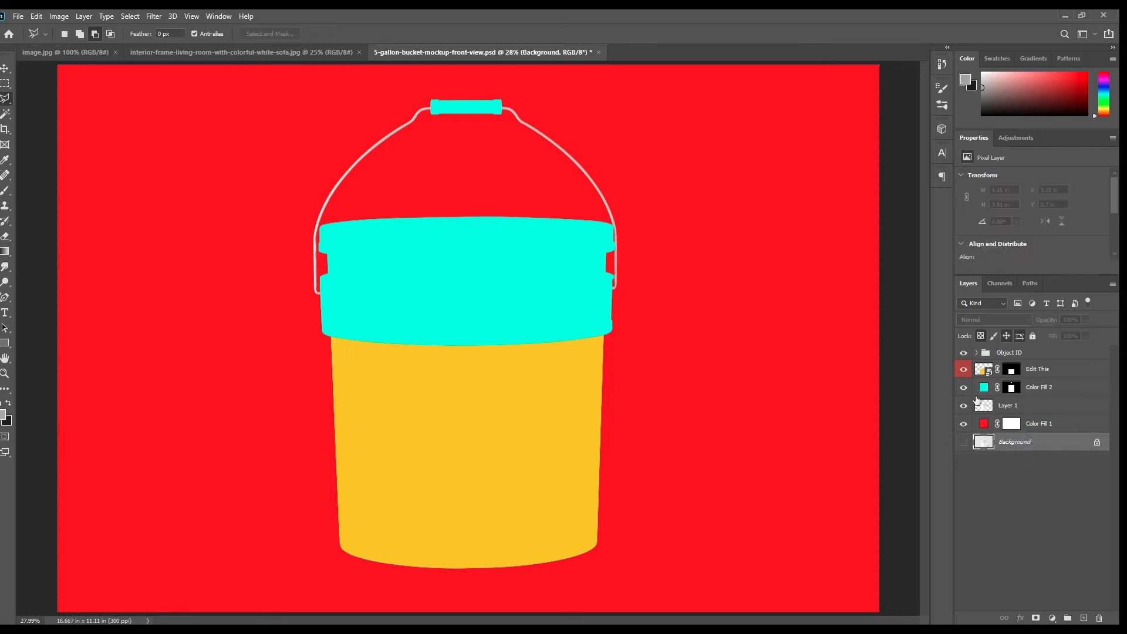
{"action": "double_click", "coordinate": [983, 386]}
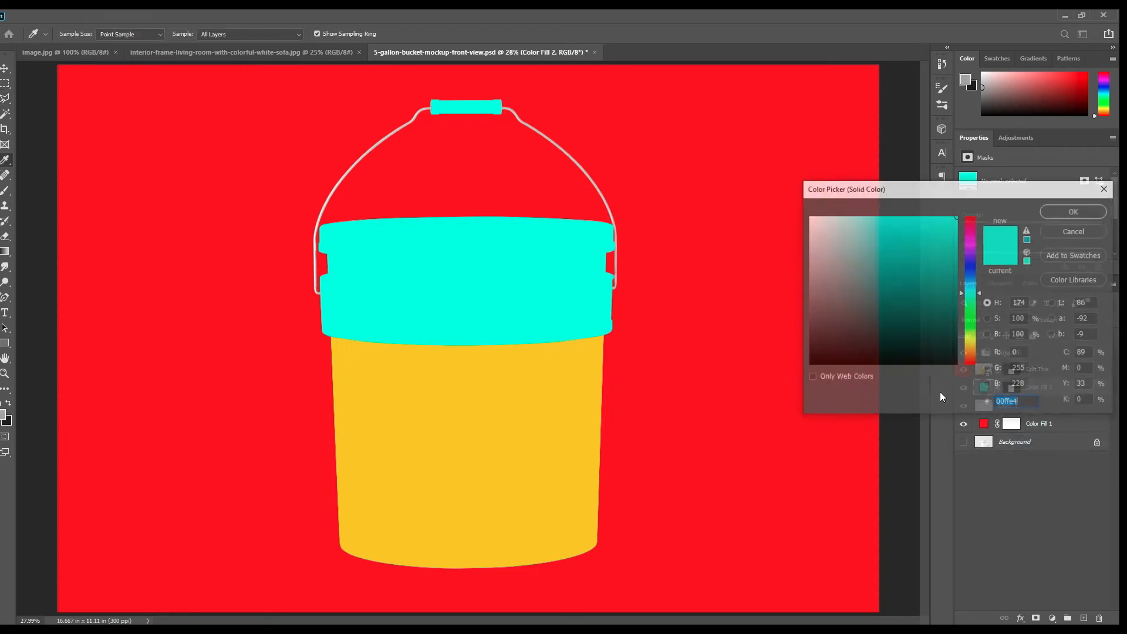
{"action": "left_click", "coordinate": [1072, 211]}
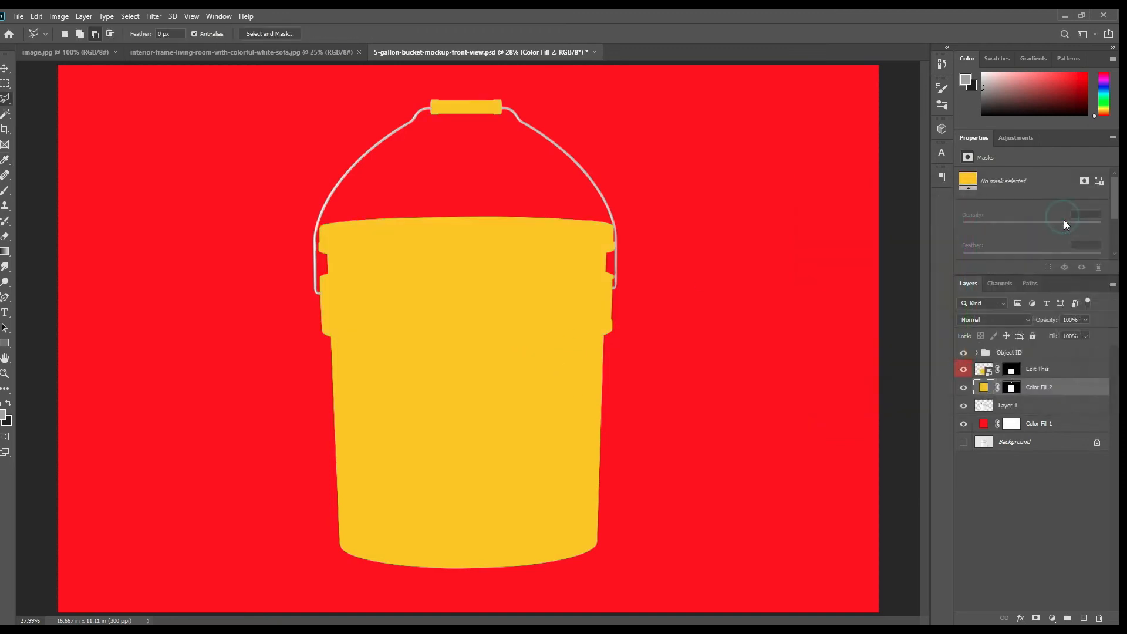
{"action": "double_click", "coordinate": [984, 369]}
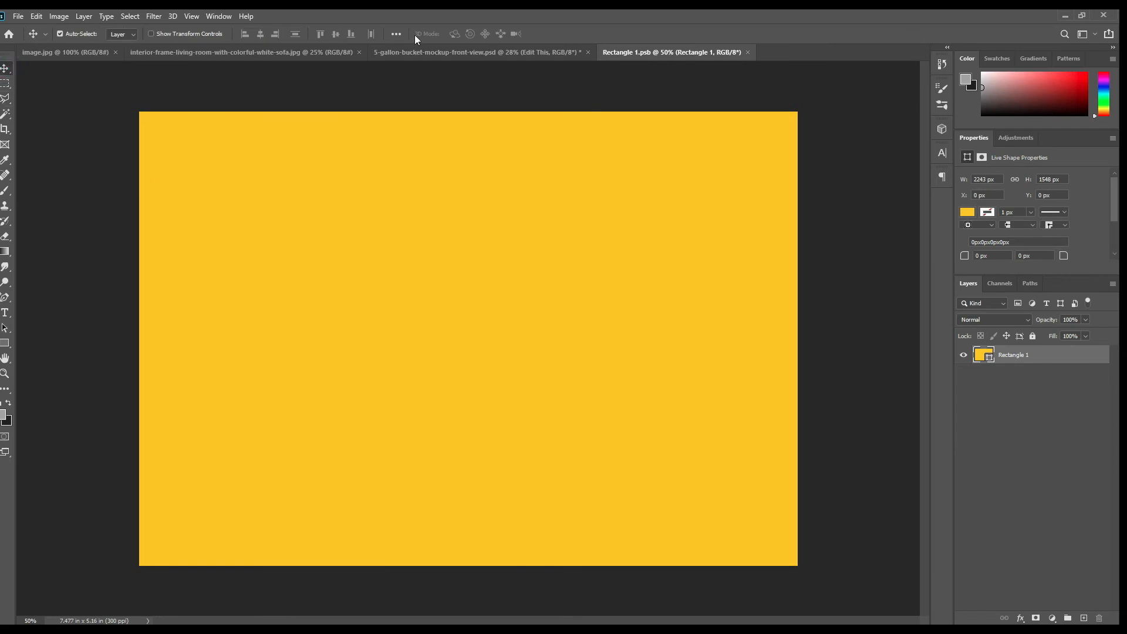
Bring the living-room photo into Rectangle 1.psb, flip it horizontally, and return to the bucket mockup.
{"action": "left_click", "coordinate": [245, 52]}
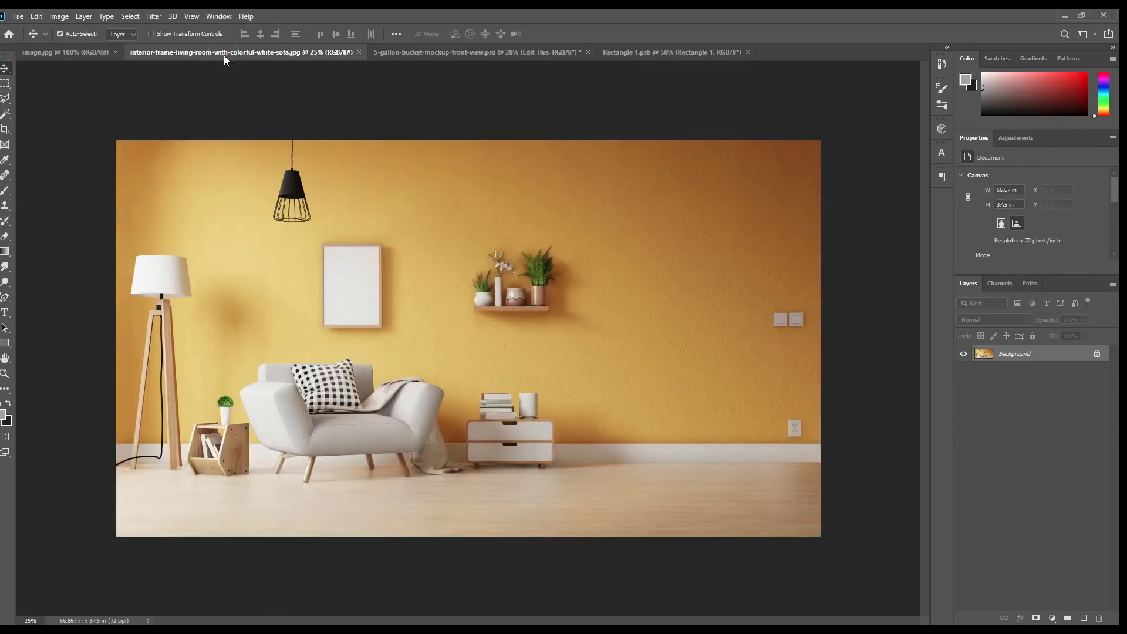
{"action": "left_click", "coordinate": [437, 51]}
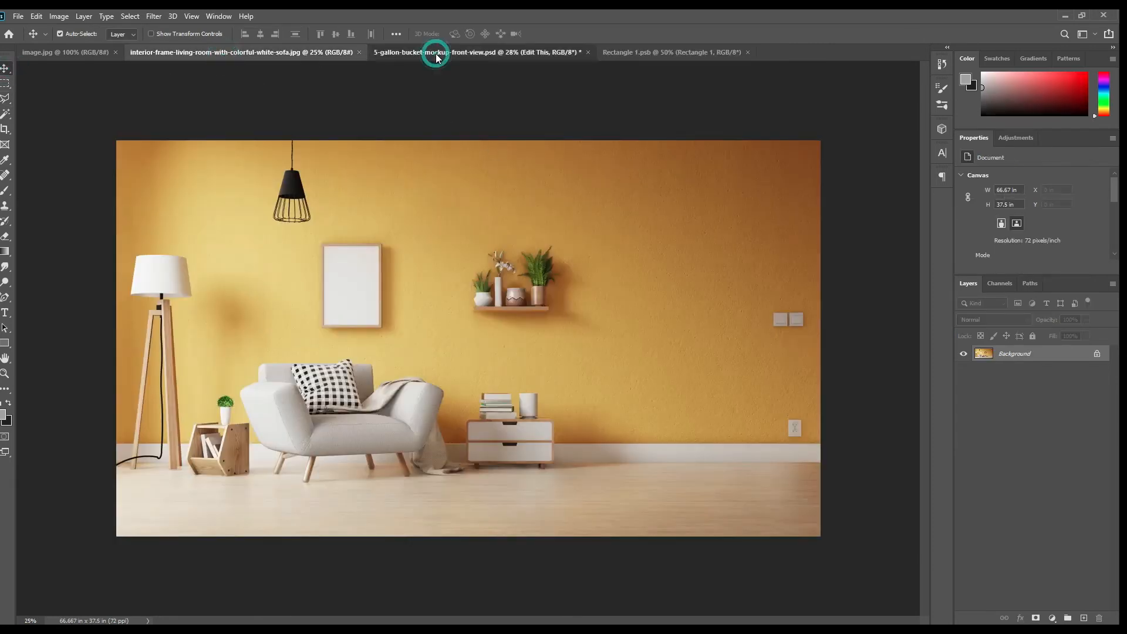
{"action": "left_click", "coordinate": [668, 51]}
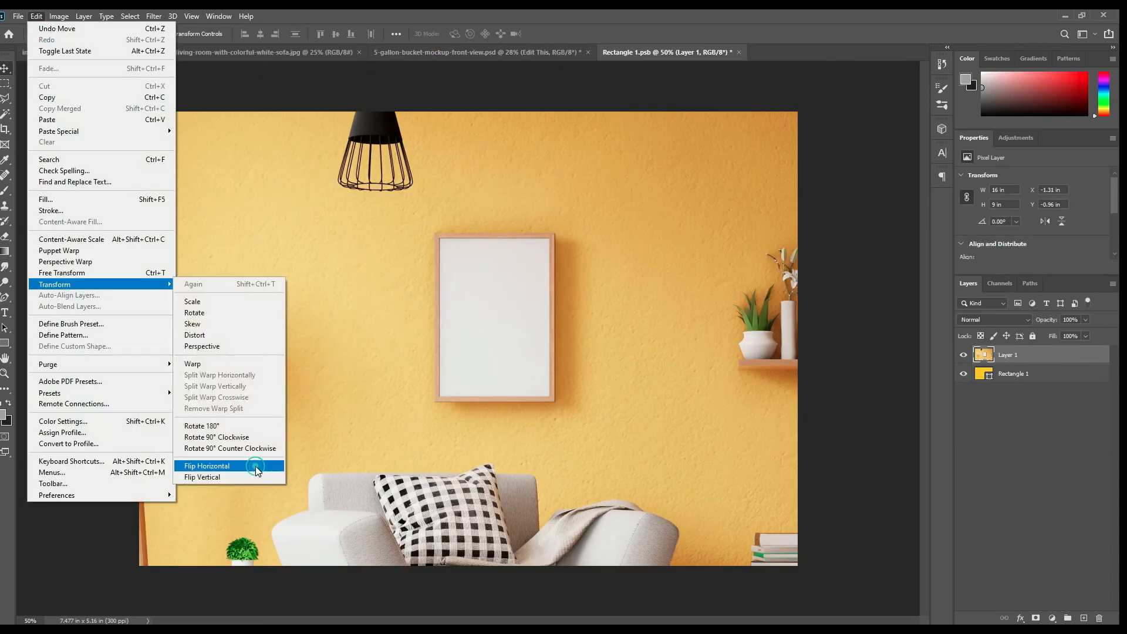
{"action": "left_click", "coordinate": [207, 465]}
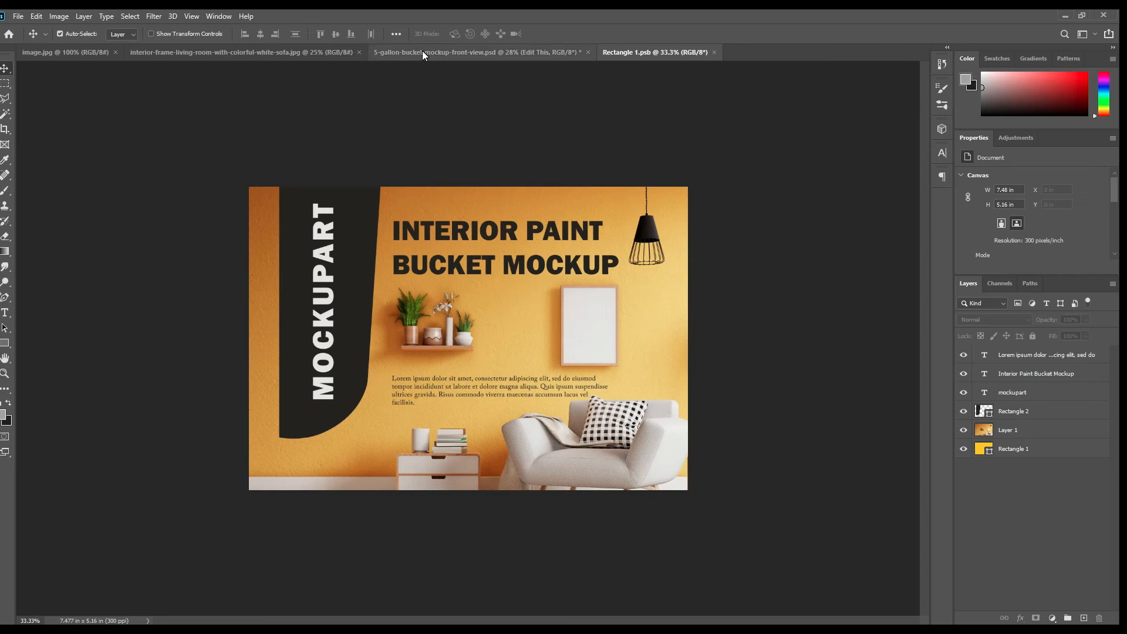
{"action": "left_click", "coordinate": [475, 52]}
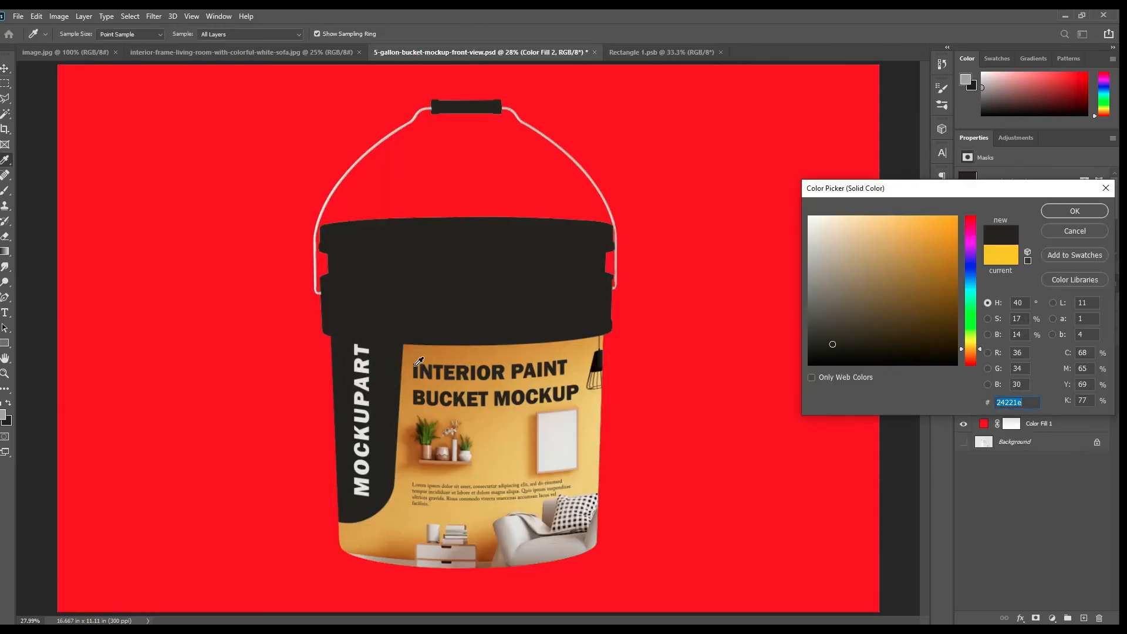
Confirm the dark charcoal #24221e on Color Fill 2 and duplicate the layer with Ctrl+J.
{"action": "left_click", "coordinate": [1075, 210]}
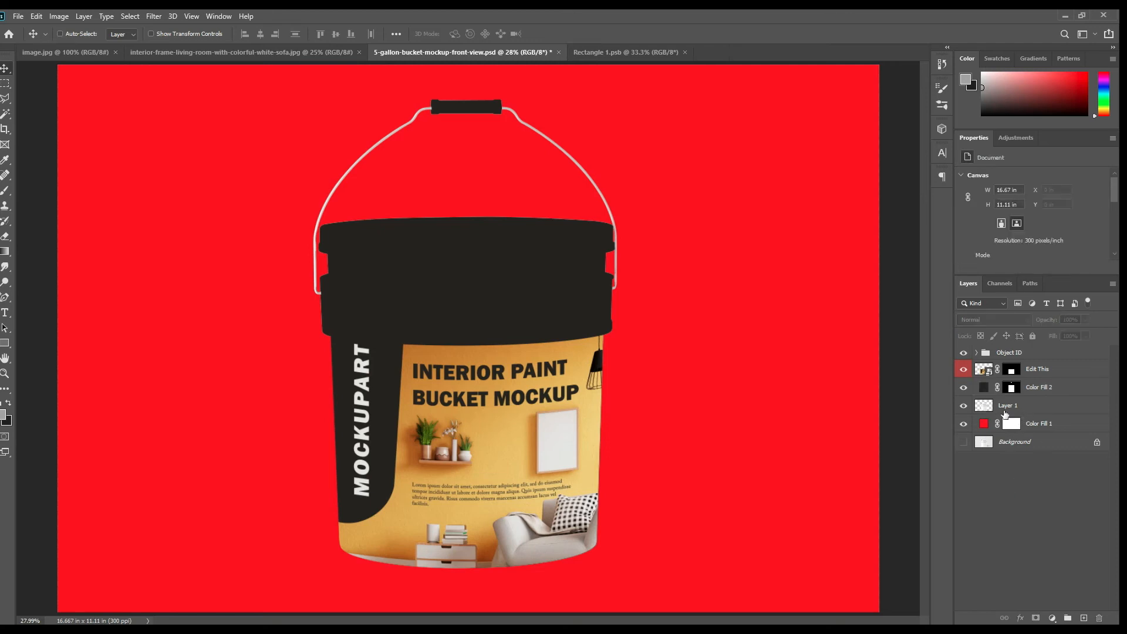
{"action": "key", "text": "ctrl+j"}
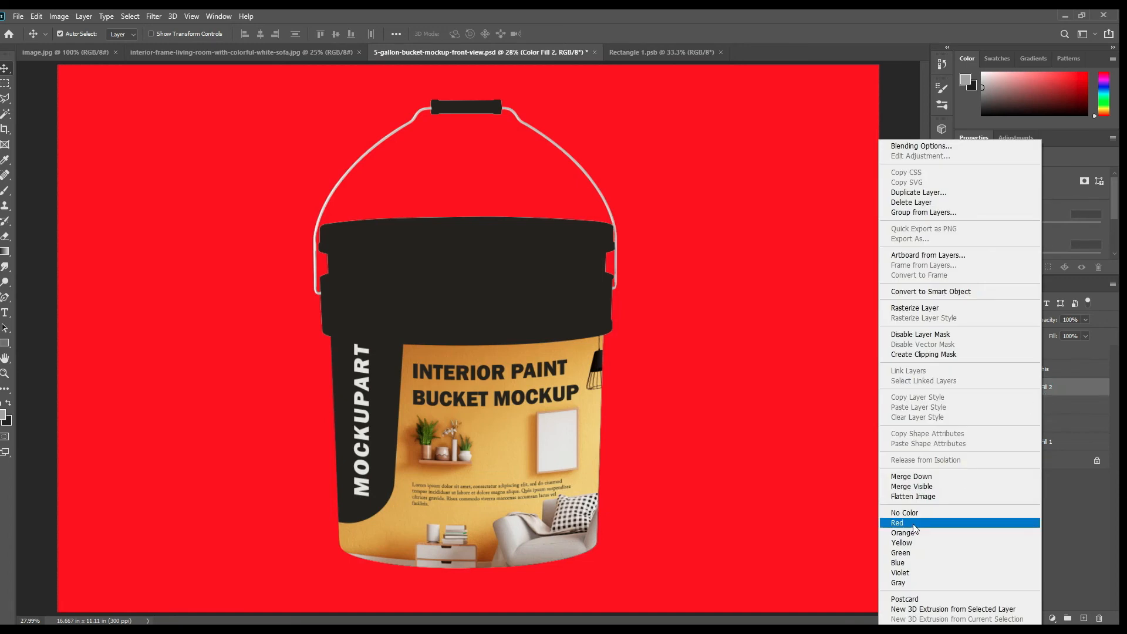
Tag the lid fill layer Red and rename the three Layer 1 copies Shadow, Midtone and Light.
{"action": "left_click", "coordinate": [897, 523]}
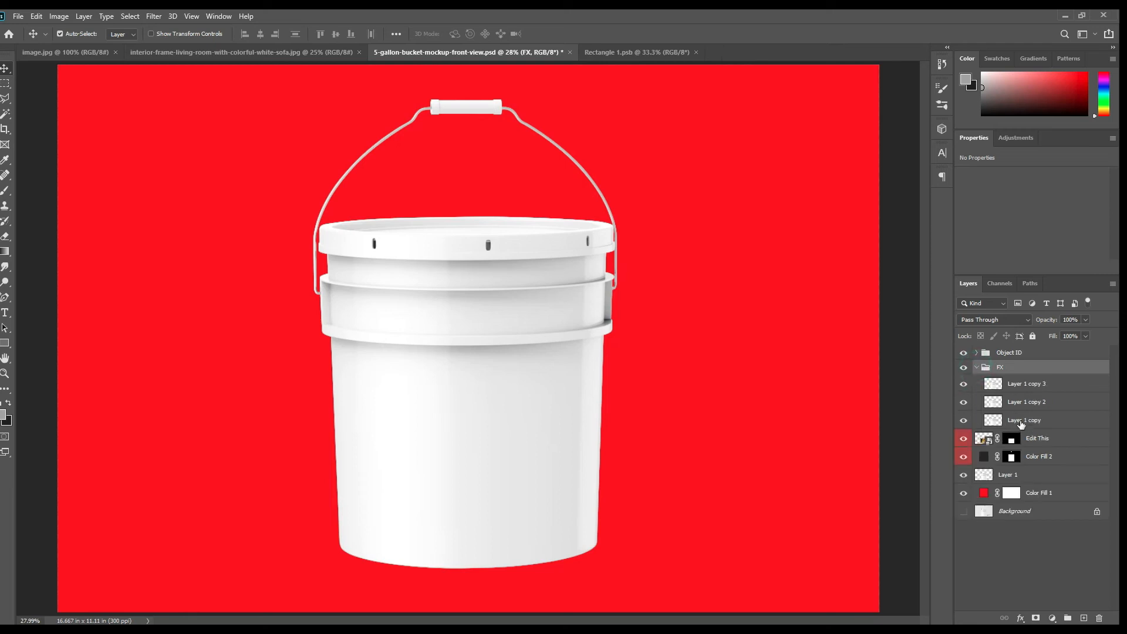
{"action": "double_click", "coordinate": [1026, 421]}
{"action": "type", "text": "Shadow"}
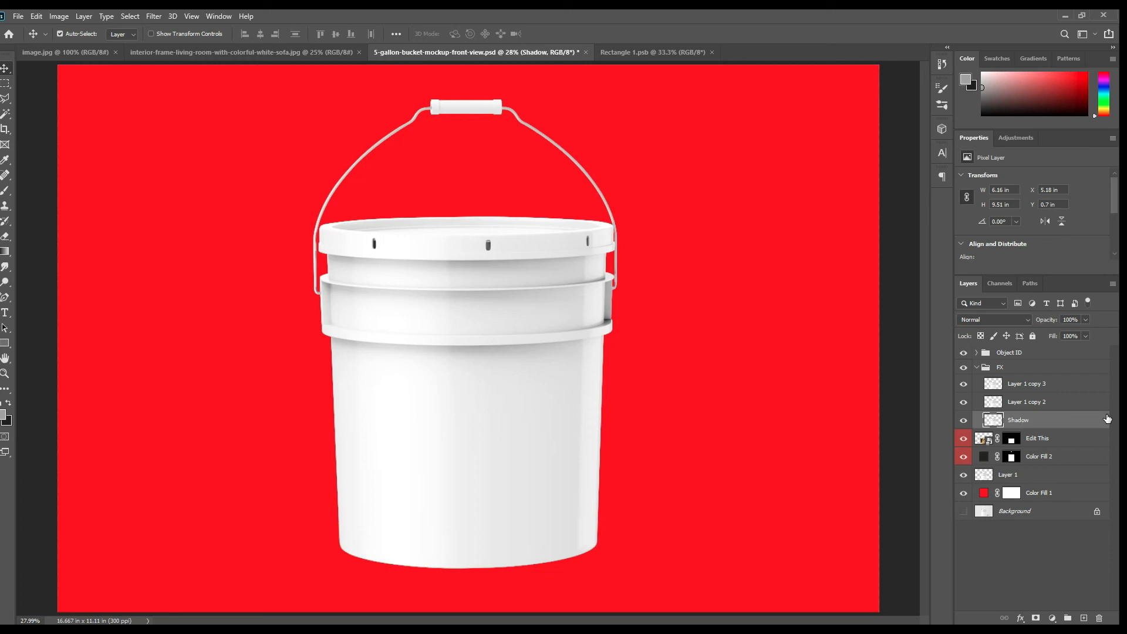
{"action": "double_click", "coordinate": [1026, 402]}
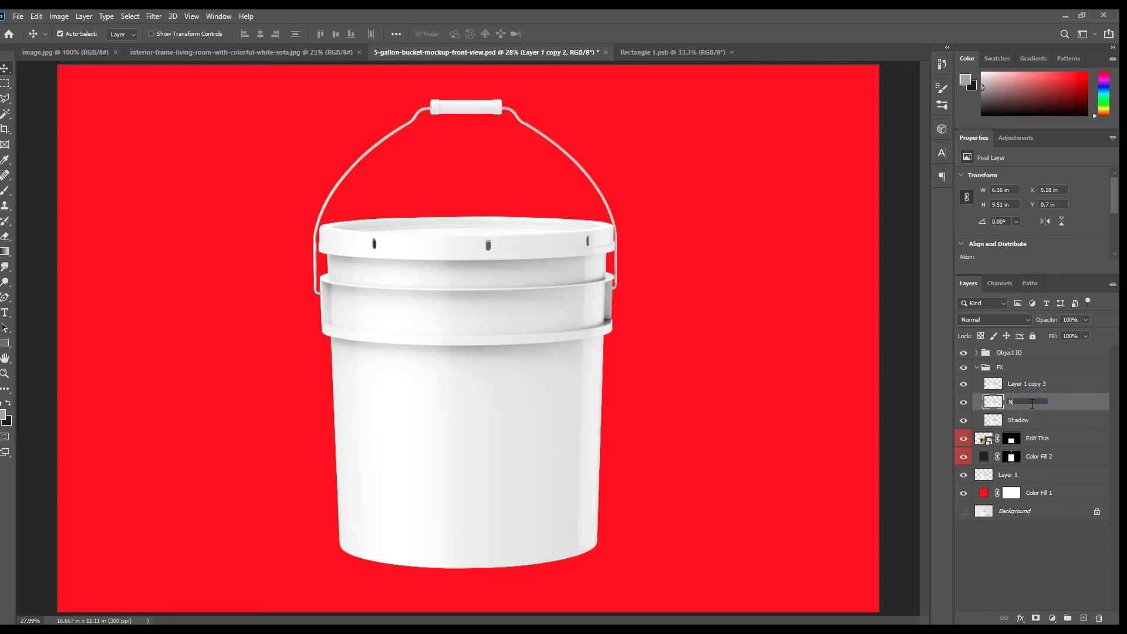
{"action": "type", "text": "Midtone"}
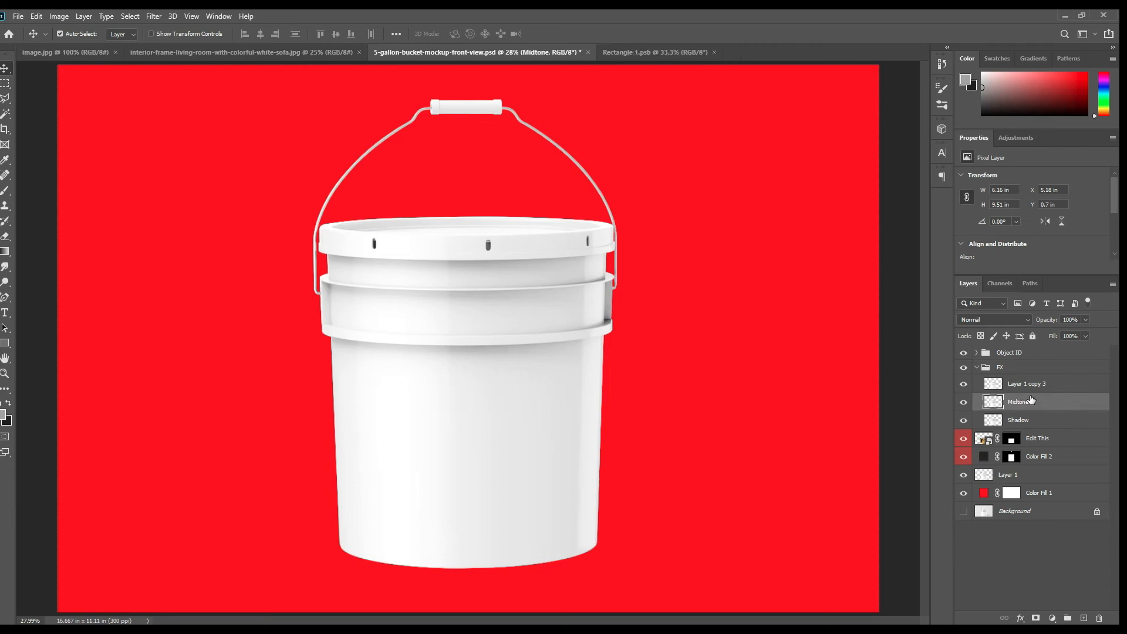
{"action": "double_click", "coordinate": [1026, 383]}
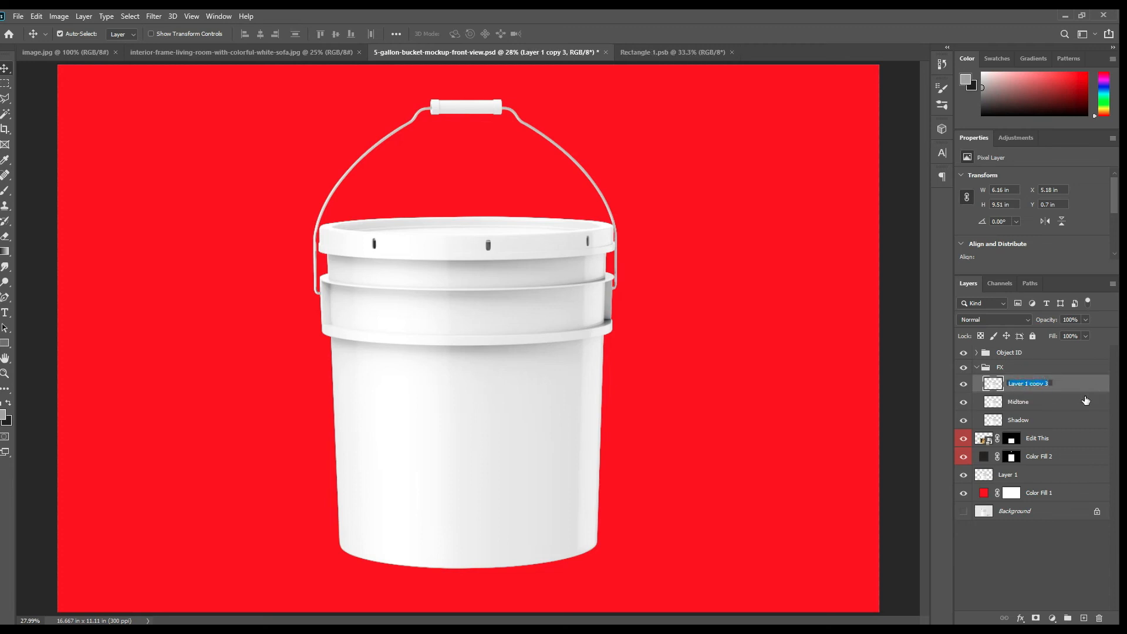
{"action": "type", "text": "Light"}
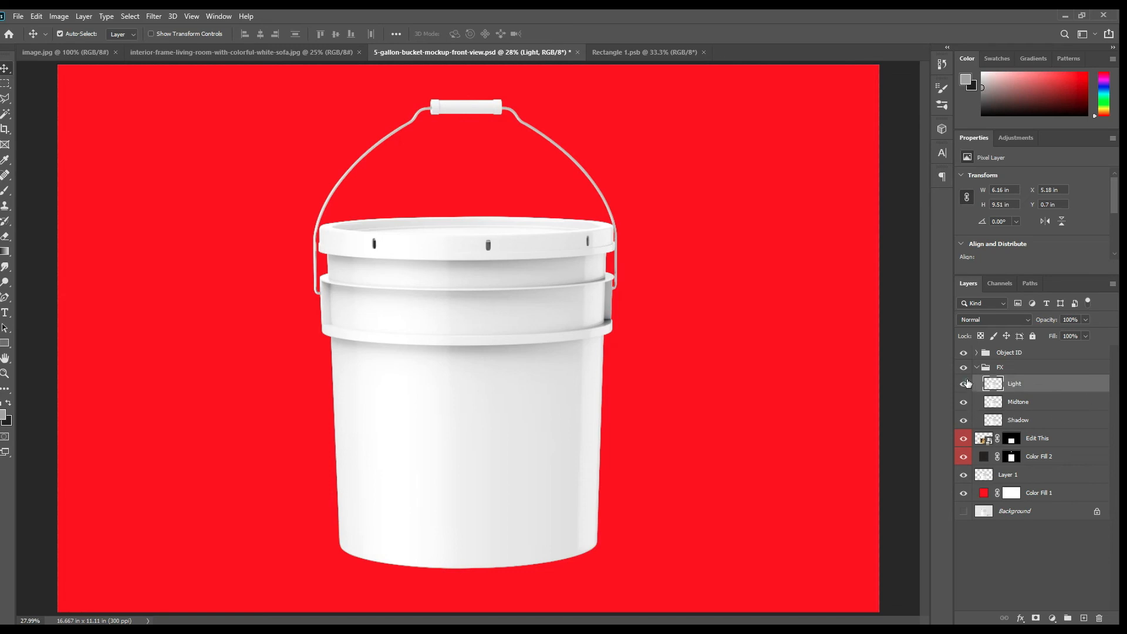
Set Shadow to Linear Burn and Midtone to Linear Dodge (Add).
{"action": "left_click", "coordinate": [995, 319]}
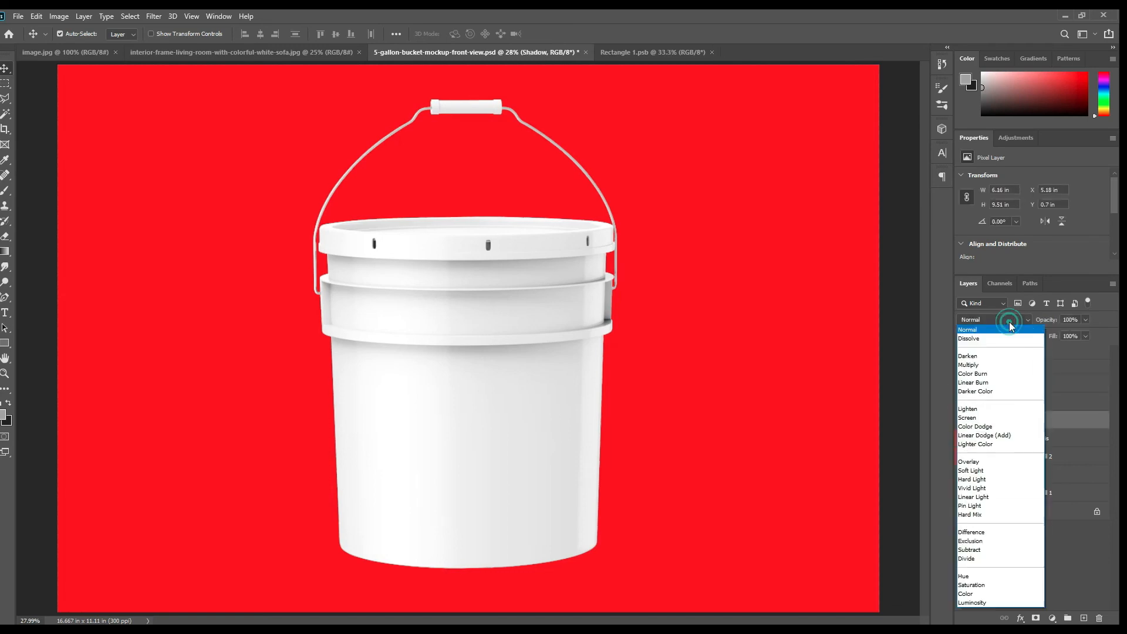
{"action": "left_click", "coordinate": [973, 381]}
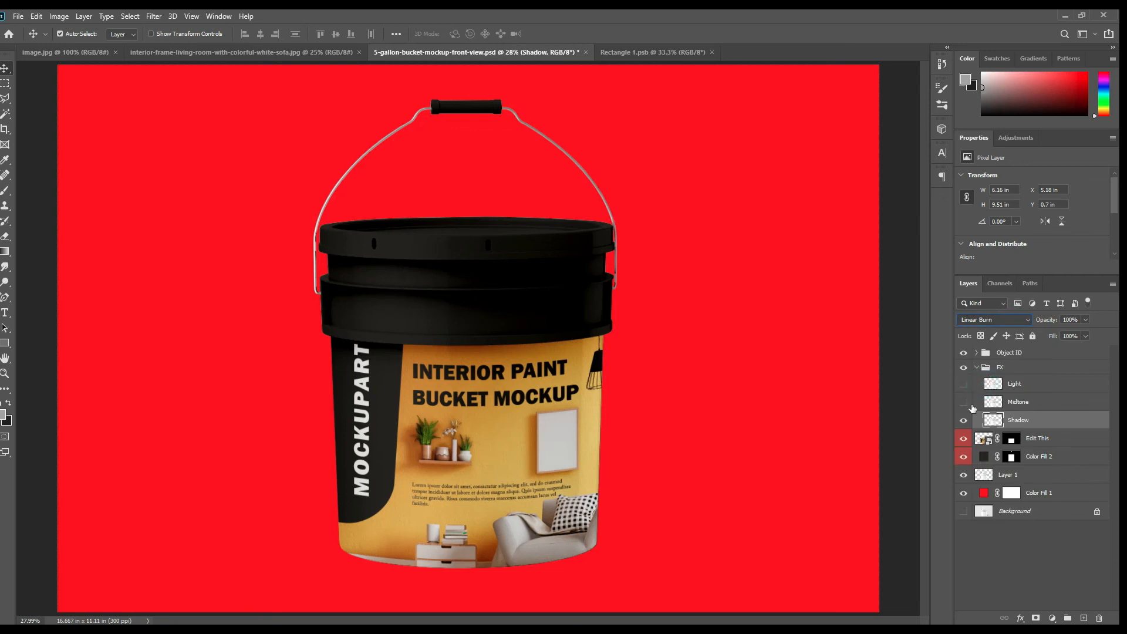
{"action": "left_click", "coordinate": [995, 319]}
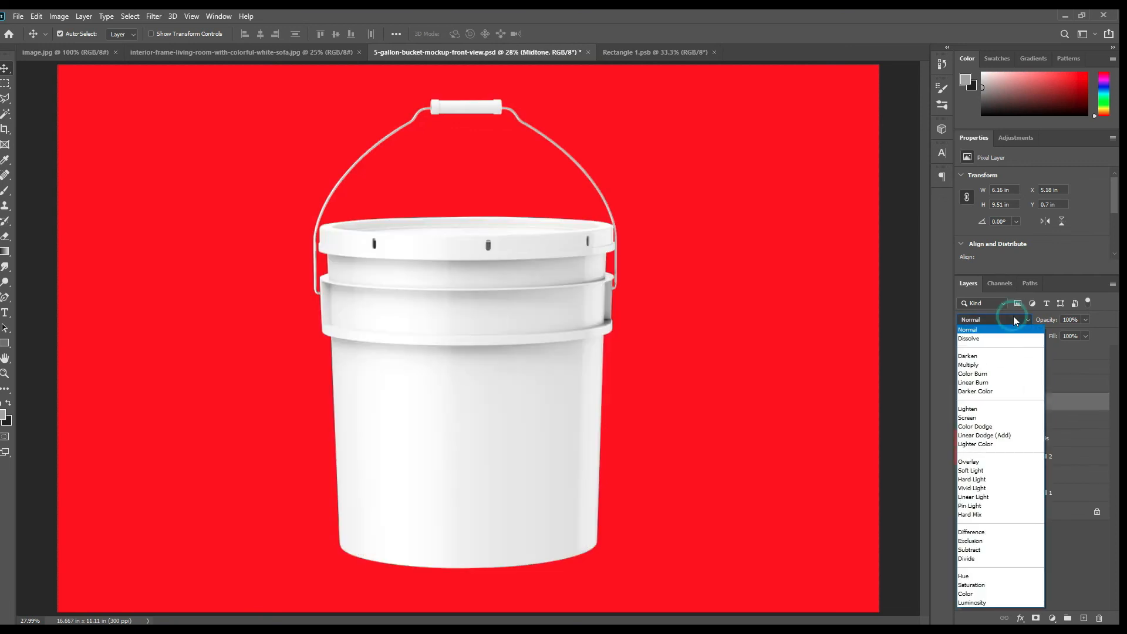
{"action": "left_click", "coordinate": [973, 383]}
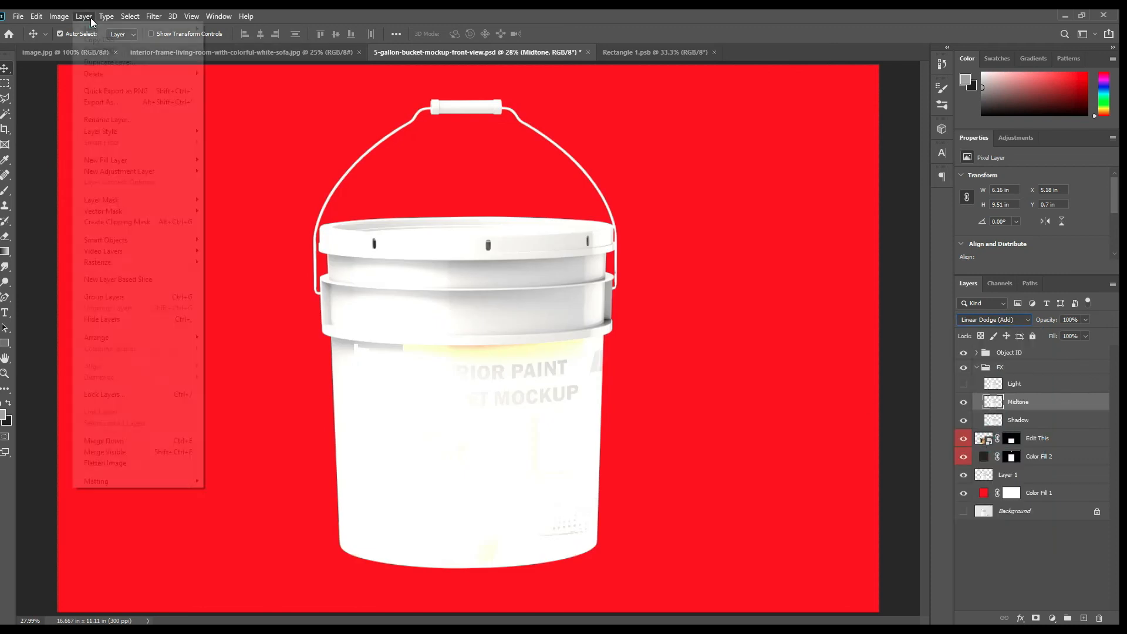
Apply Levels to Midtone with input black about 218 and output white about 88.
{"action": "left_click", "coordinate": [58, 15]}
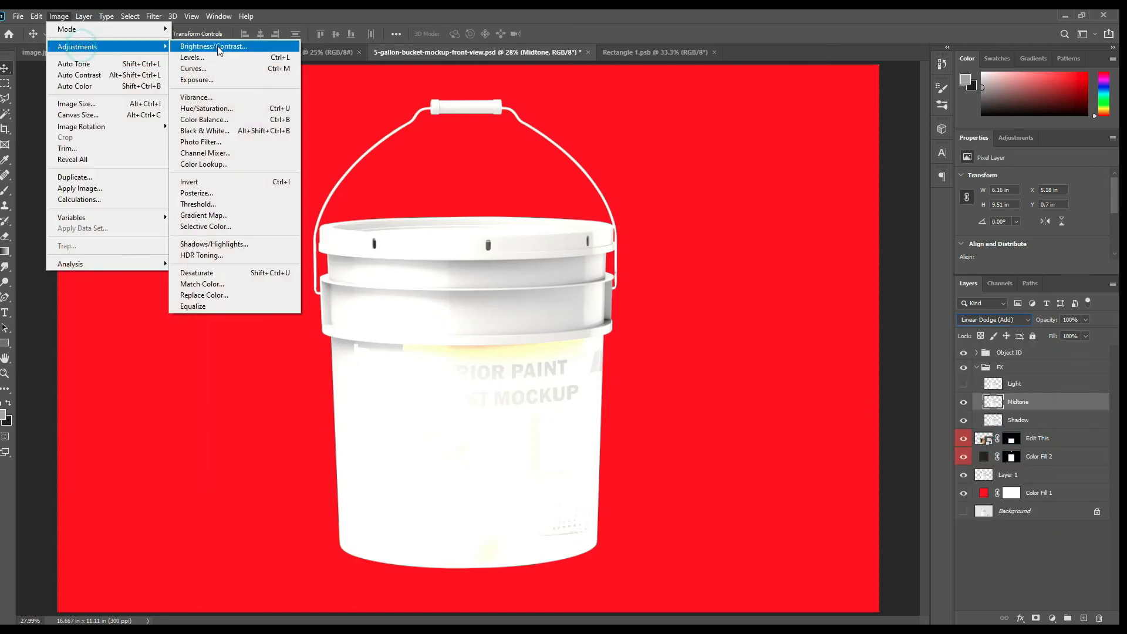
{"action": "left_click", "coordinate": [191, 58]}
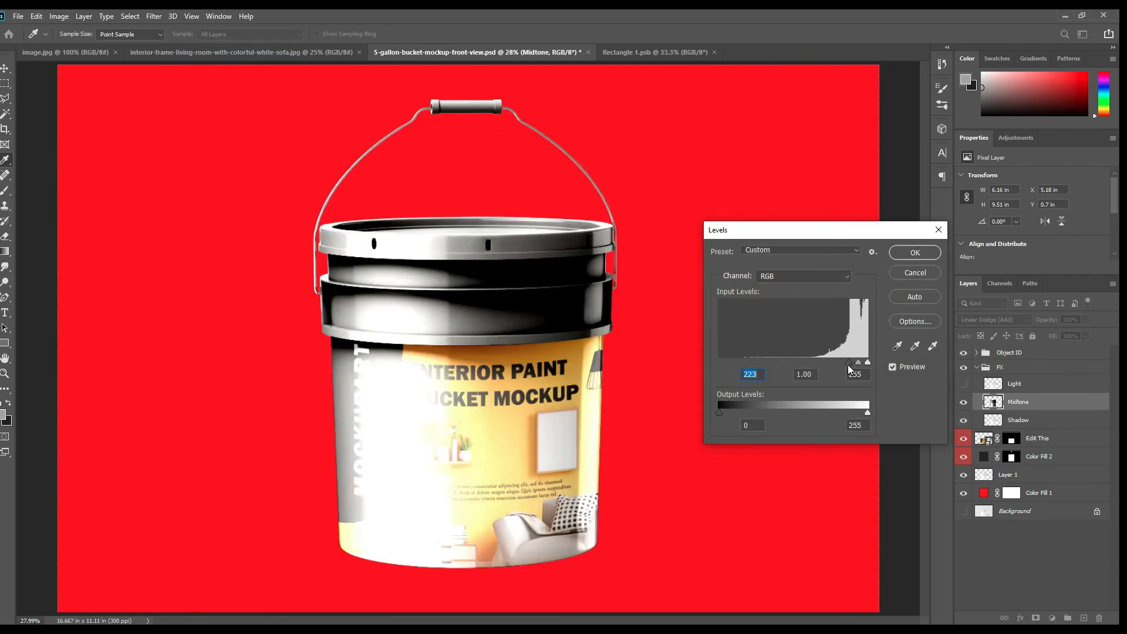
{"action": "left_click_drag", "start_coordinate": [867, 363], "coordinate": [850, 363]}
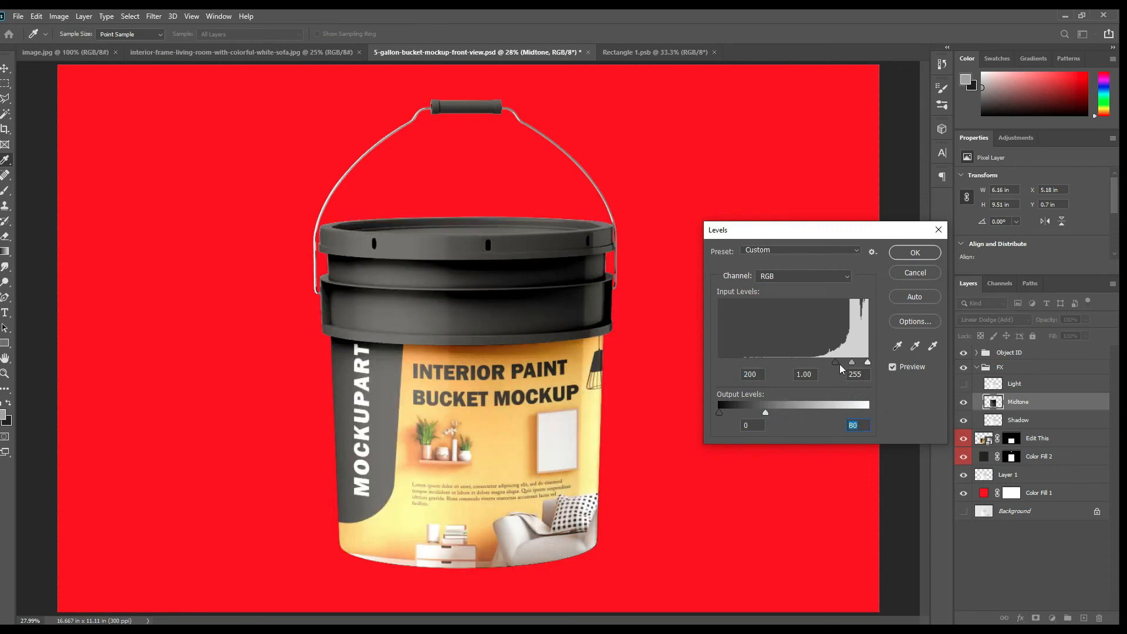
{"action": "left_click_drag", "start_coordinate": [867, 363], "coordinate": [848, 363]}
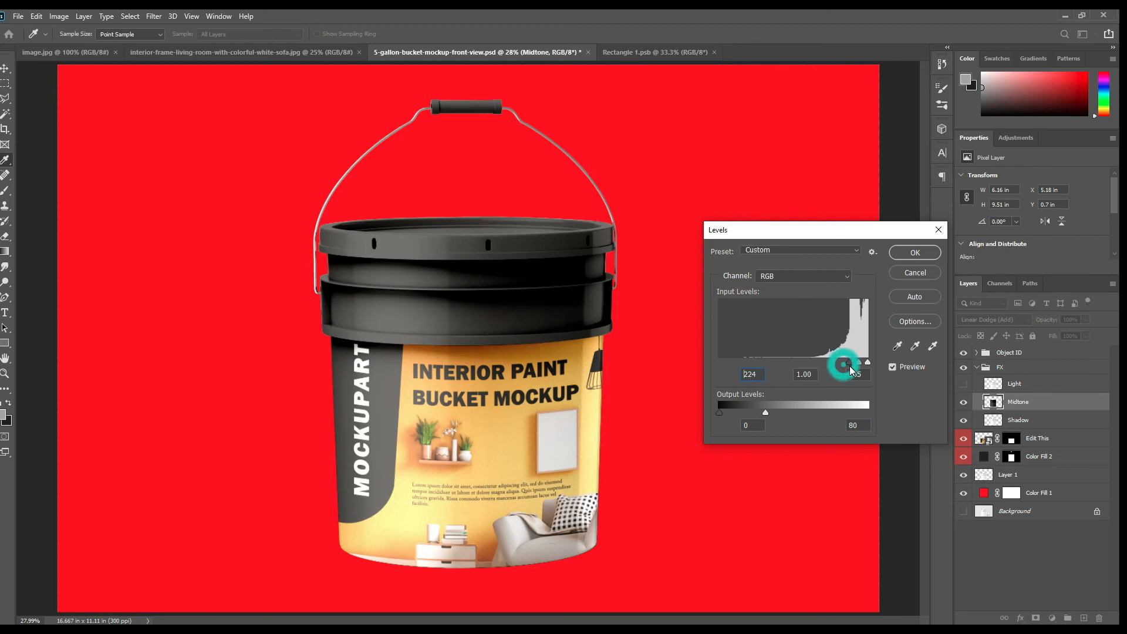
{"action": "left_click_drag", "start_coordinate": [844, 361], "coordinate": [852, 361]}
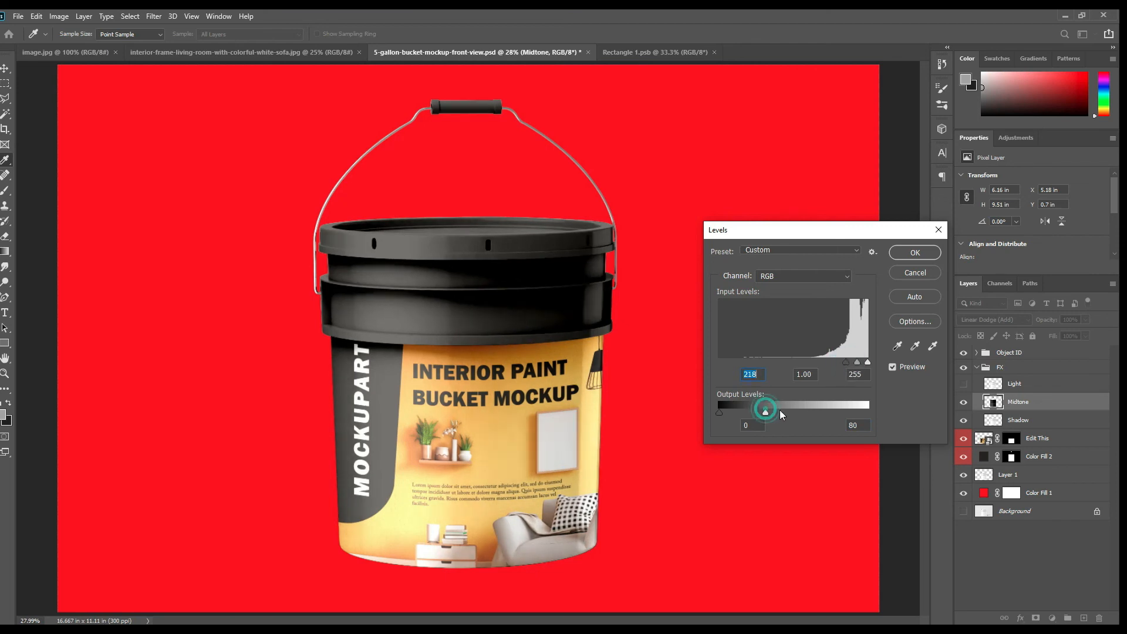
{"action": "left_click_drag", "start_coordinate": [764, 411], "coordinate": [775, 411]}
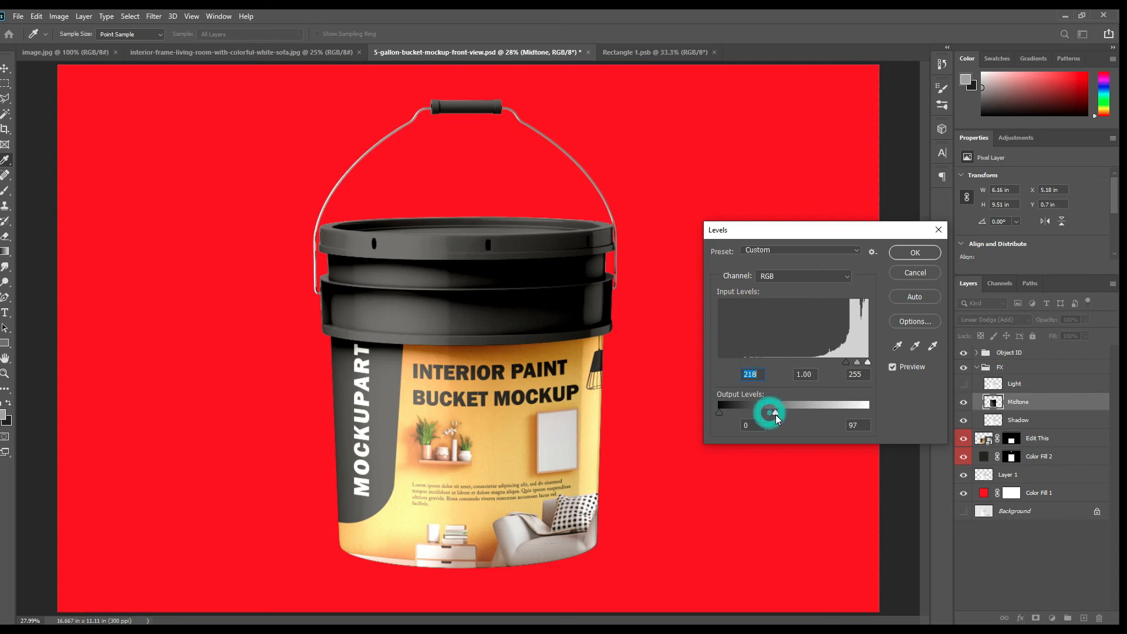
{"action": "left_click_drag", "start_coordinate": [775, 411], "coordinate": [769, 411]}
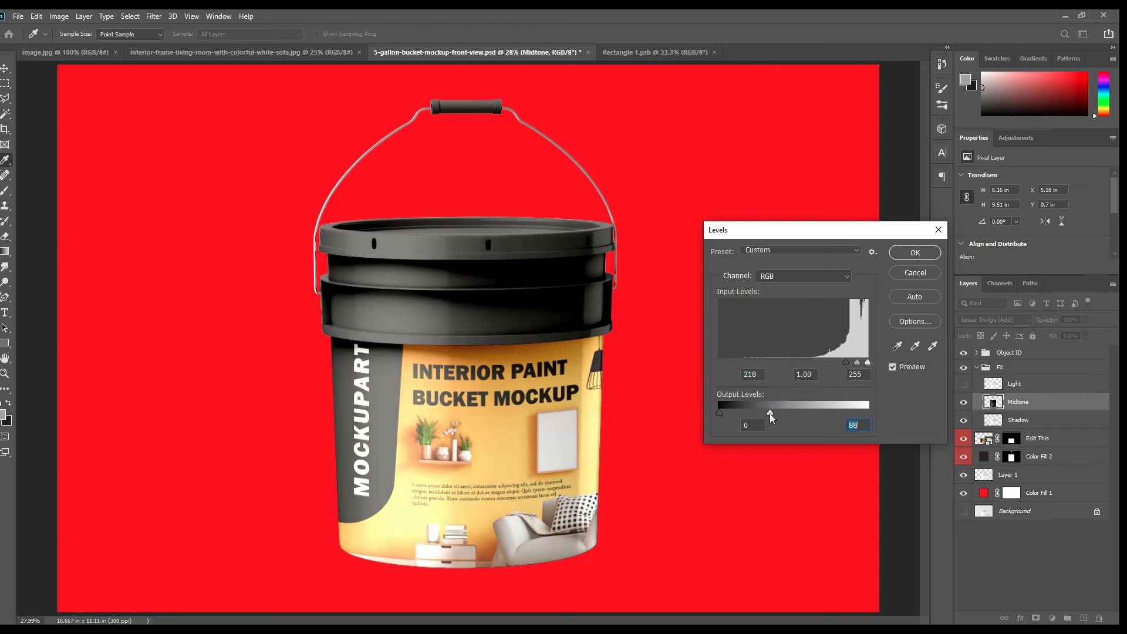
{"action": "left_click", "coordinate": [915, 252]}
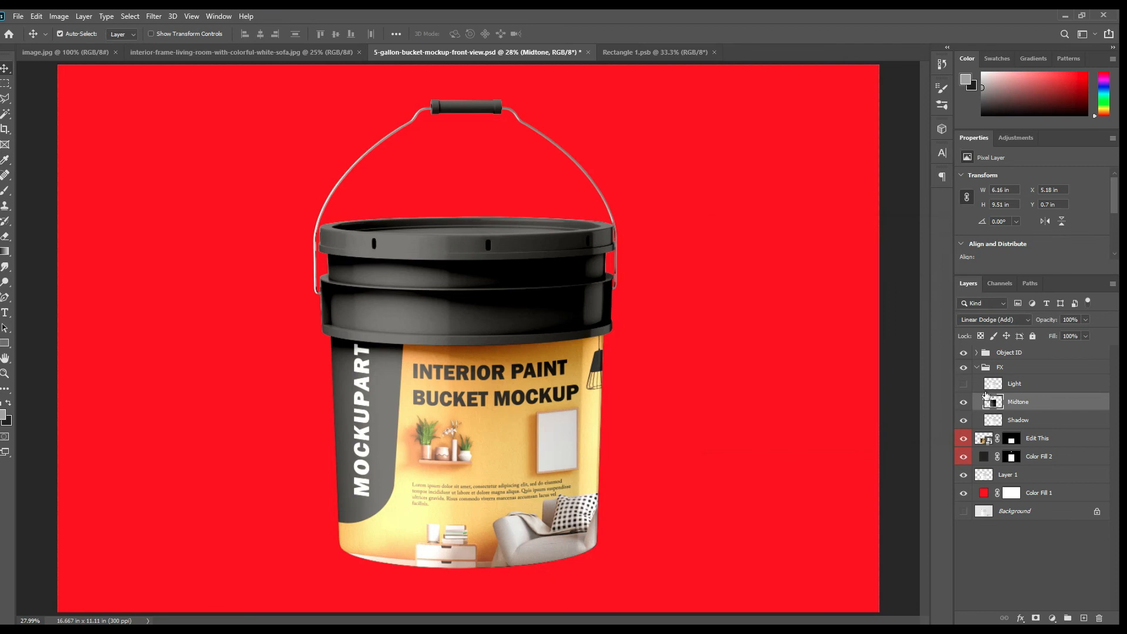
Show the Light layer and set its blend mode to Screen.
{"action": "left_click", "coordinate": [1015, 320]}
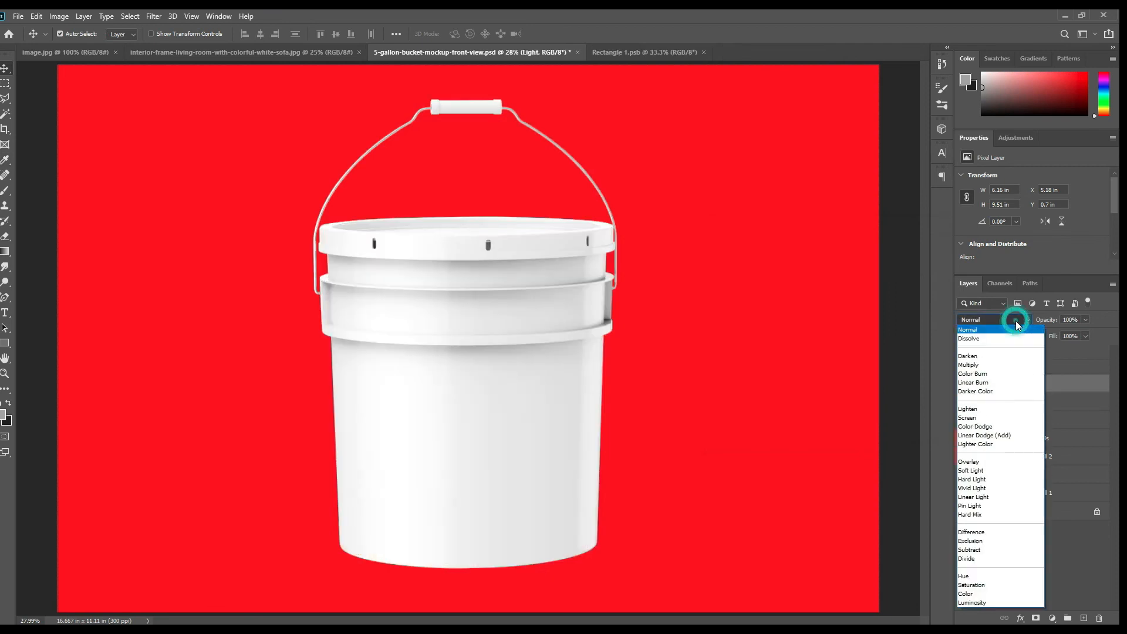
{"action": "left_click", "coordinate": [966, 418]}
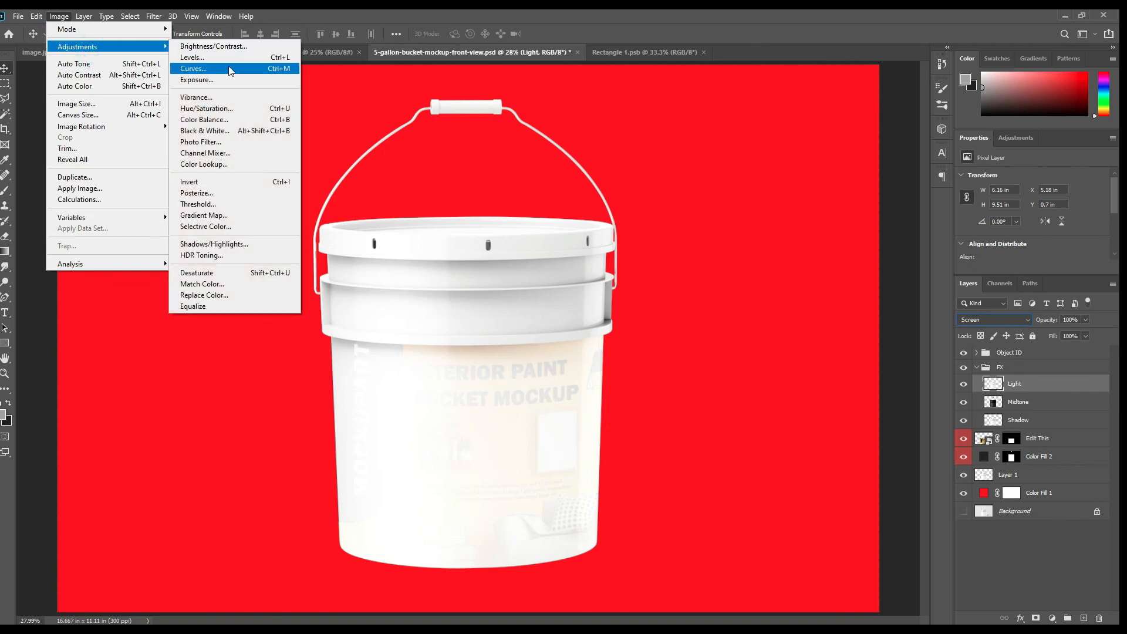
{"action": "left_click", "coordinate": [192, 57]}
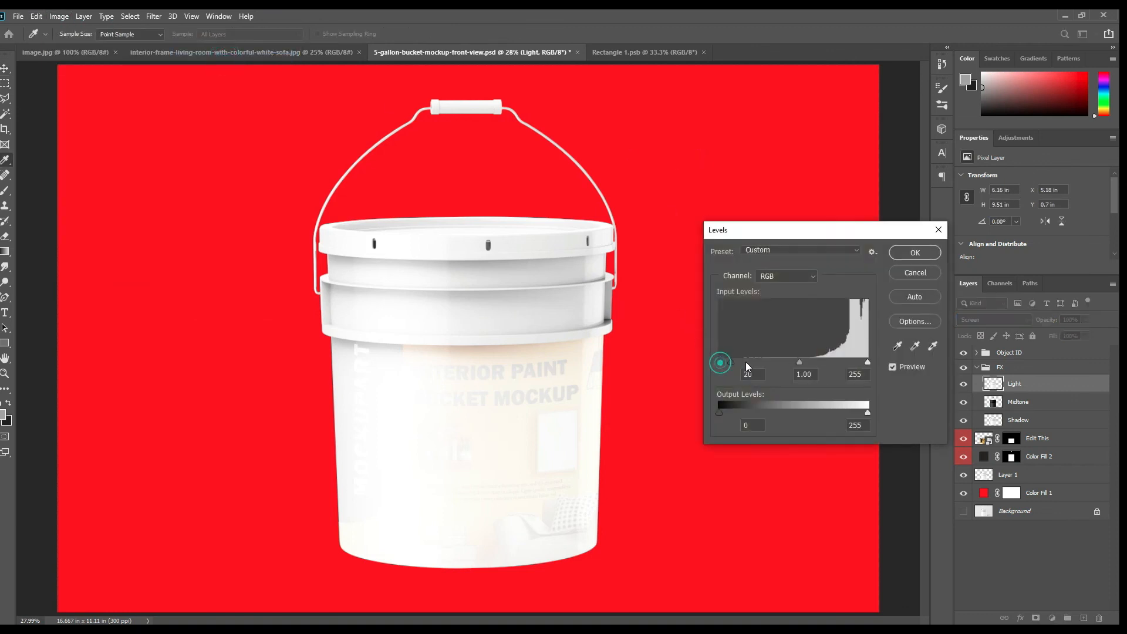
Apply Levels to Light with input black 236 and output white 121 for a subtle highlight.
{"action": "left_click_drag", "start_coordinate": [720, 363], "coordinate": [857, 363]}
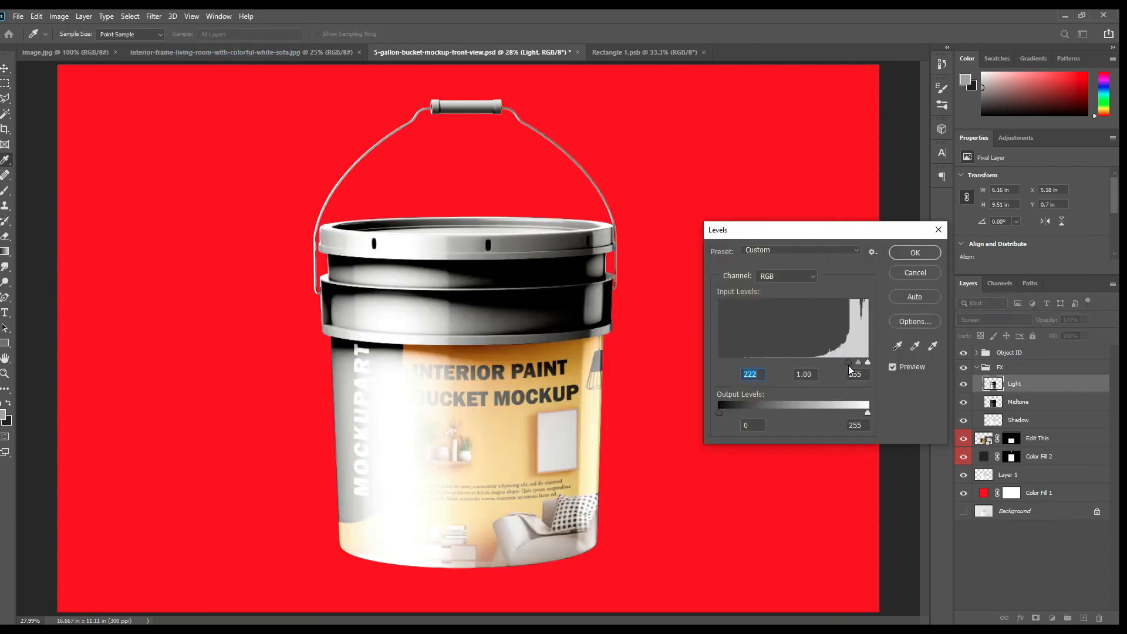
{"action": "left_click_drag", "start_coordinate": [867, 363], "coordinate": [856, 363]}
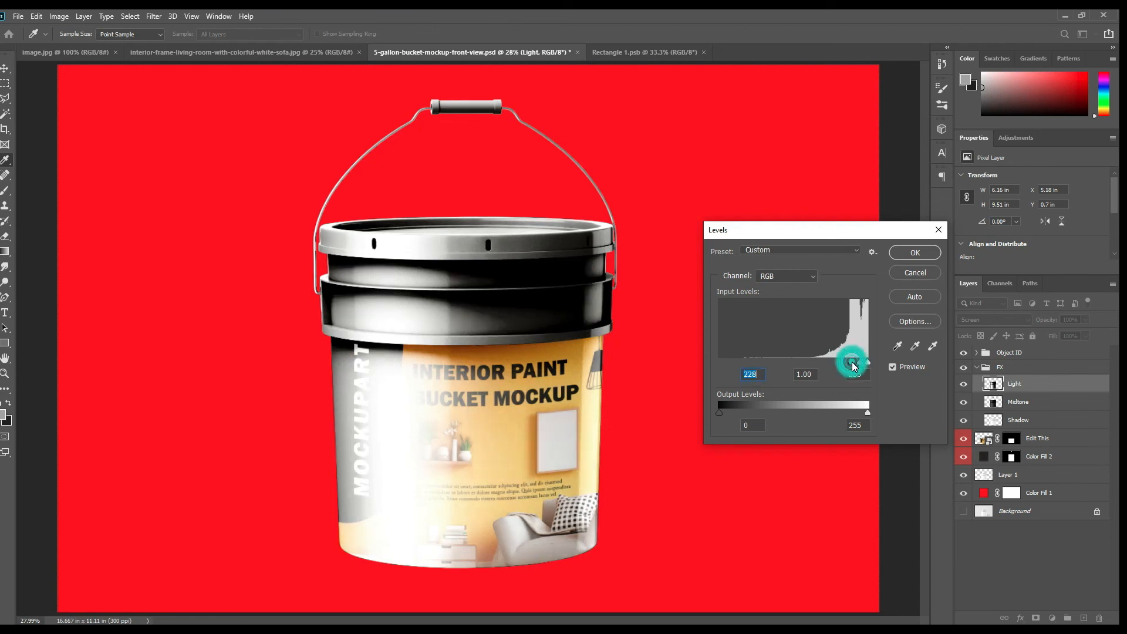
{"action": "left_click_drag", "start_coordinate": [853, 363], "coordinate": [860, 363]}
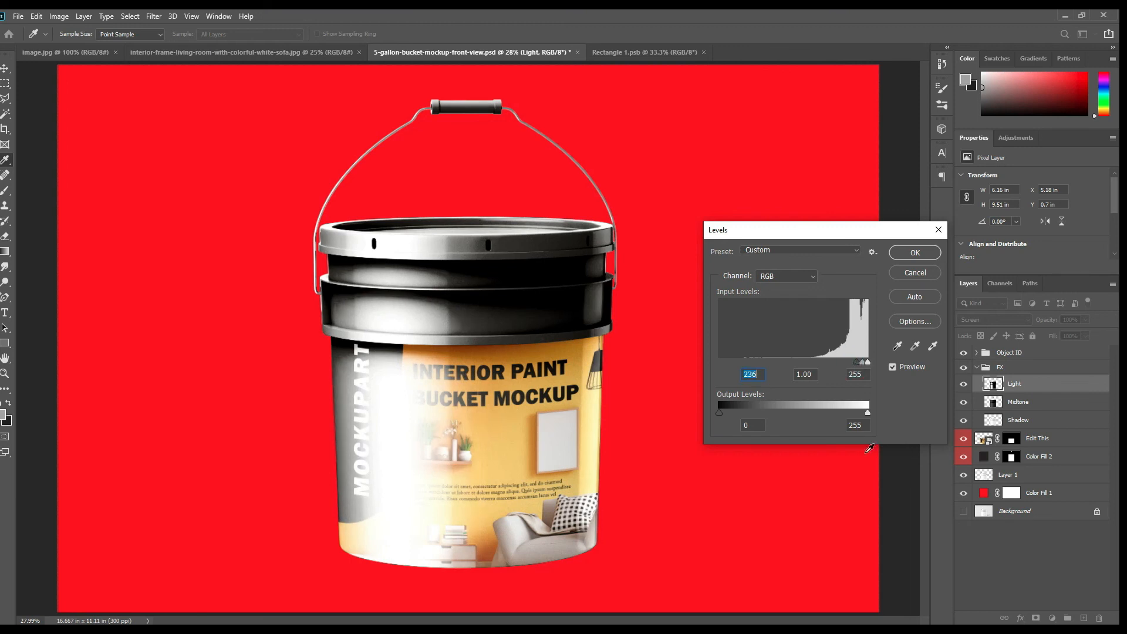
{"action": "left_click_drag", "start_coordinate": [867, 411], "coordinate": [825, 411]}
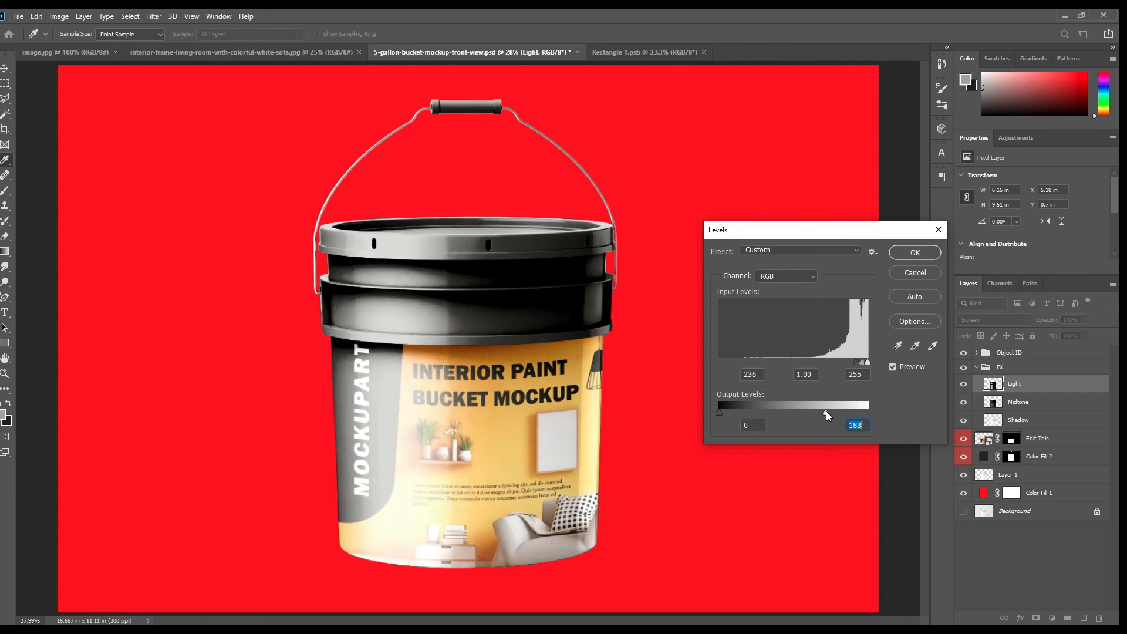
{"action": "left_click_drag", "start_coordinate": [827, 412], "coordinate": [803, 412]}
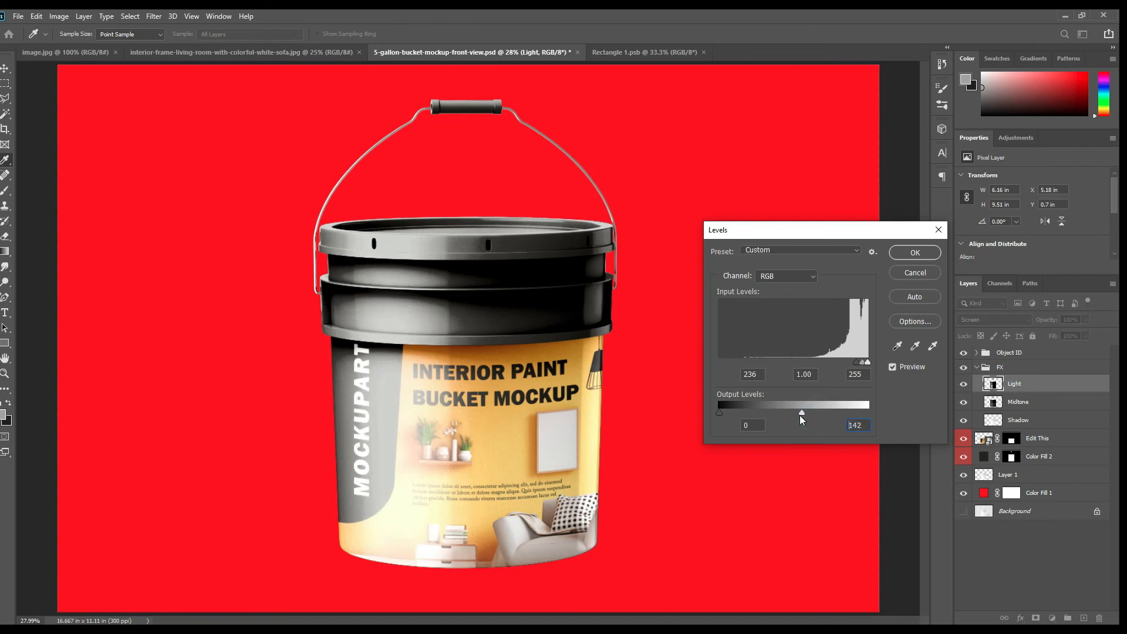
{"action": "left_click_drag", "start_coordinate": [802, 412], "coordinate": [791, 412]}
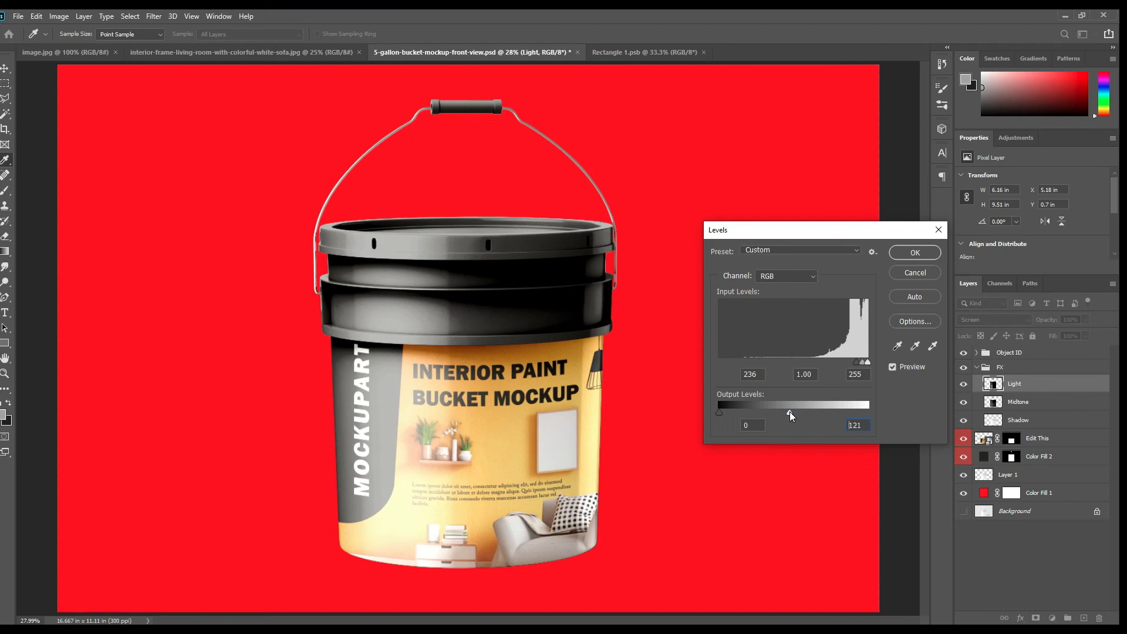
{"action": "left_click", "coordinate": [914, 252]}
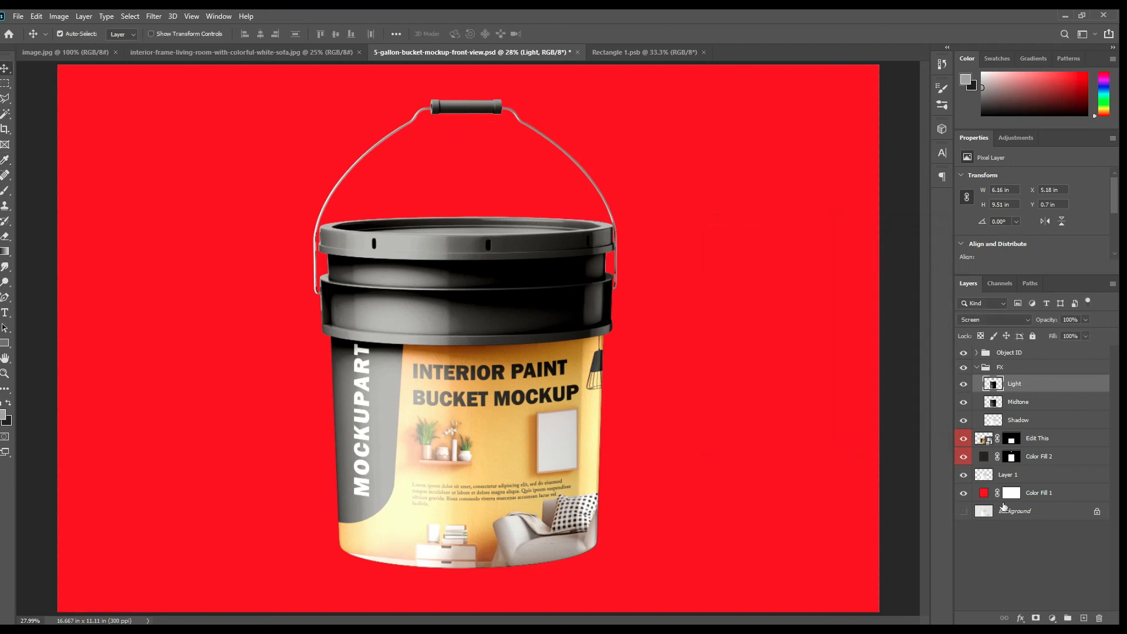
Recolour Color Fill 1 to orange and set it to Linear Burn so the cast shadow shows.
{"action": "double_click", "coordinate": [984, 492]}
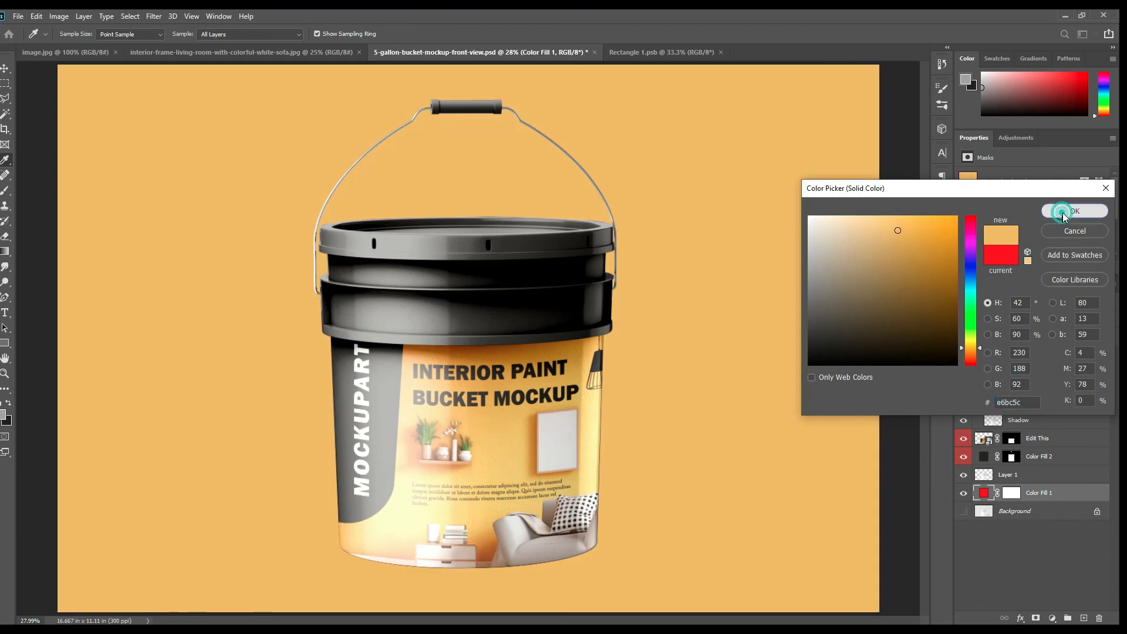
{"action": "left_click", "coordinate": [1075, 210]}
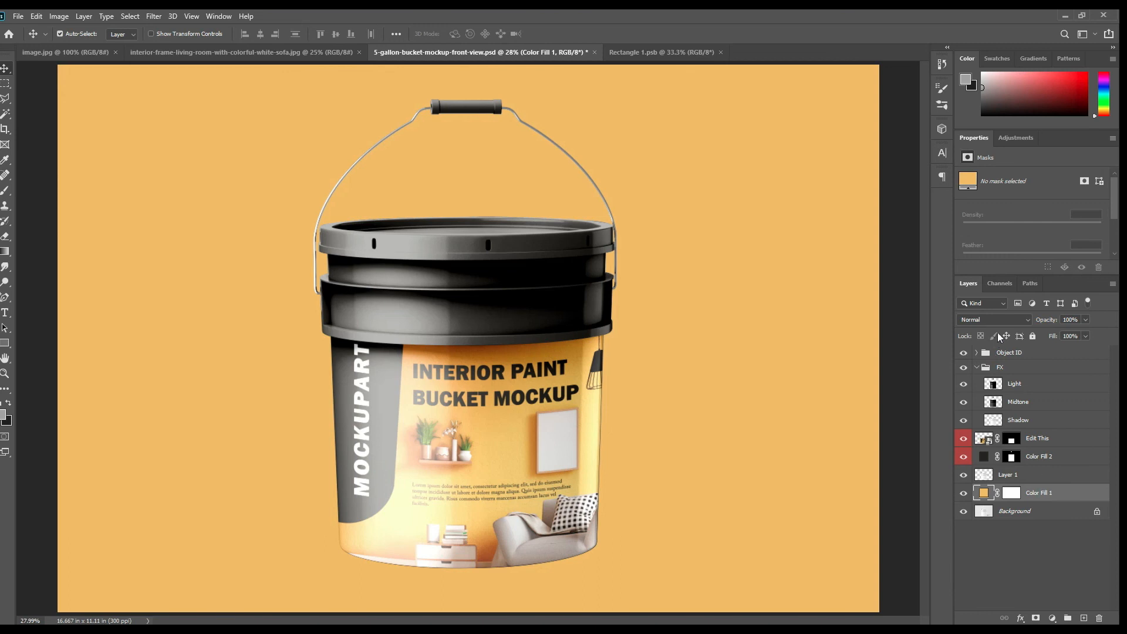
{"action": "left_click", "coordinate": [995, 320]}
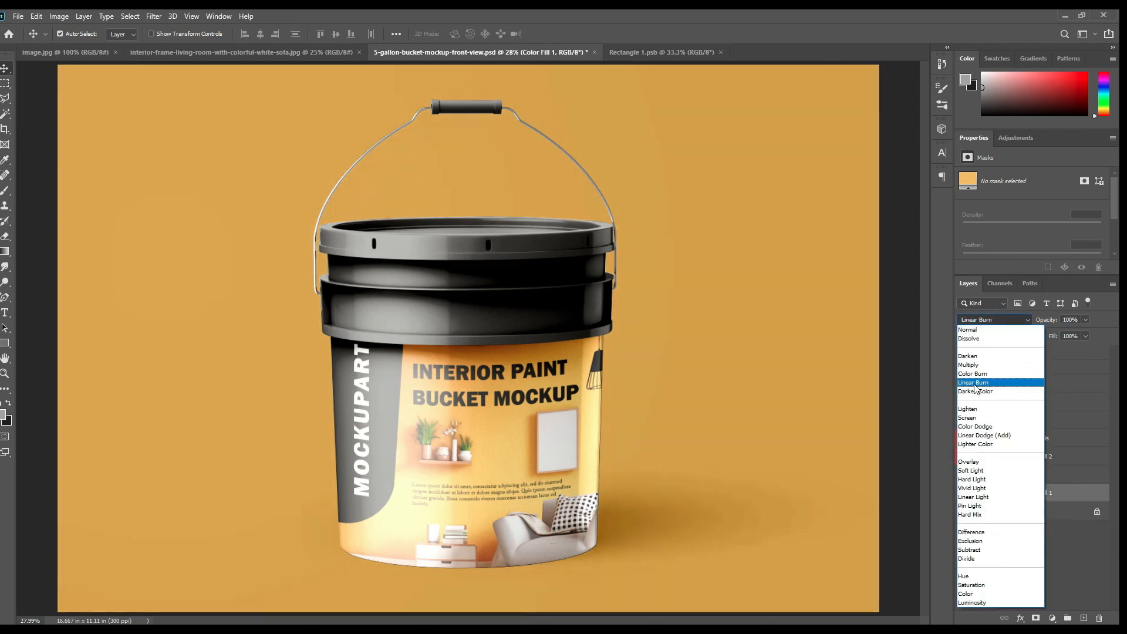
{"action": "left_click", "coordinate": [975, 383]}
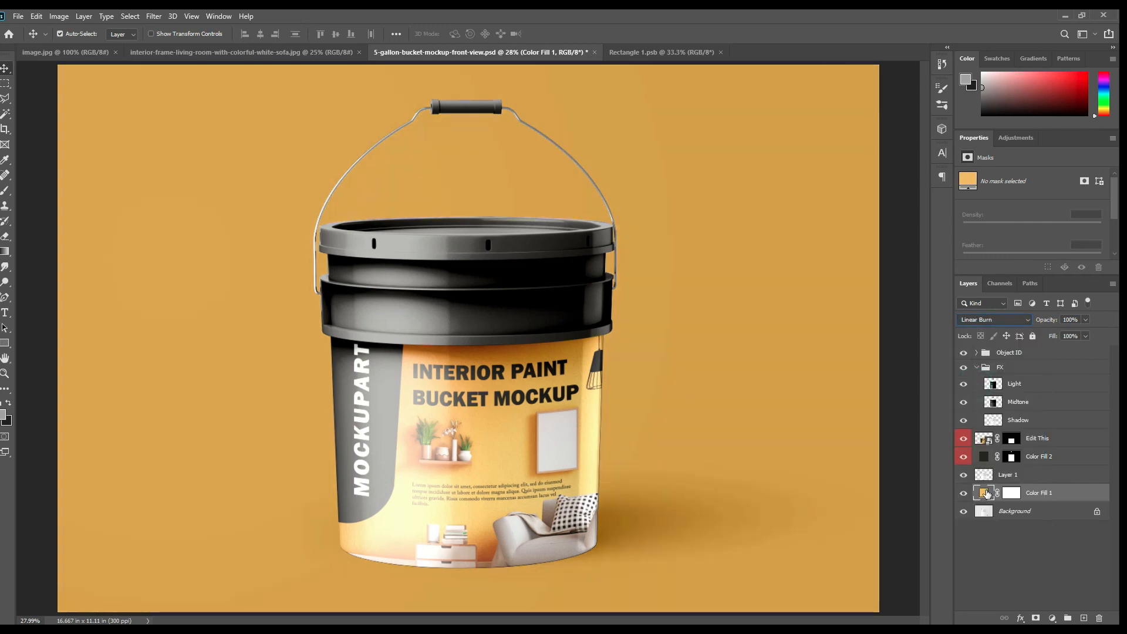
Lighten the background fill to orange #ffd26c.
{"action": "double_click", "coordinate": [984, 492]}
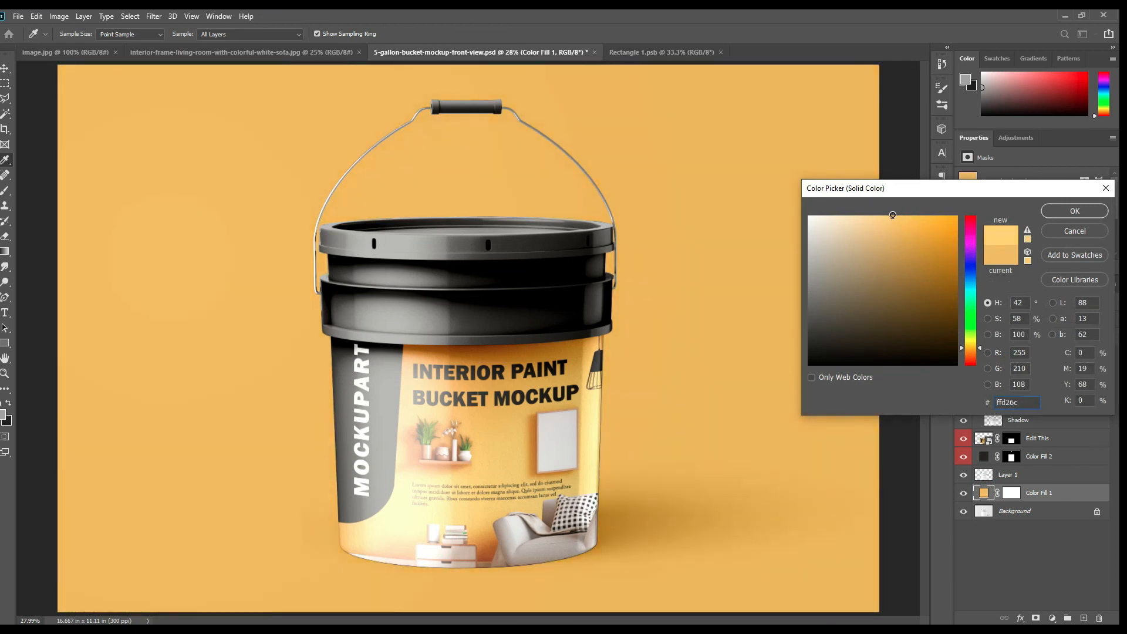
{"action": "left_click", "coordinate": [1075, 210]}
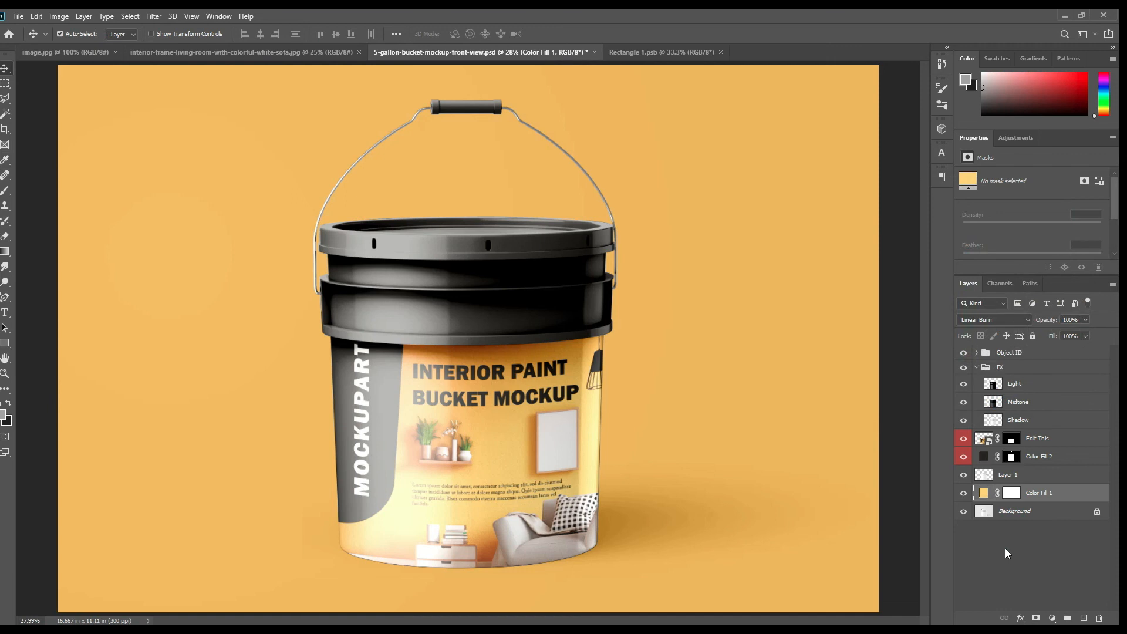
{"action": "right_click", "coordinate": [1037, 438]}
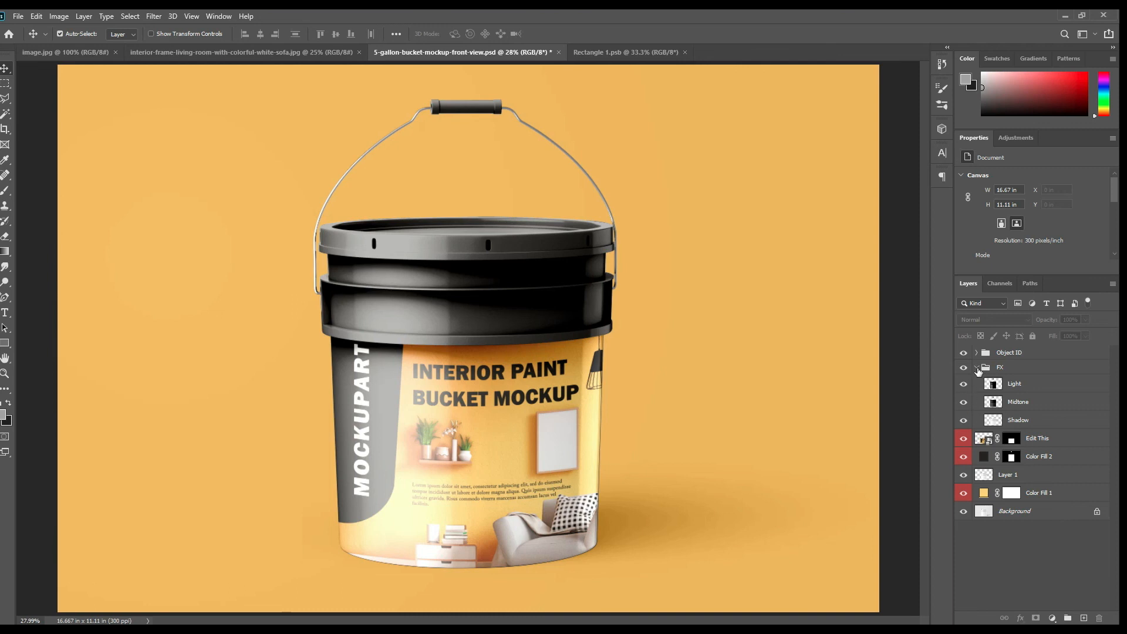
Collapse the FX group and toggle the lid and background fill visibility to compare.
{"action": "left_click", "coordinate": [976, 368]}
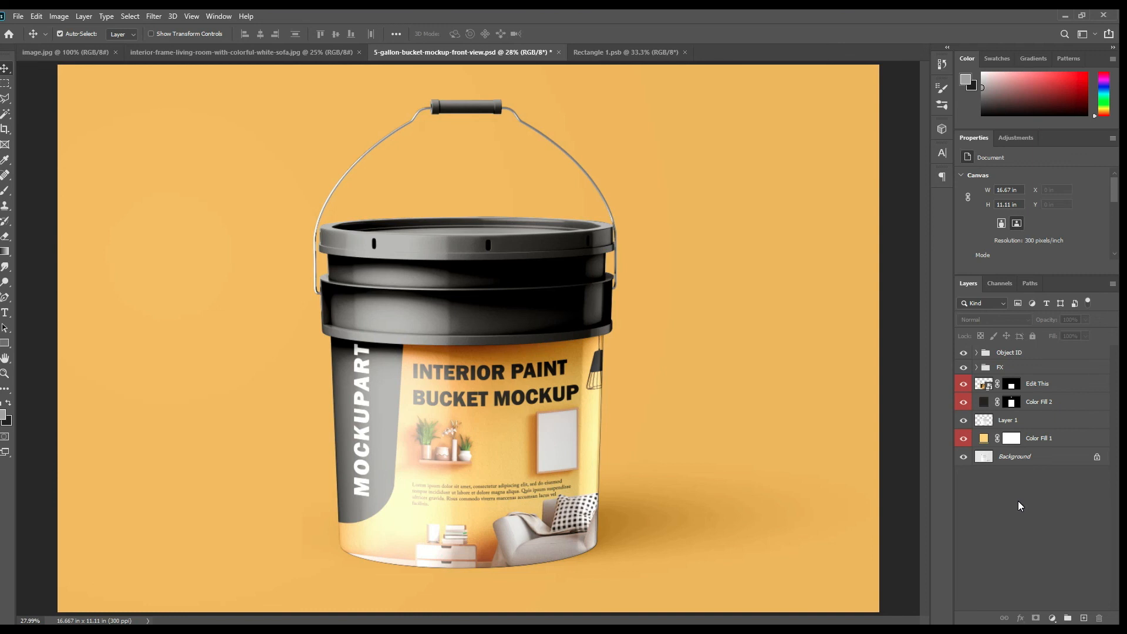
{"action": "left_click", "coordinate": [964, 401]}
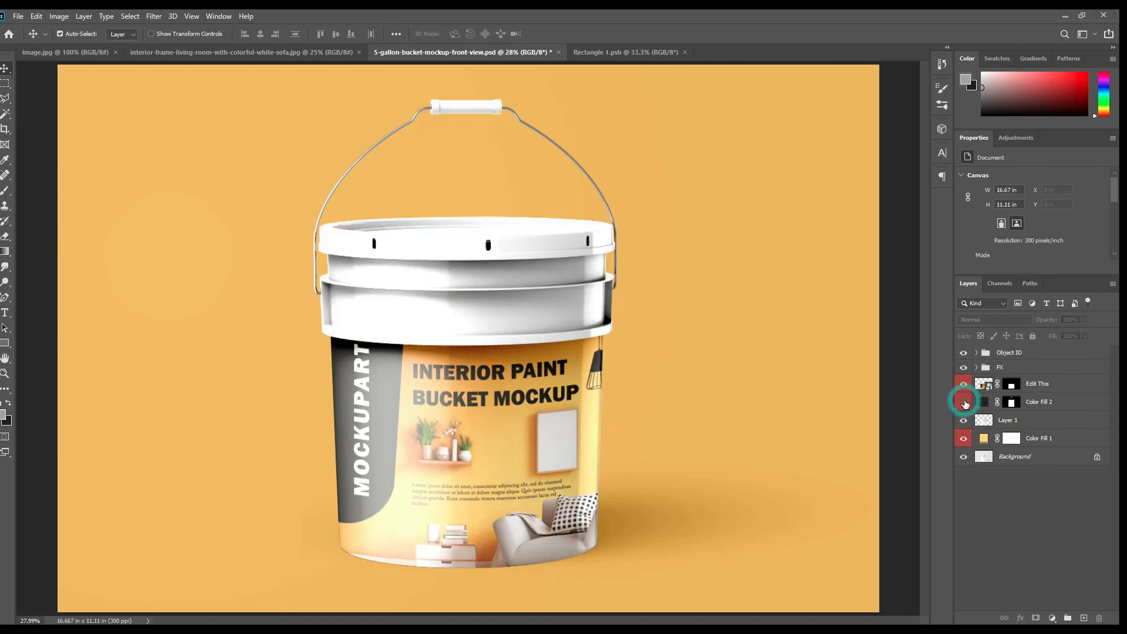
{"action": "left_click", "coordinate": [966, 385]}
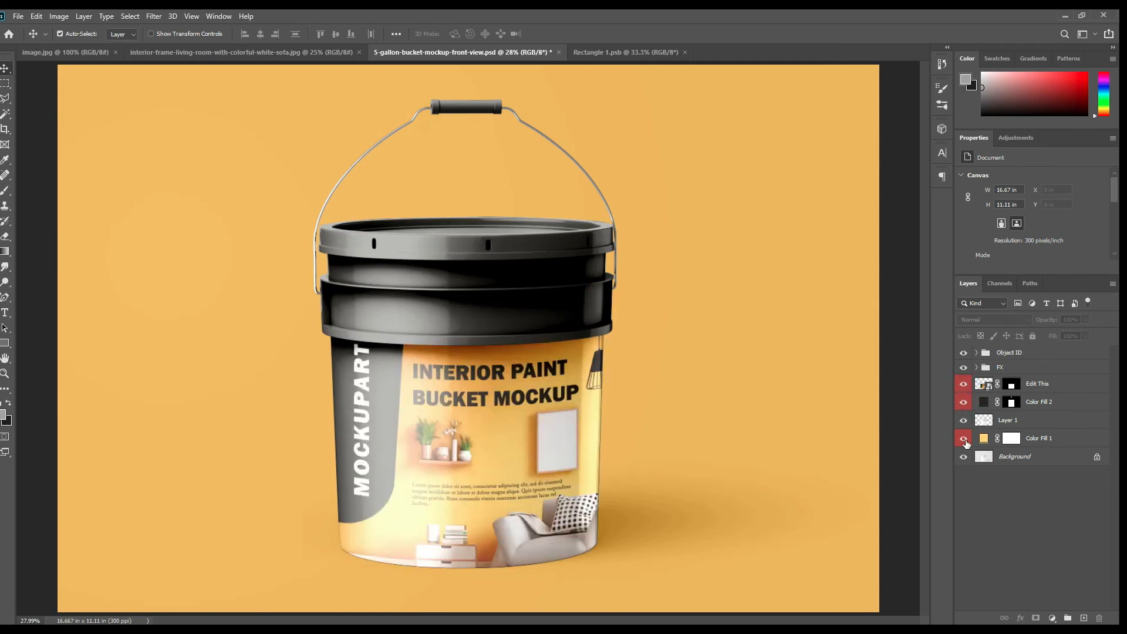
{"action": "left_click", "coordinate": [964, 439]}
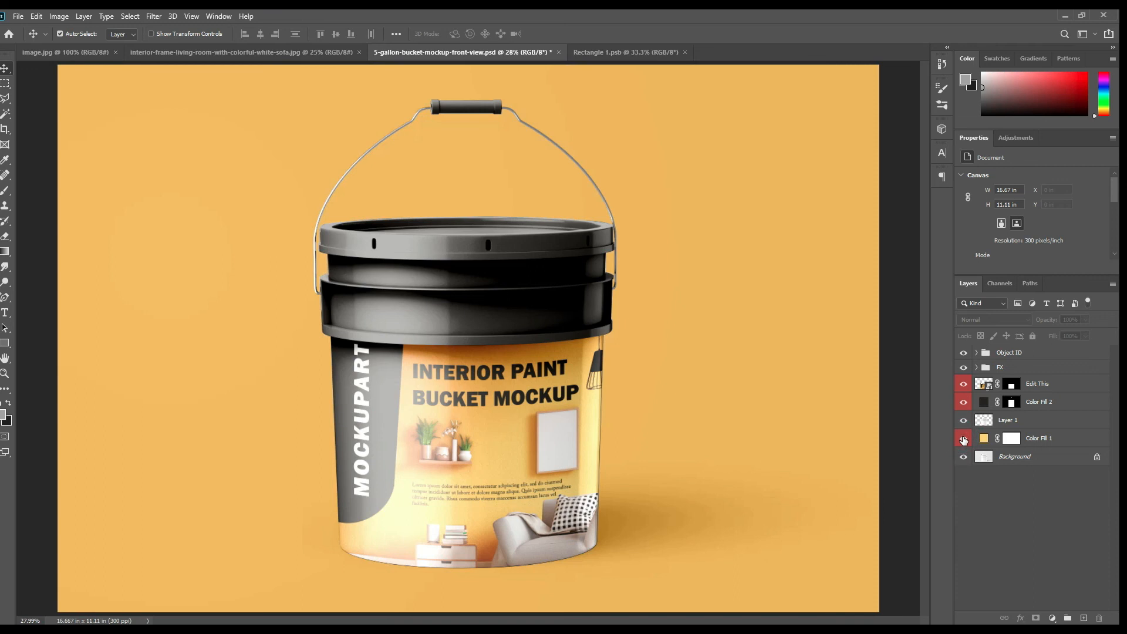